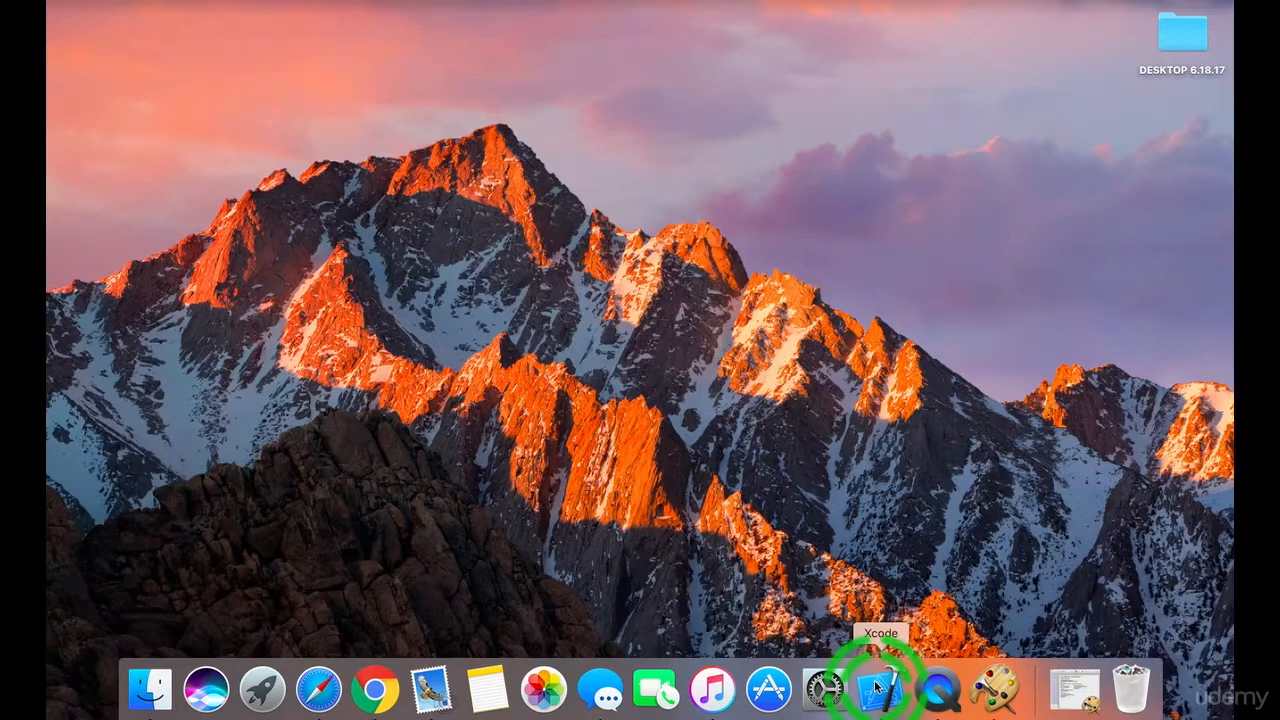
{"action": "mouse_move", "coordinate": [768, 688]}
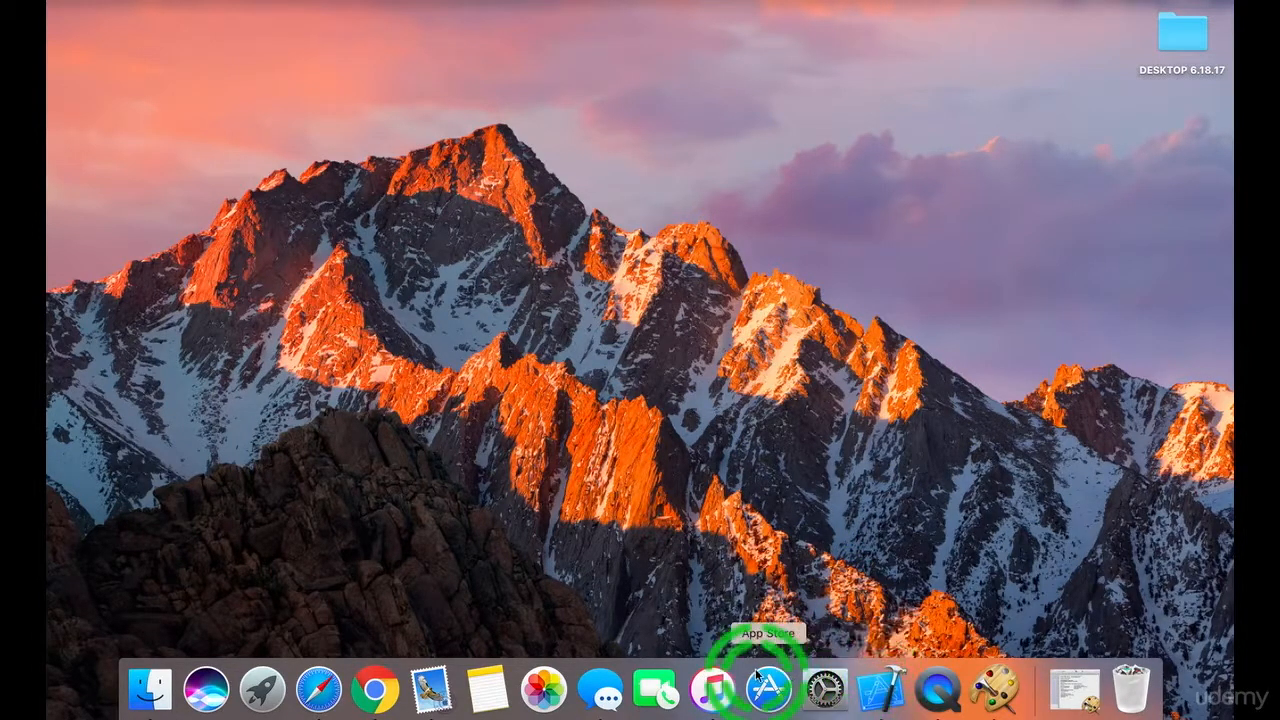
Search the App Store for 'xcod', then close the App Store.
{"action": "left_click", "coordinate": [768, 688]}
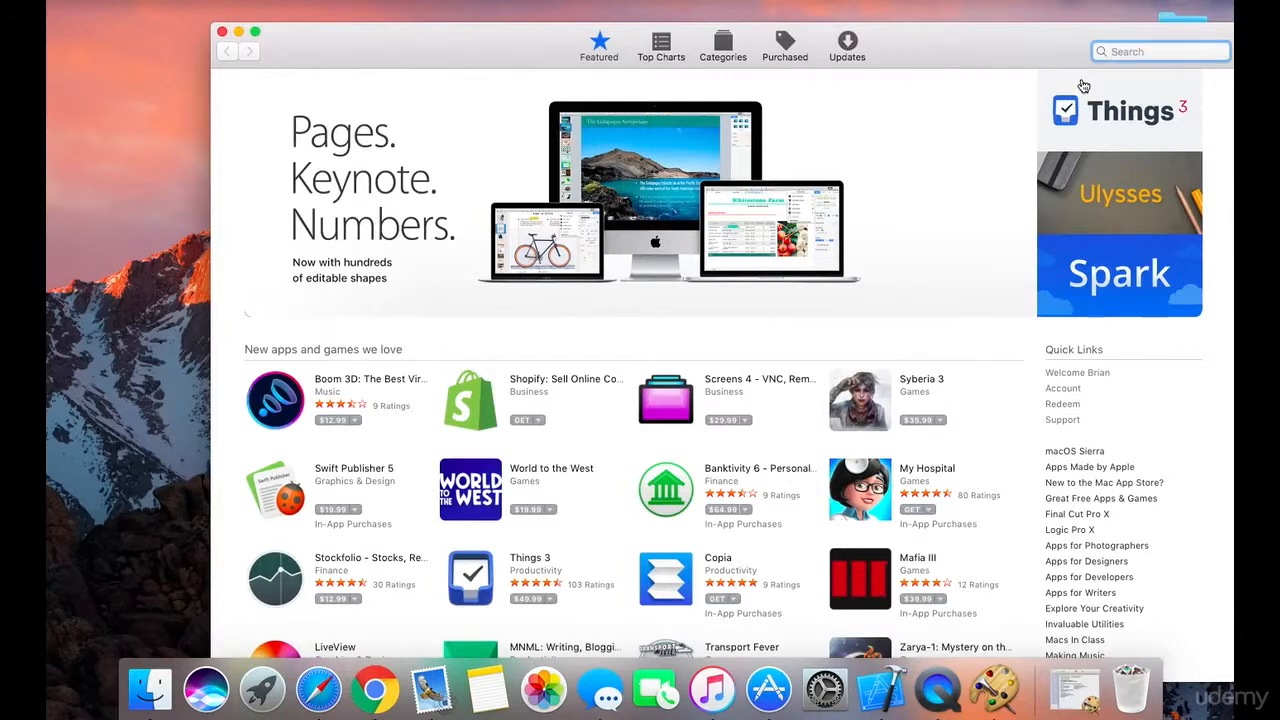
{"action": "type", "text": "xcode"}
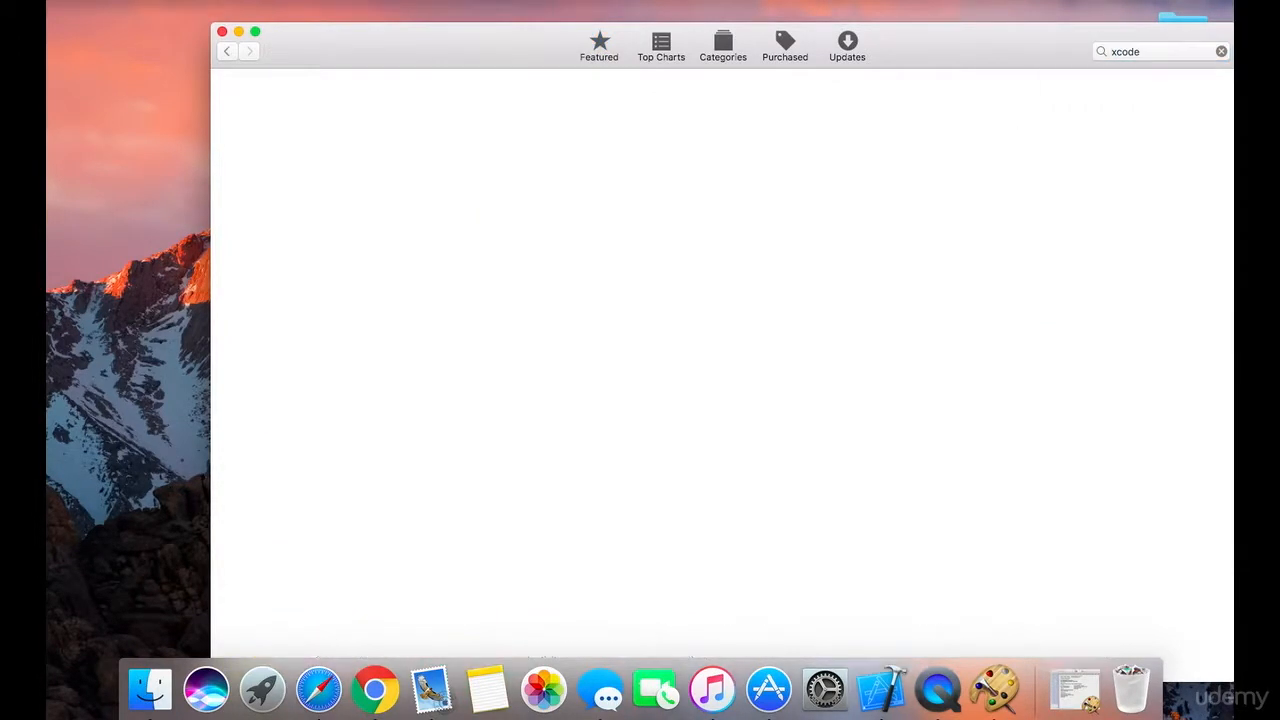
{"action": "key", "text": "Return"}
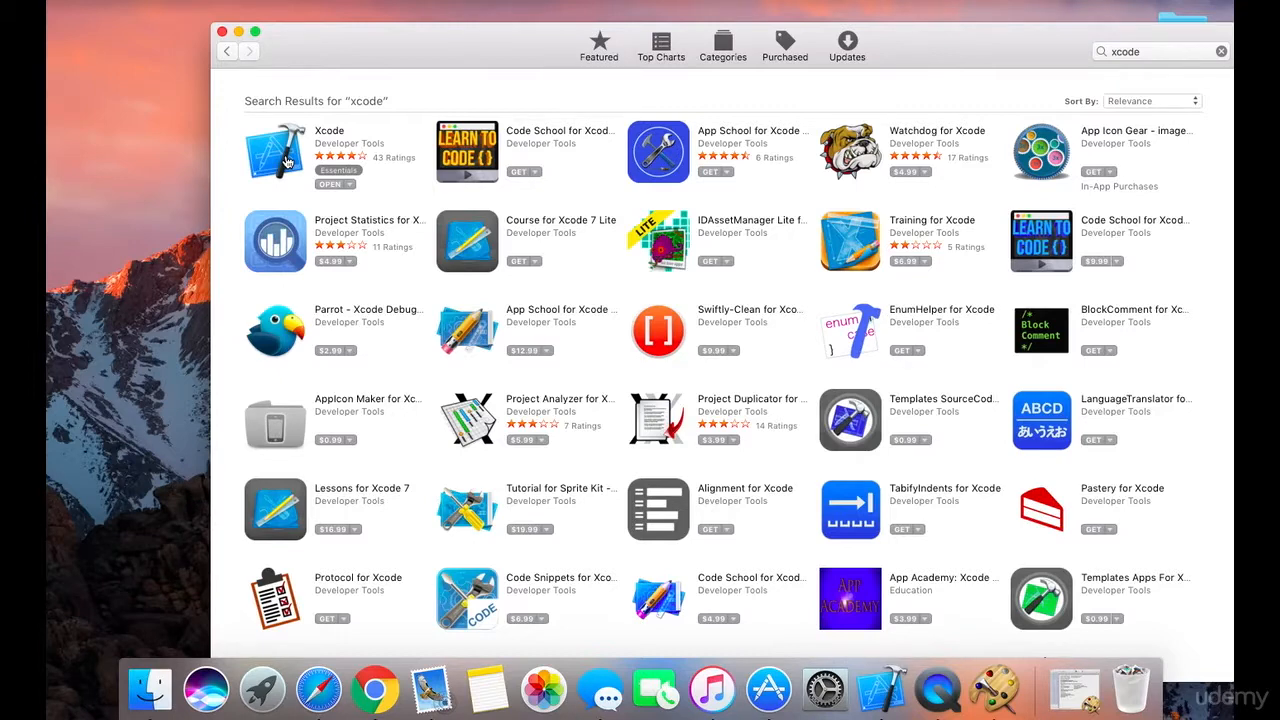
{"action": "left_click", "coordinate": [220, 32]}
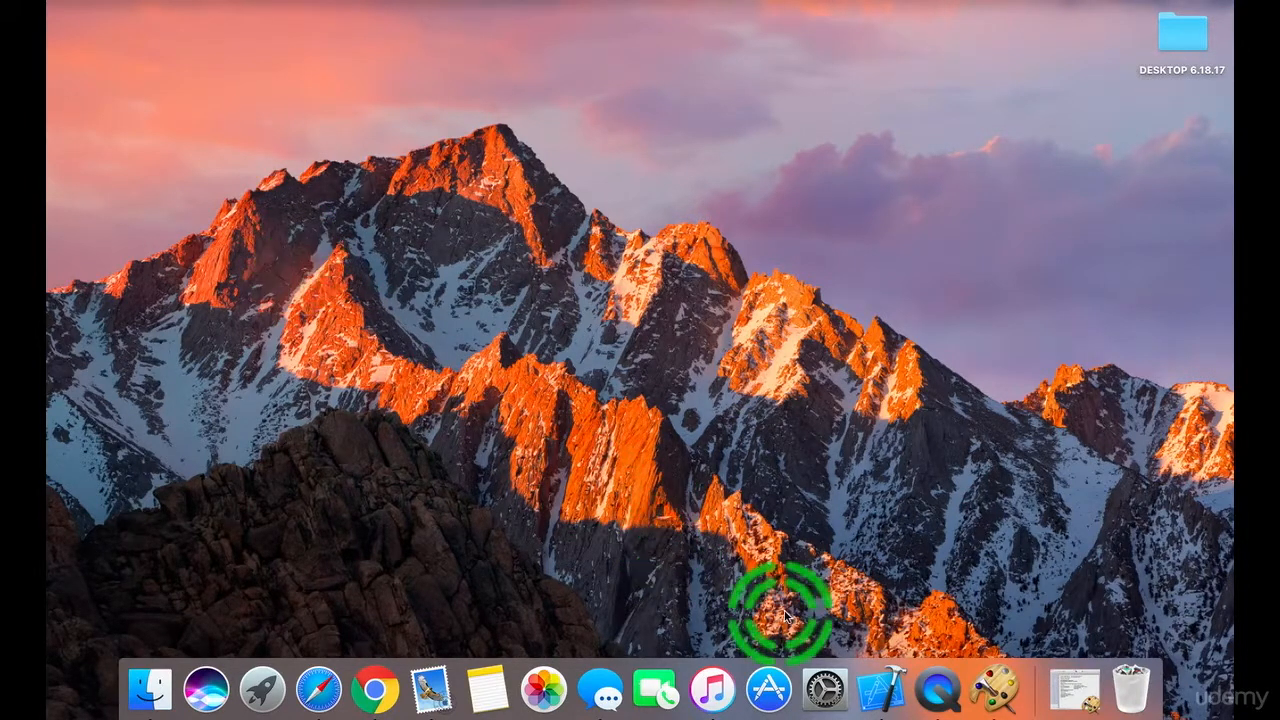
Launch Xcode from the Dock and wait for its Welcome window to appear.
{"action": "left_click", "coordinate": [880, 688]}
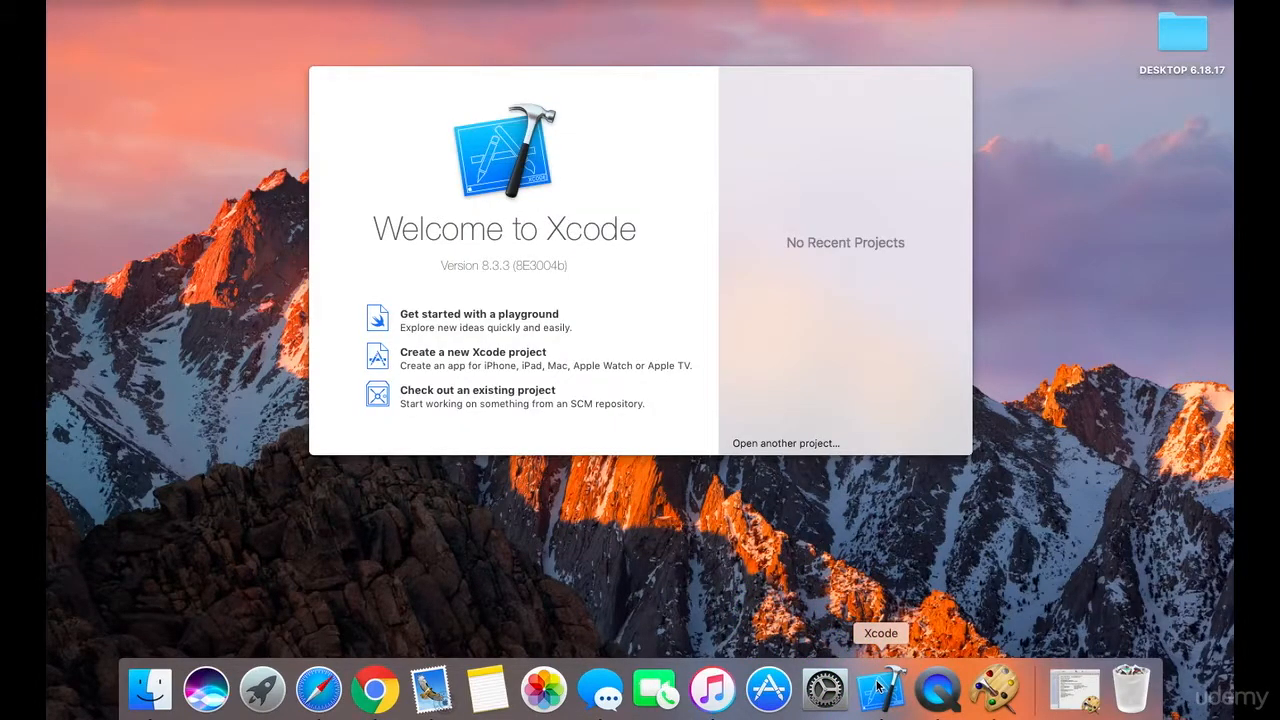
{"action": "left_click", "coordinate": [518, 316]}
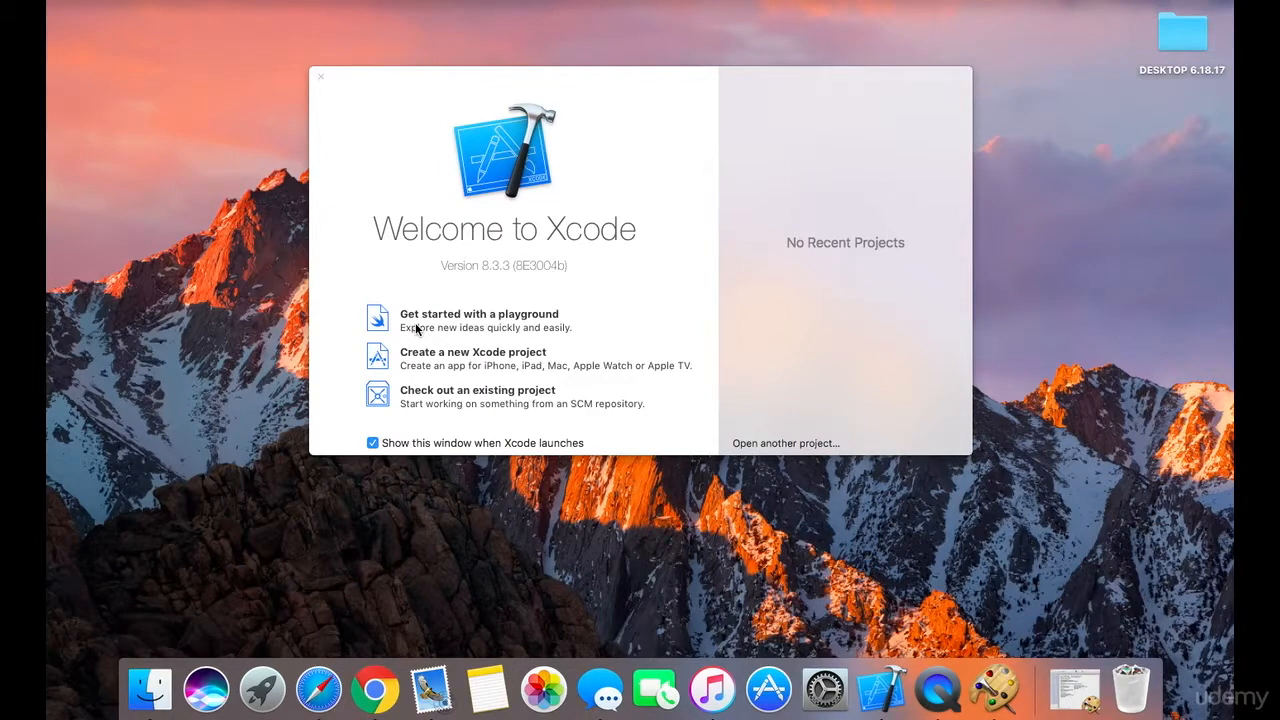
{"action": "left_click", "coordinate": [390, 324]}
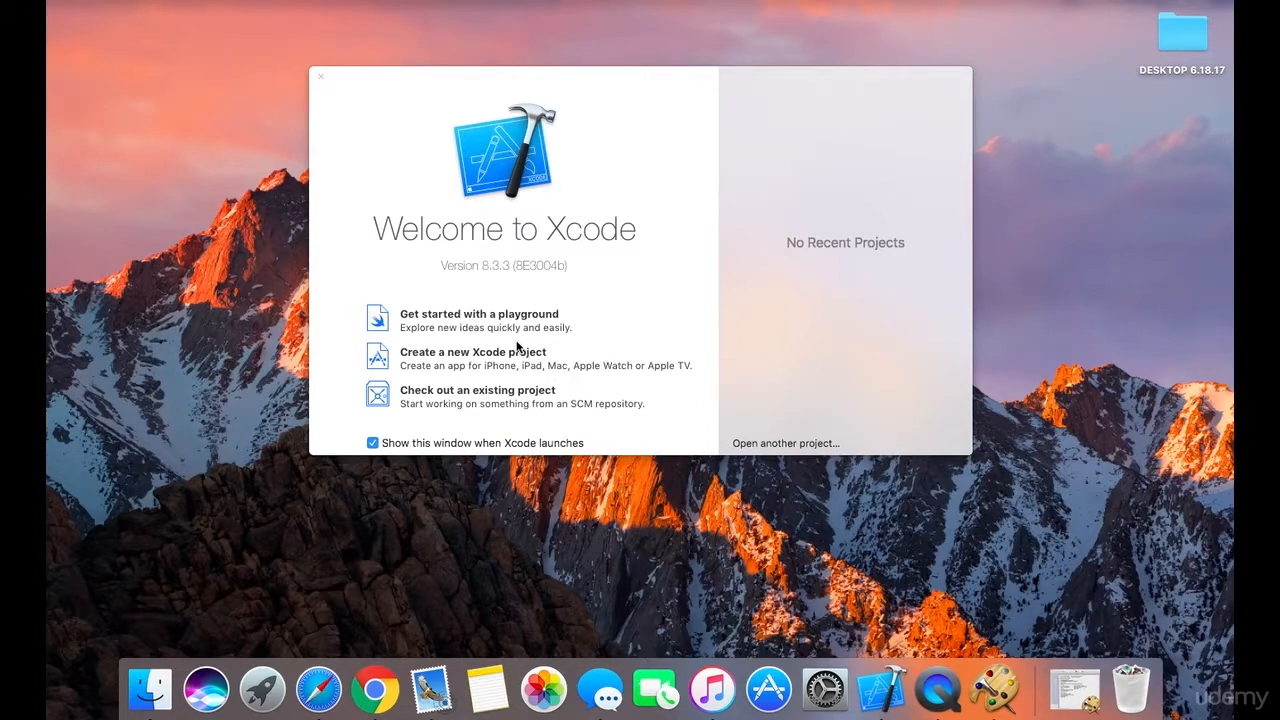
{"action": "left_click", "coordinate": [384, 318]}
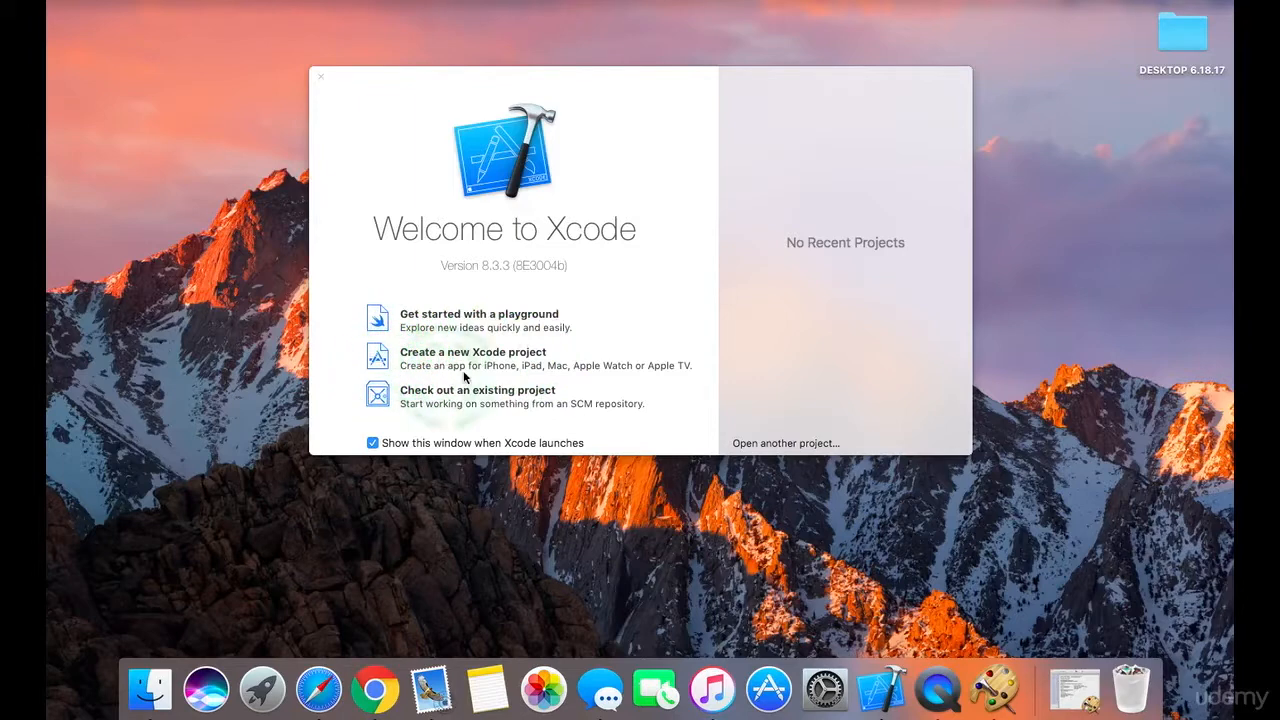
{"action": "mouse_move", "coordinate": [548, 376]}
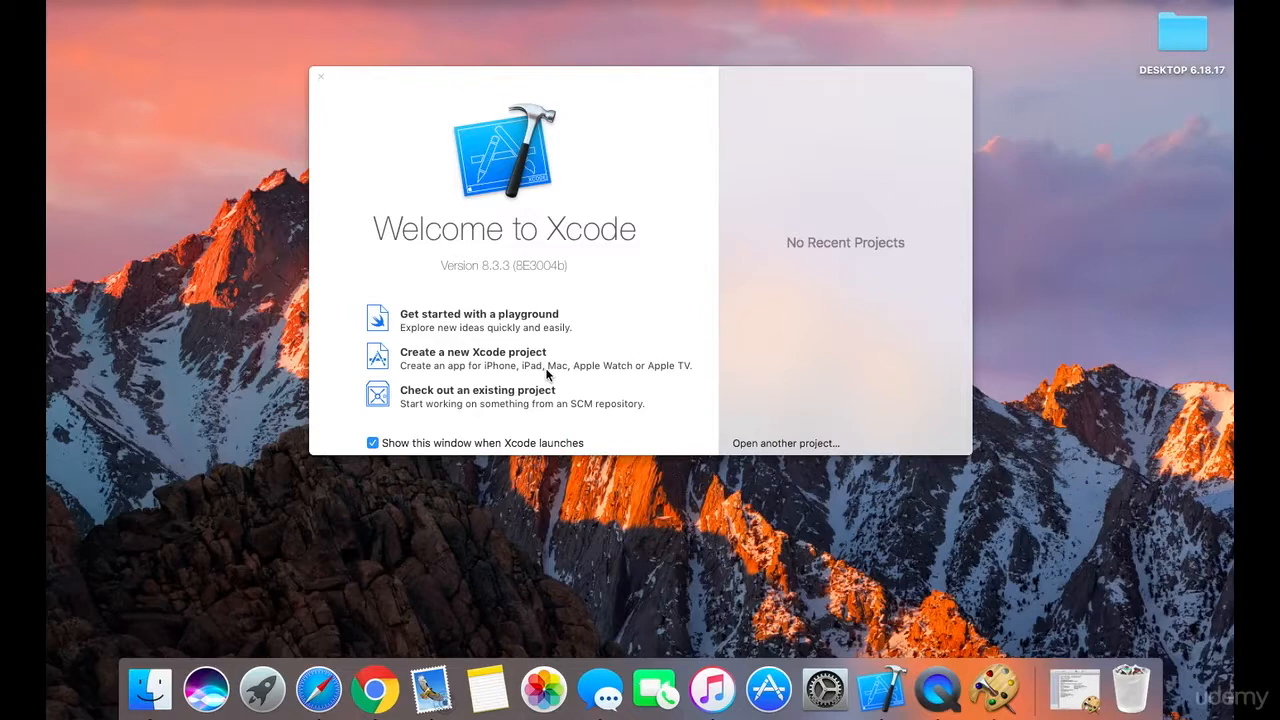
{"action": "left_click", "coordinate": [376, 350]}
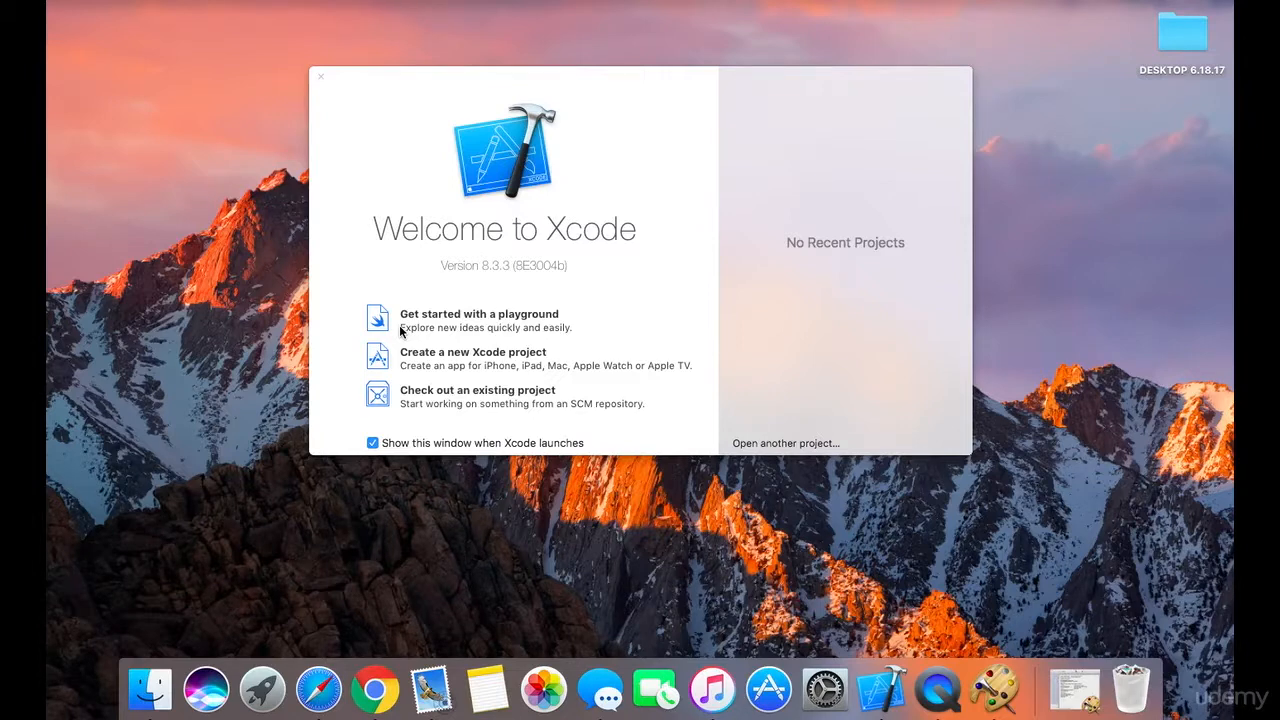
Create a new iOS playground named LSOB1 and save it to the Desktop.
{"action": "left_click", "coordinate": [472, 352]}
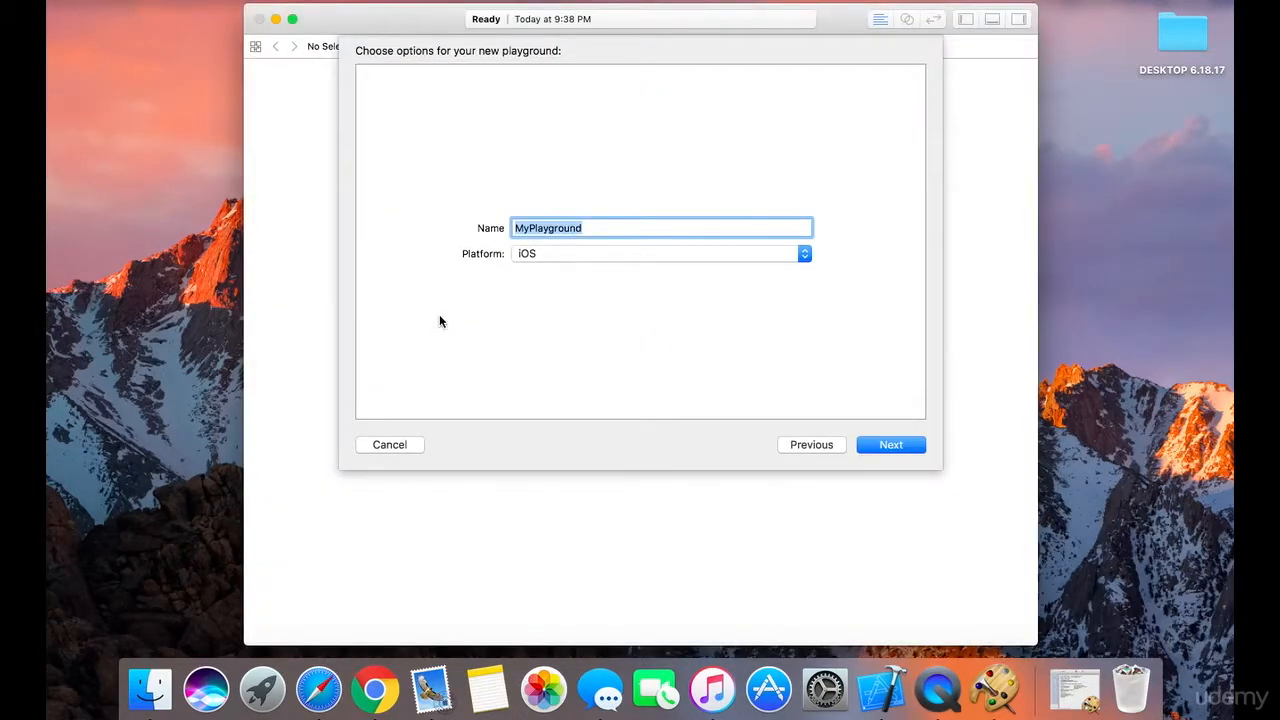
{"action": "type", "text": "LSO"}
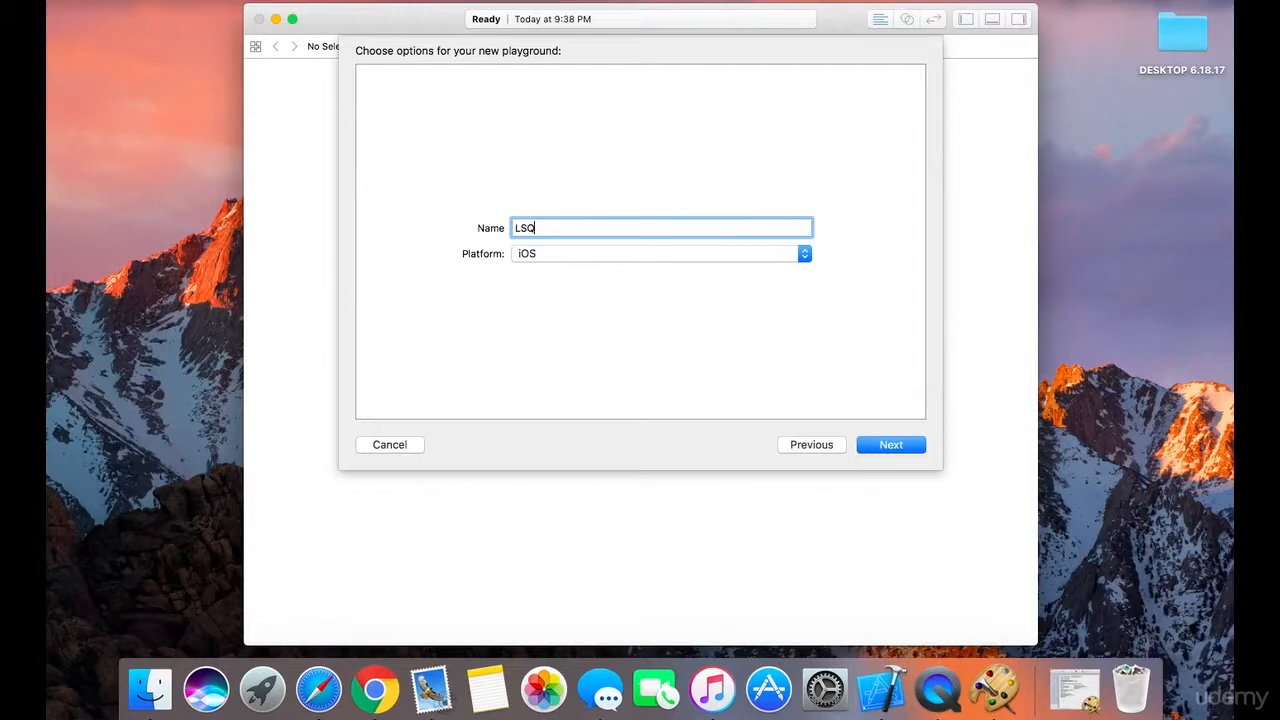
{"action": "type", "text": "B"}
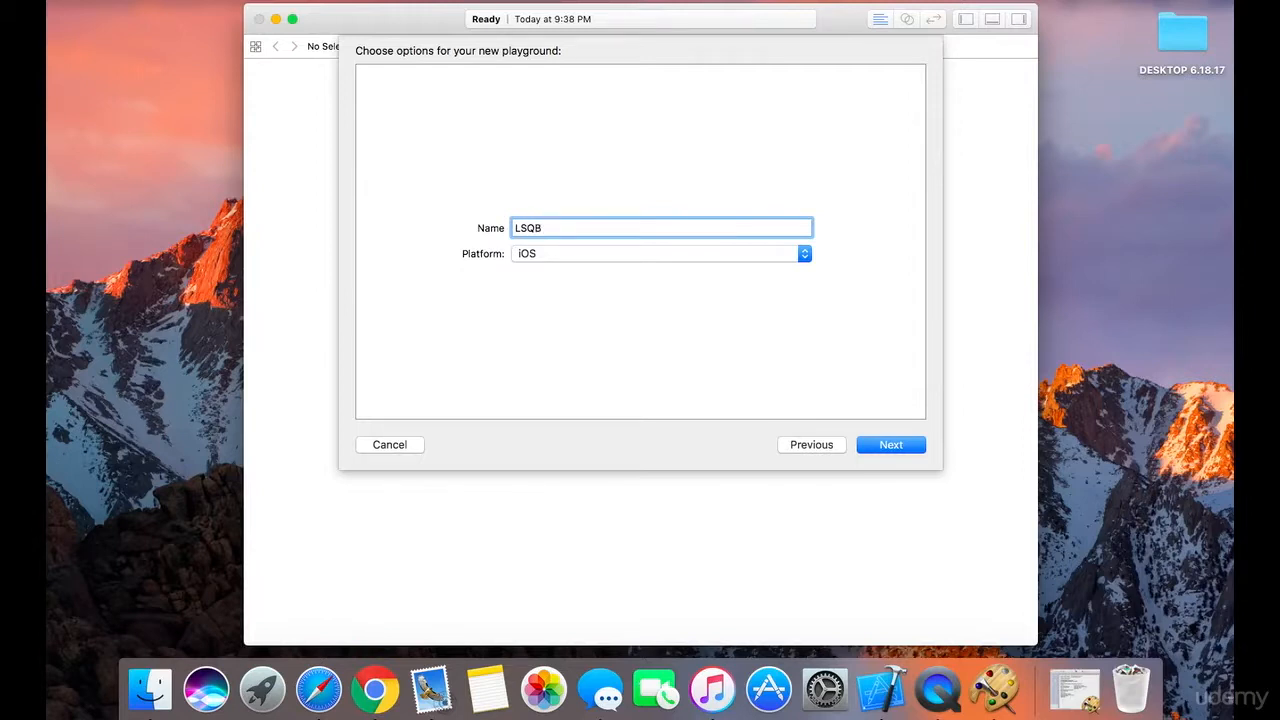
{"action": "type", "text": "1"}
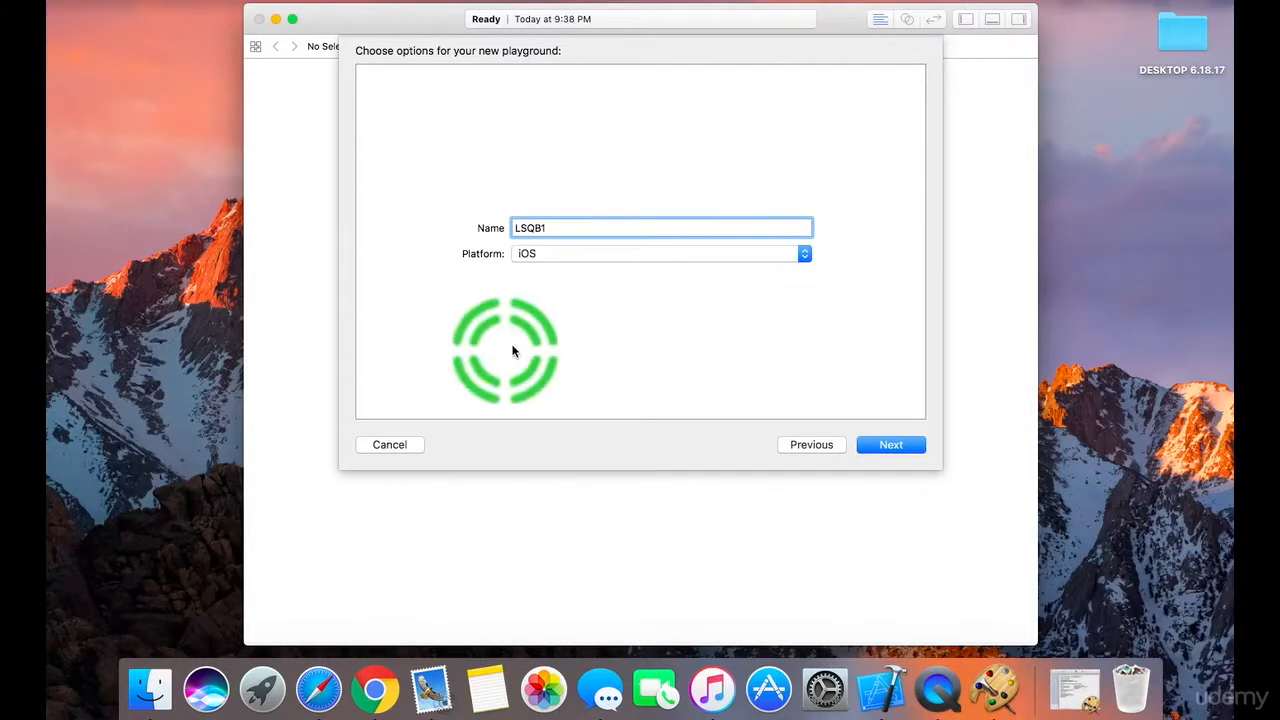
{"action": "left_click", "coordinate": [890, 444]}
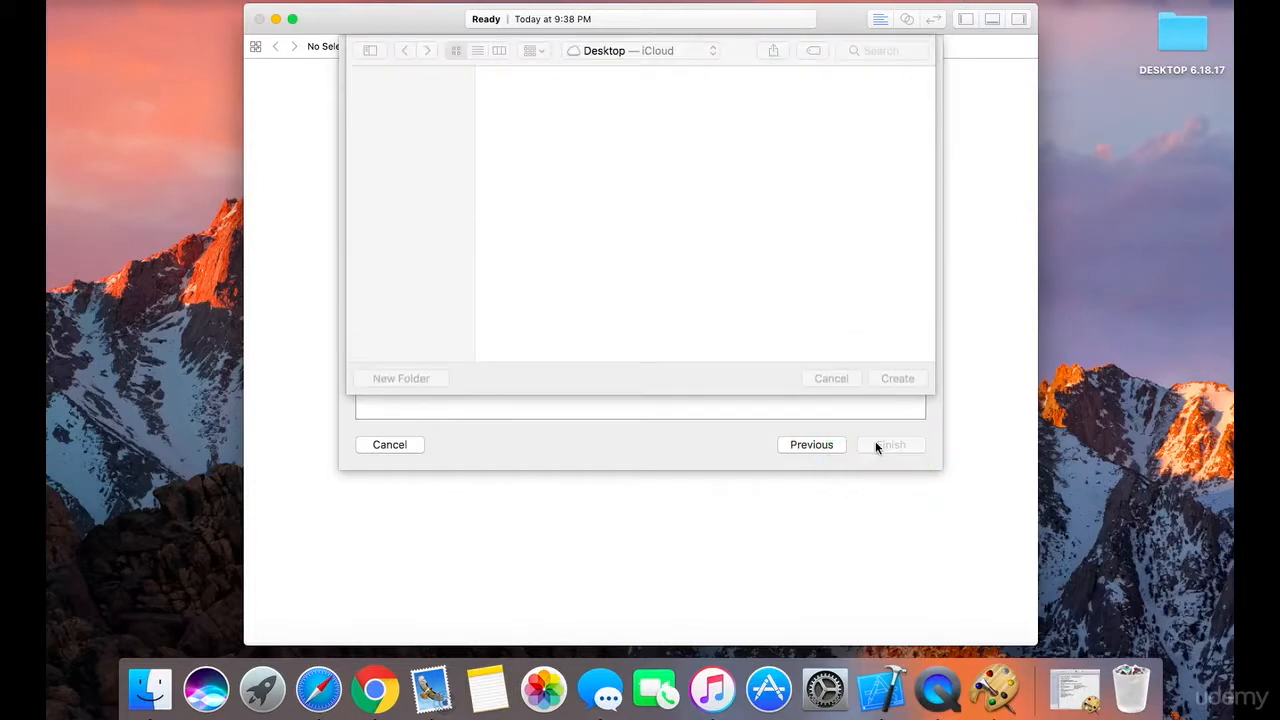
{"action": "left_click", "coordinate": [896, 378]}
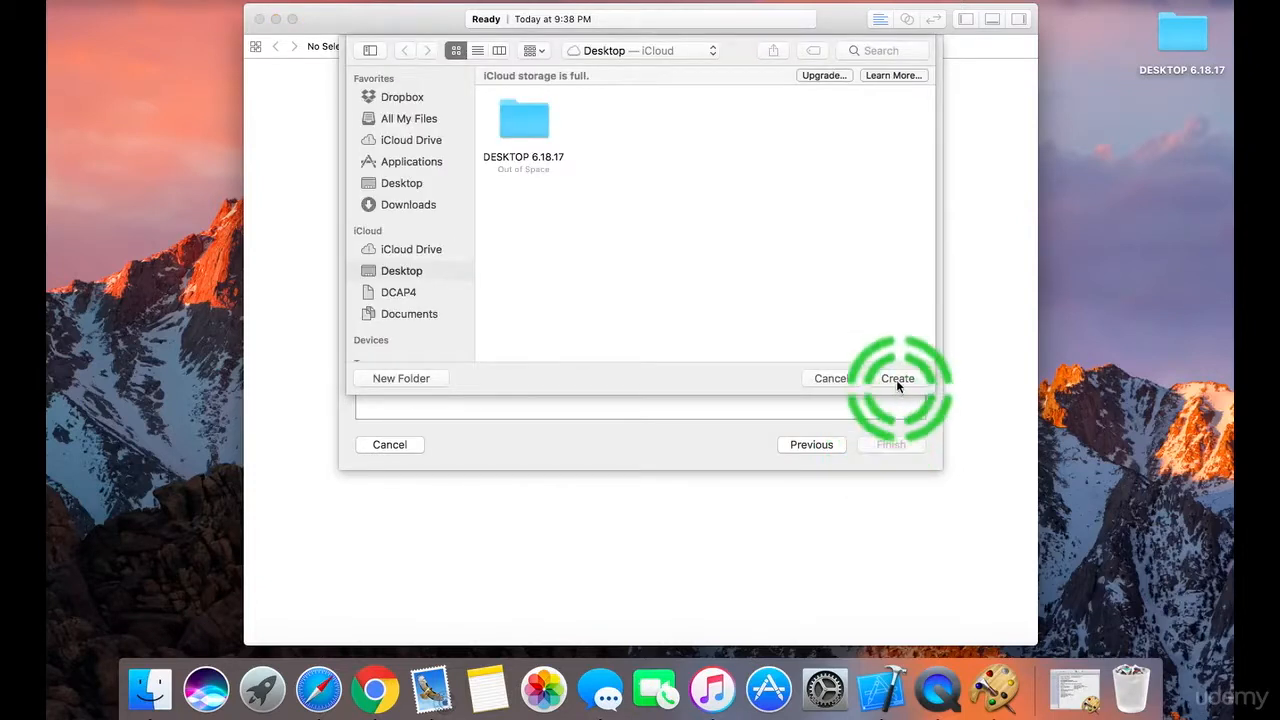
{"action": "left_click", "coordinate": [896, 378]}
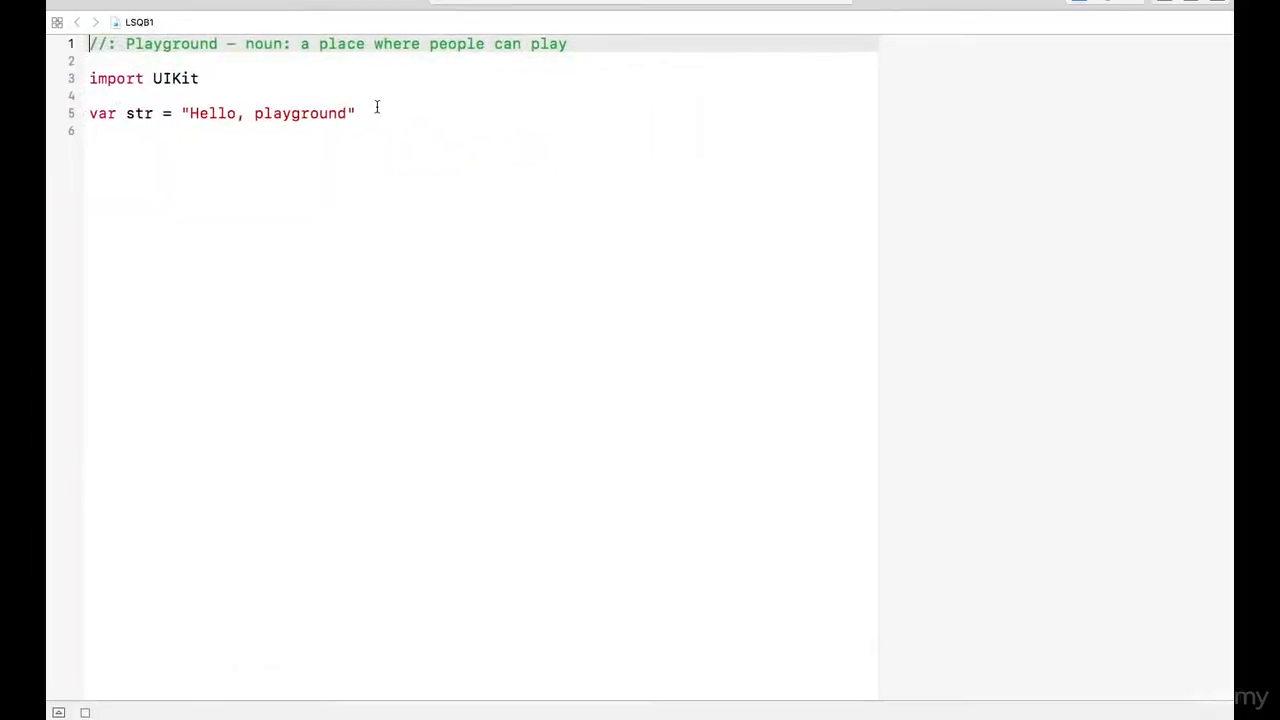
Add a '// CONSTANTS AND VARIABLES' comment line above import UIKit.
{"action": "left_click", "coordinate": [368, 112]}
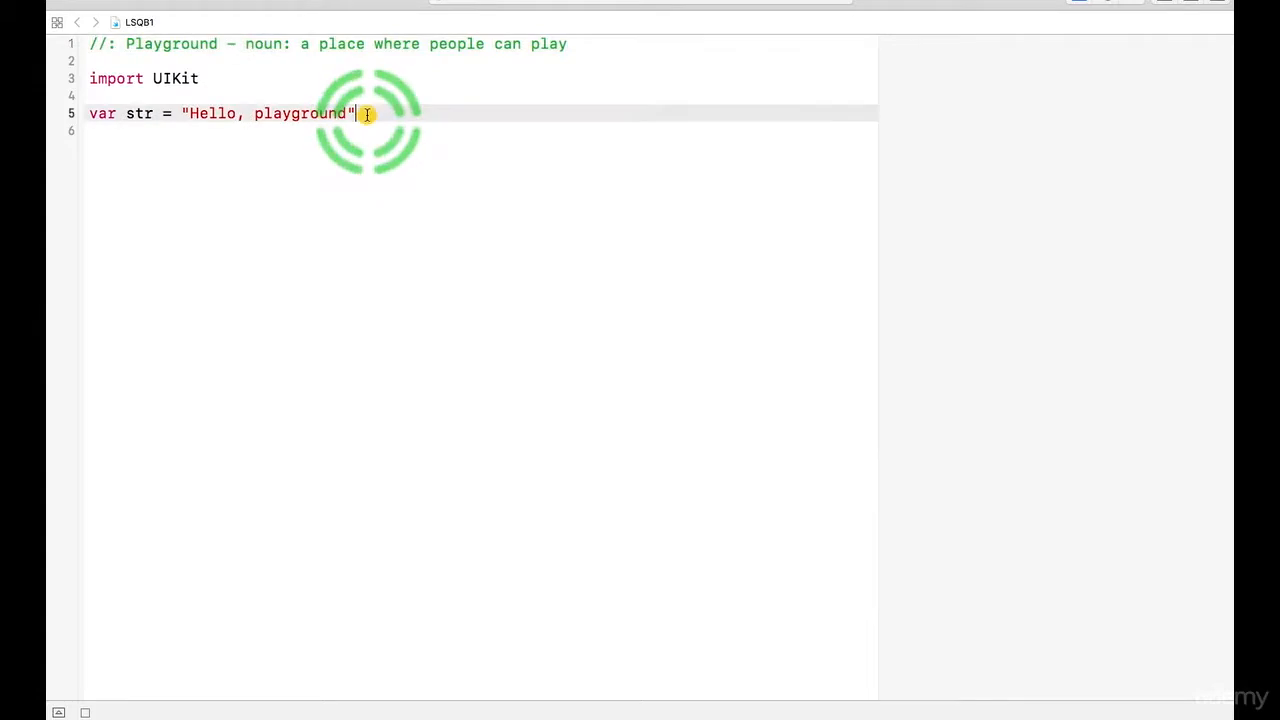
{"action": "key", "text": "Return"}
{"action": "type", "text": "//"}
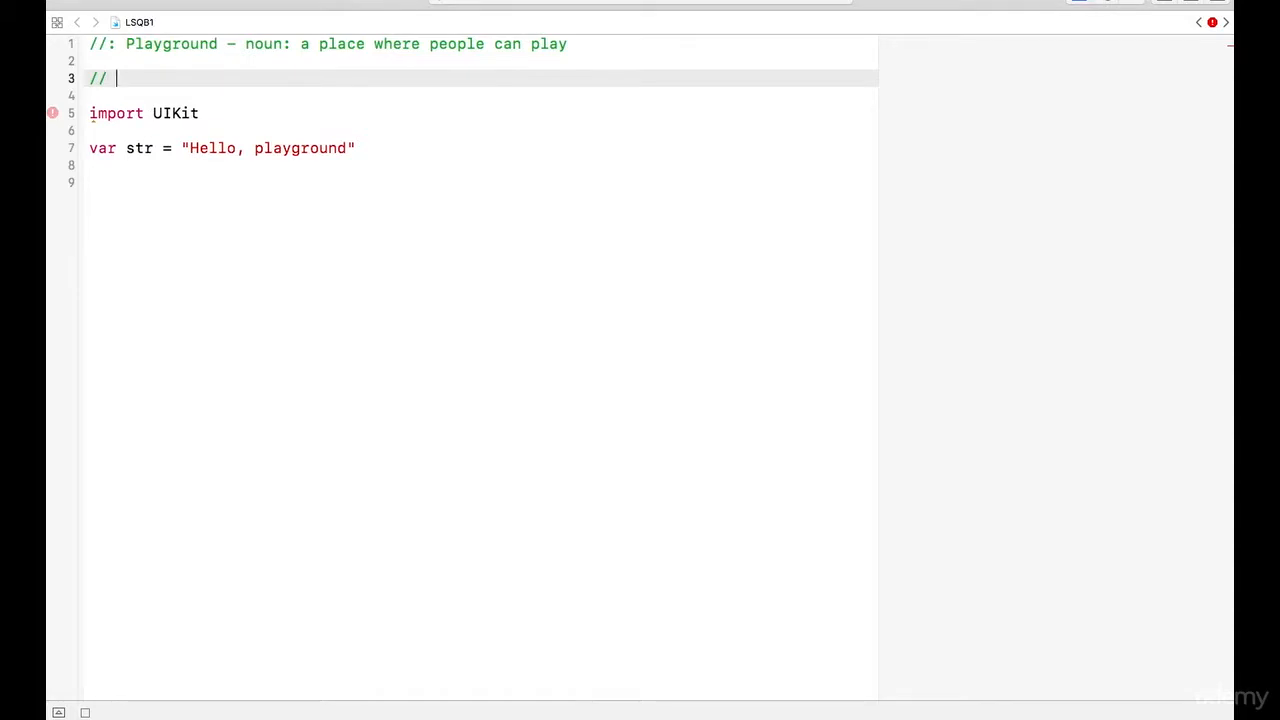
{"action": "type", "text": "CONSTA"}
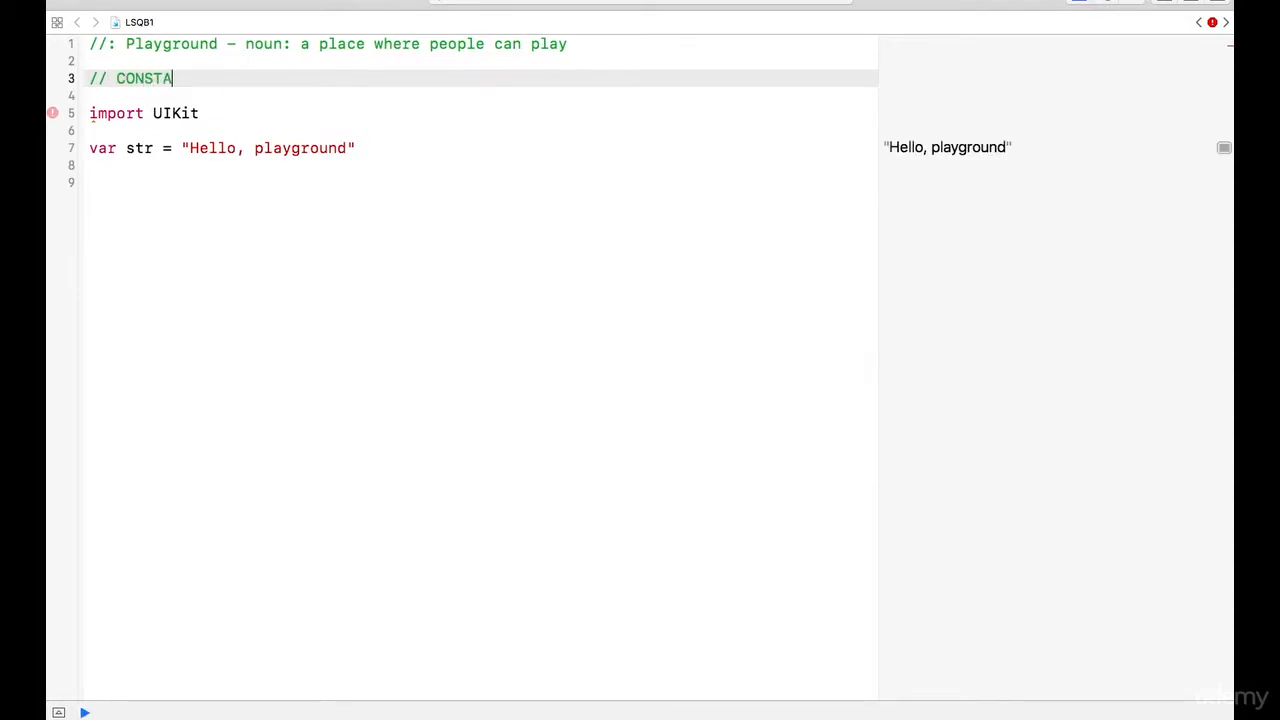
{"action": "type", "text": "NTS AND VARIA"}
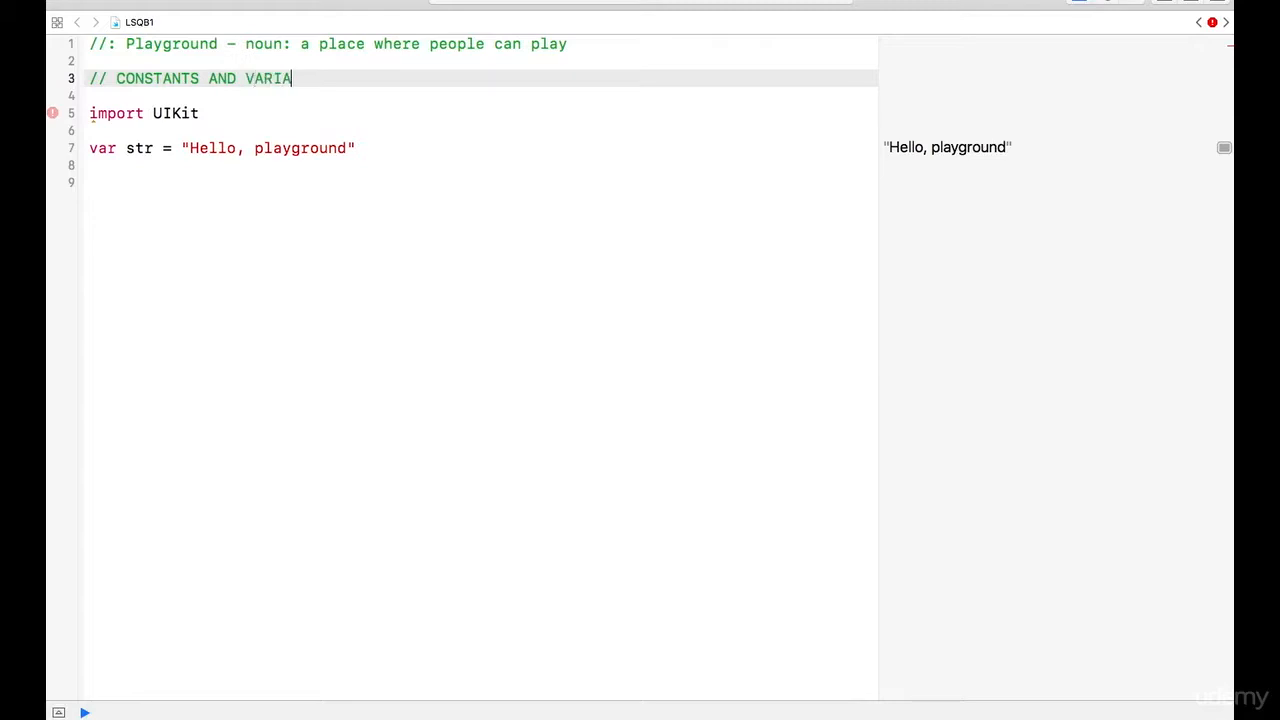
{"action": "type", "text": "BLES"}
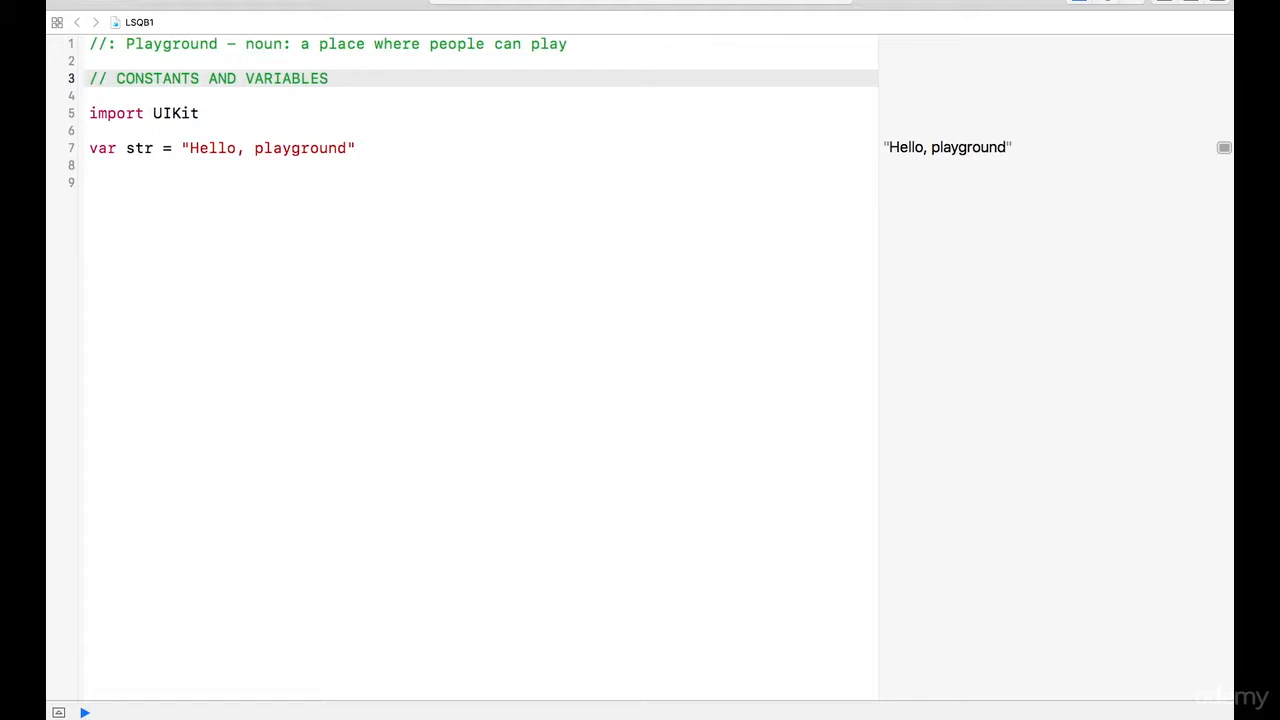
{"action": "left_click", "coordinate": [328, 78]}
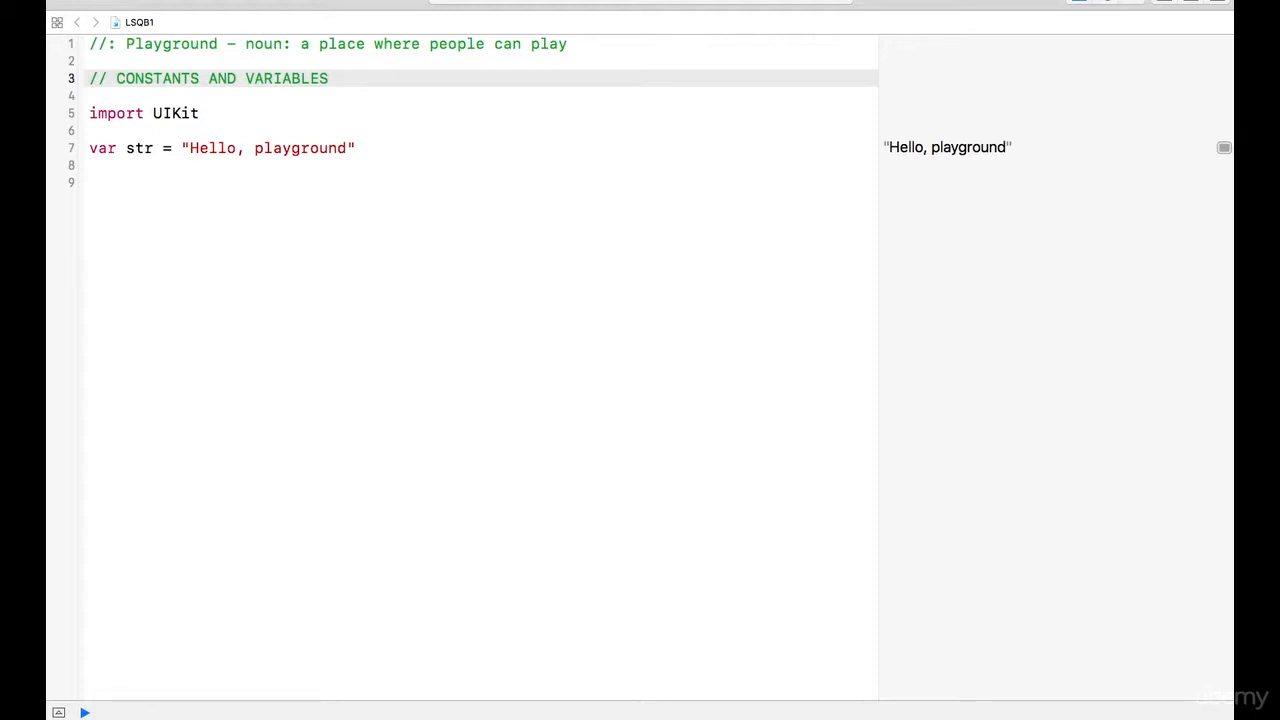
{"action": "left_click", "coordinate": [328, 78]}
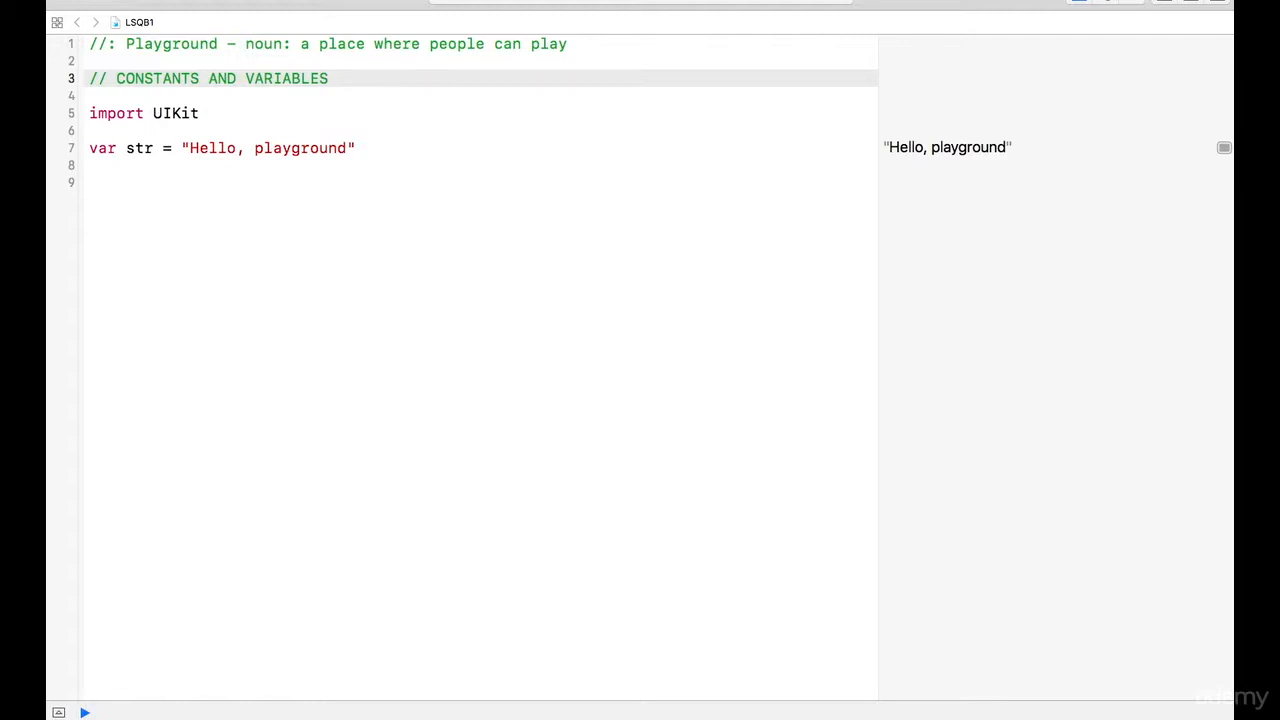
{"action": "left_click", "coordinate": [328, 78]}
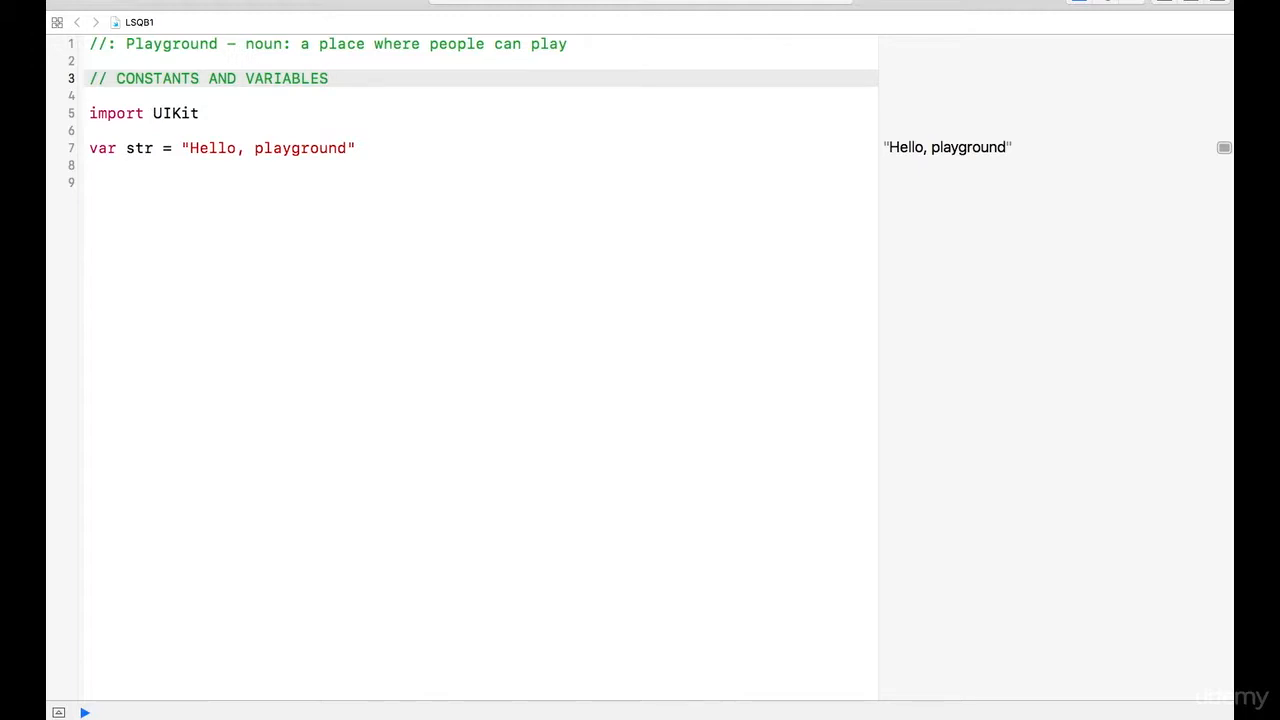
{"action": "left_click", "coordinate": [330, 78]}
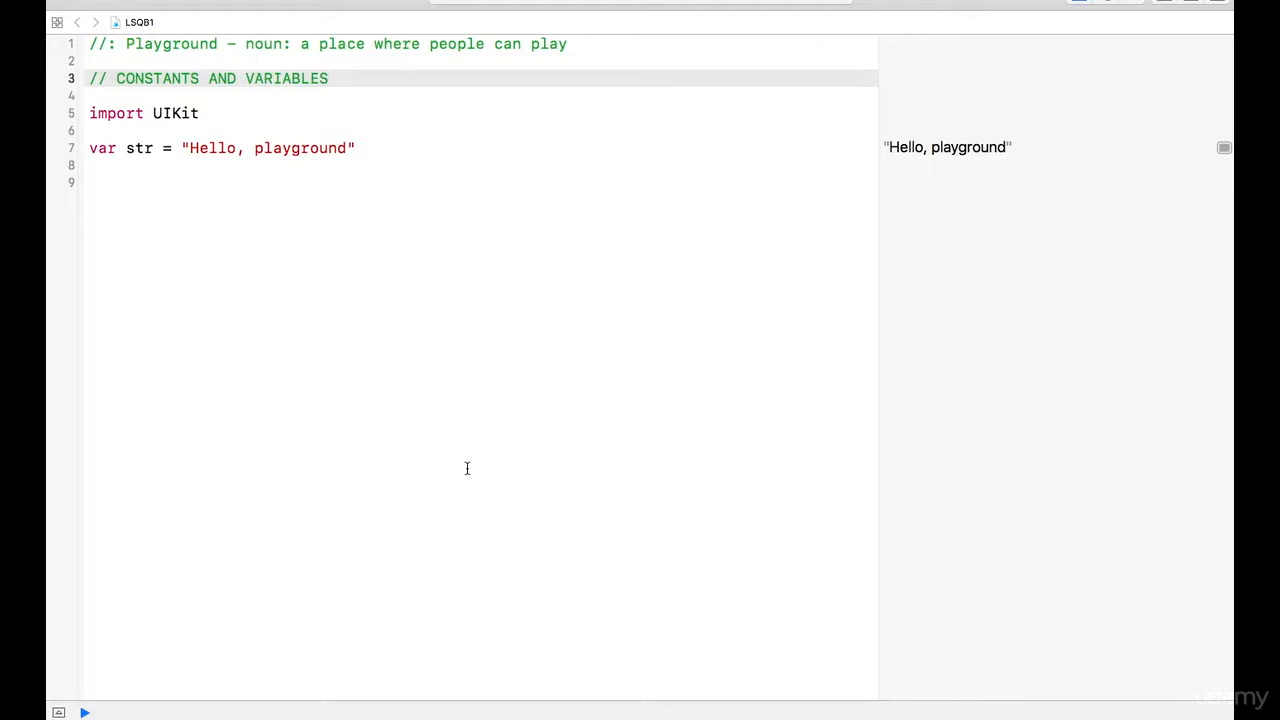
{"action": "left_click", "coordinate": [328, 78]}
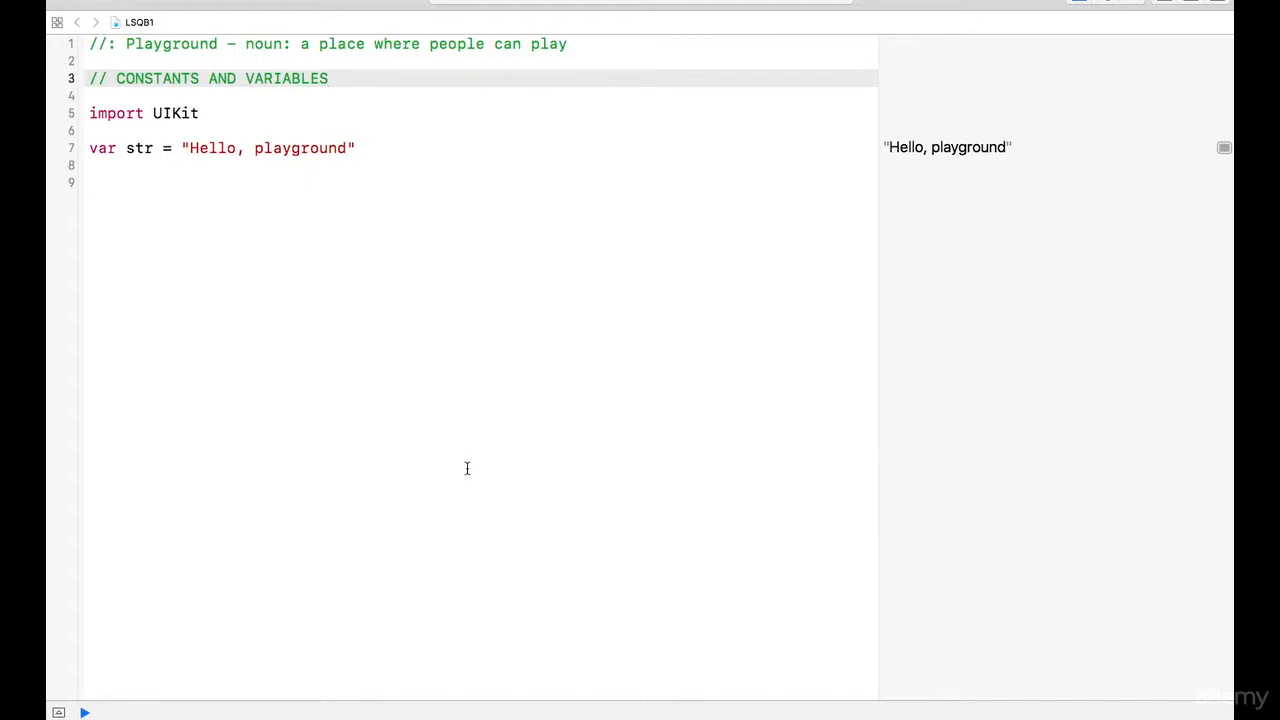
{"action": "left_click", "coordinate": [330, 78]}
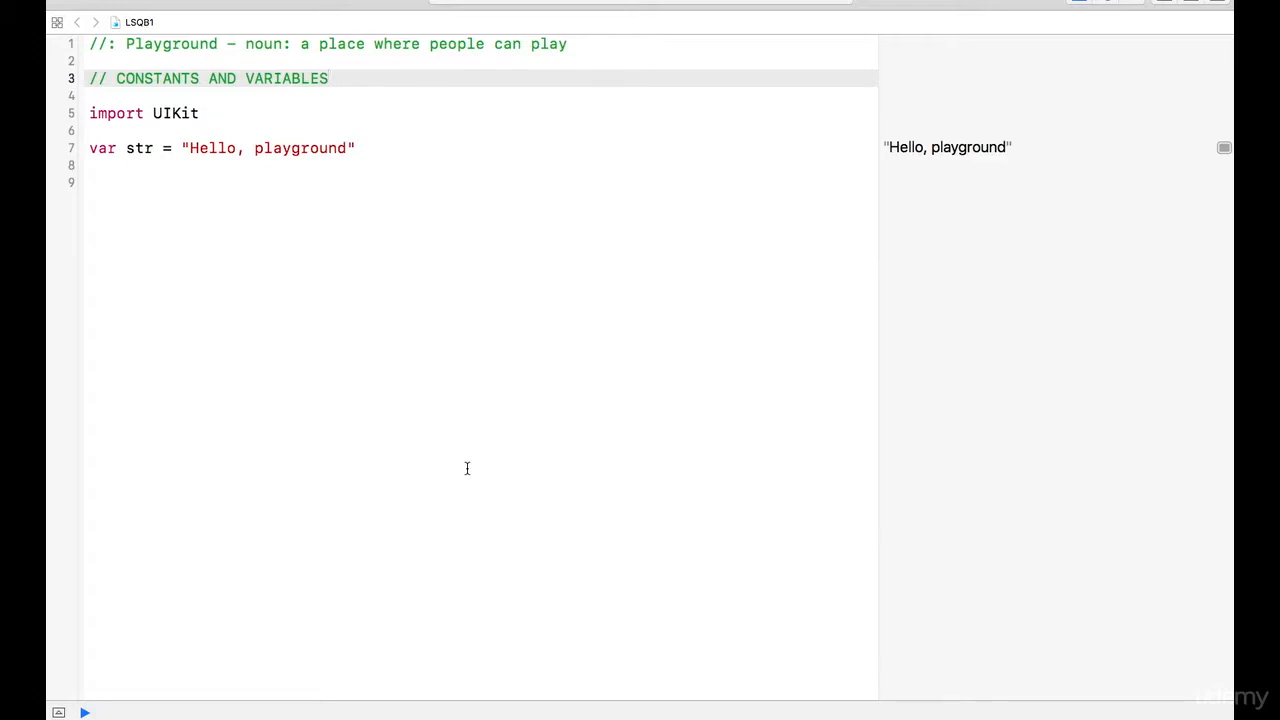
{"action": "left_click", "coordinate": [328, 78]}
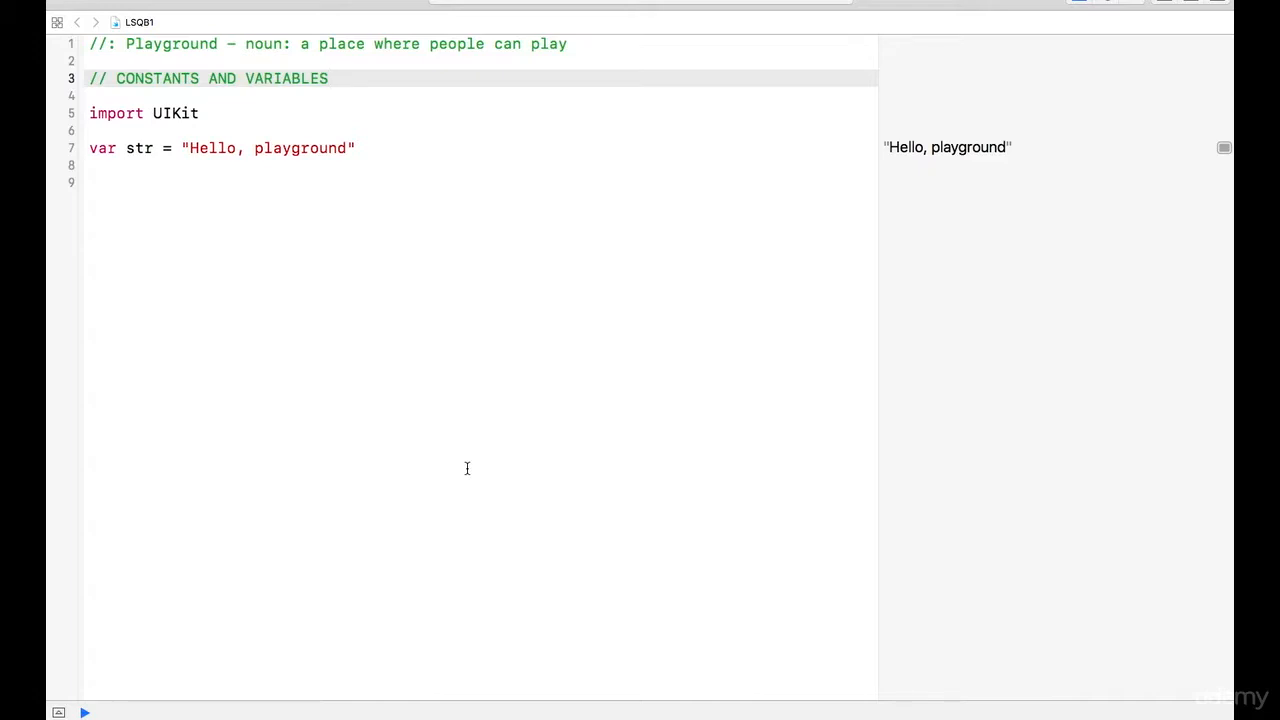
{"action": "left_click", "coordinate": [330, 78]}
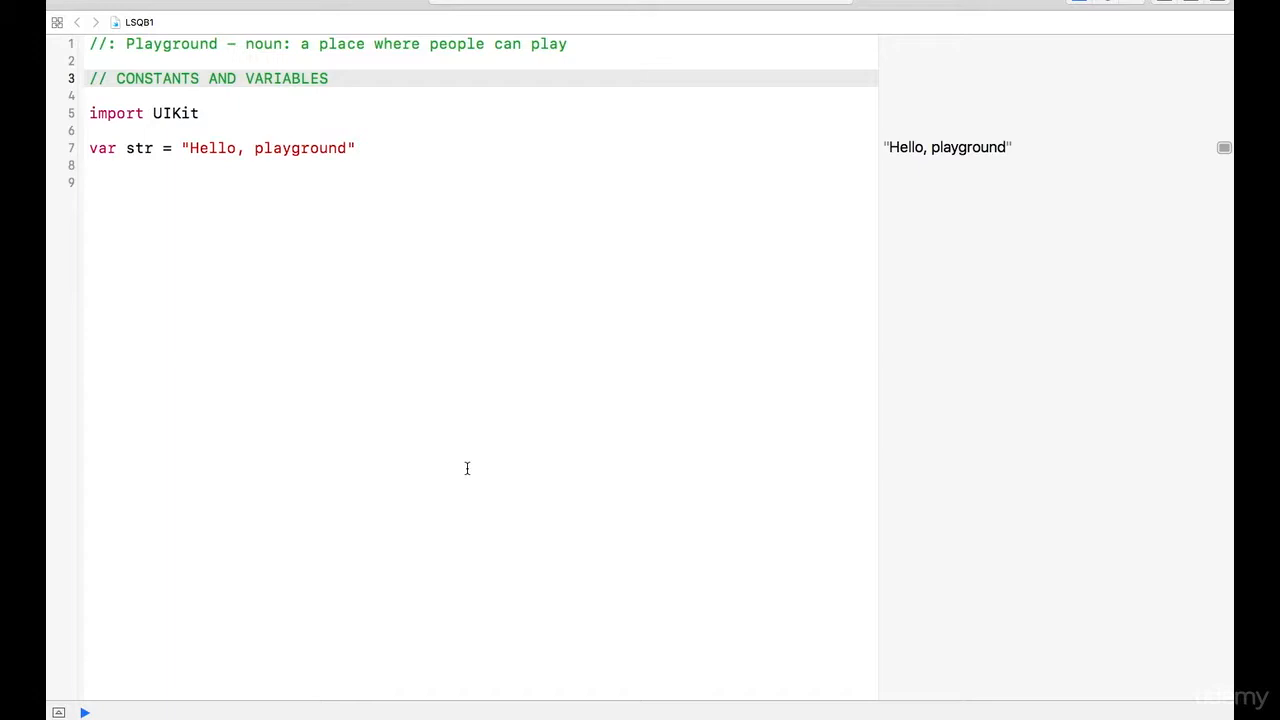
{"action": "left_click", "coordinate": [328, 78]}
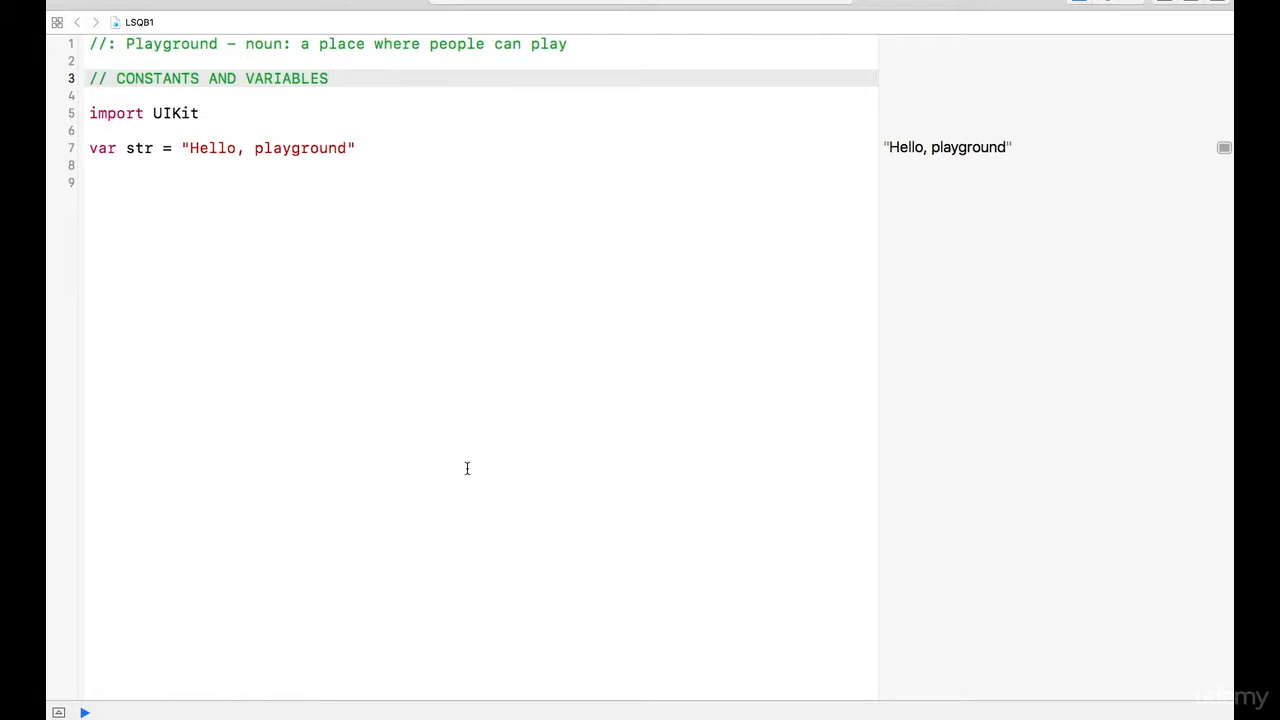
{"action": "left_click", "coordinate": [328, 78]}
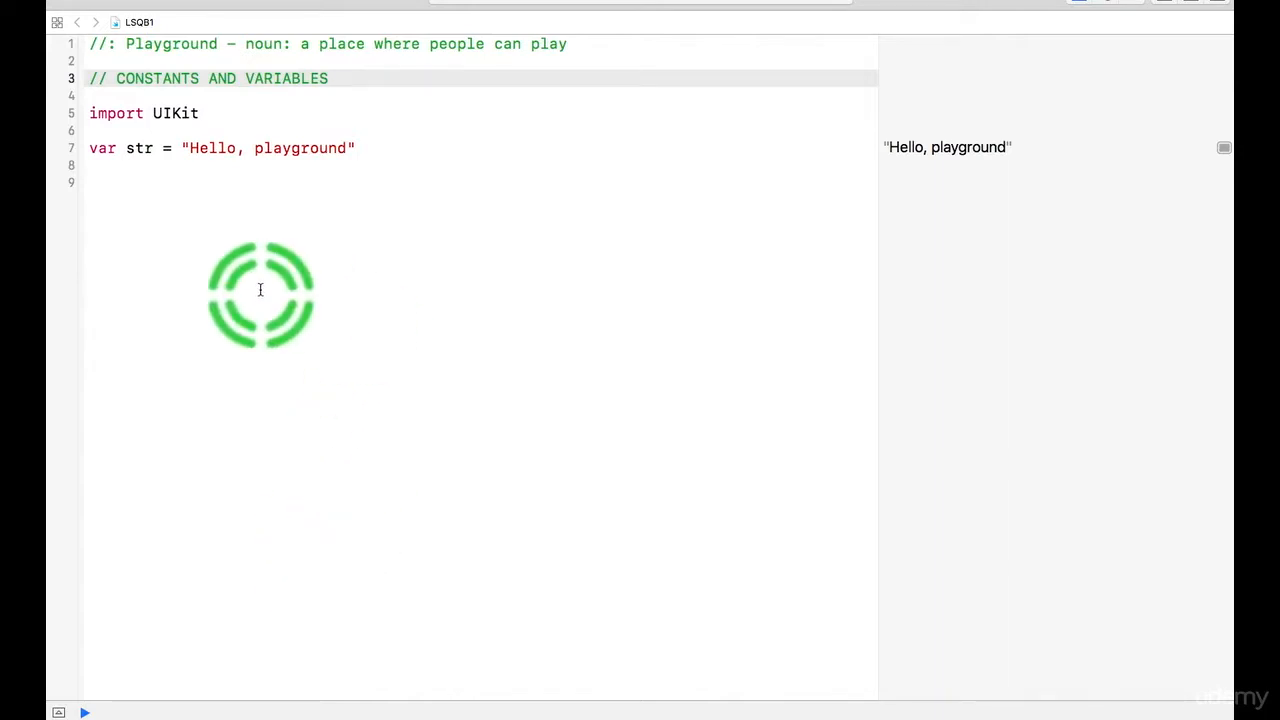
{"action": "left_click", "coordinate": [330, 78]}
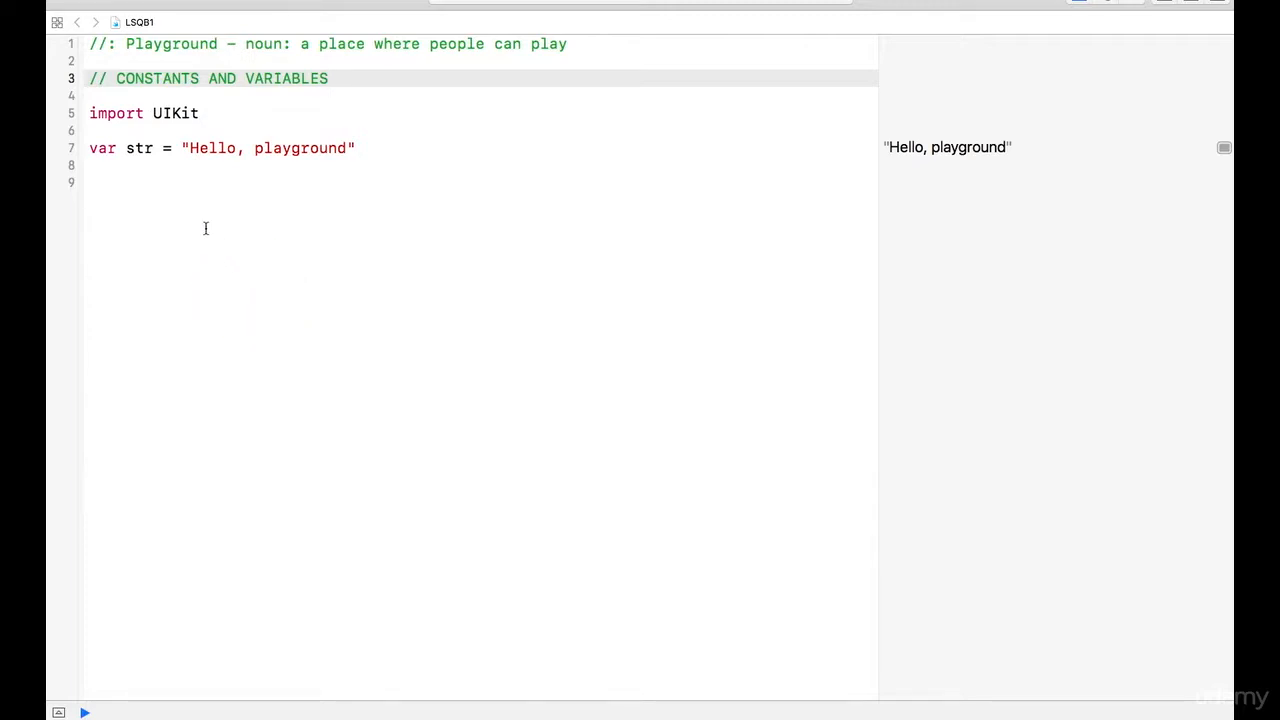
{"action": "left_click", "coordinate": [328, 78]}
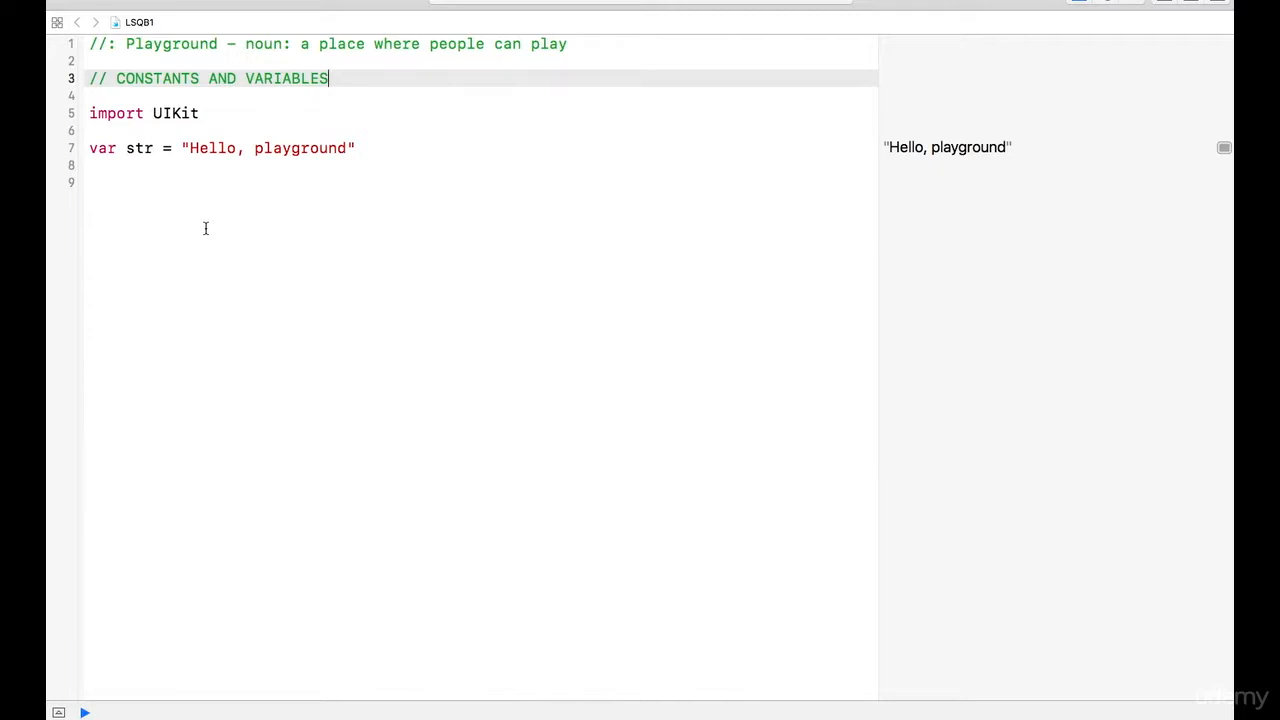
{"action": "left_click", "coordinate": [196, 200]}
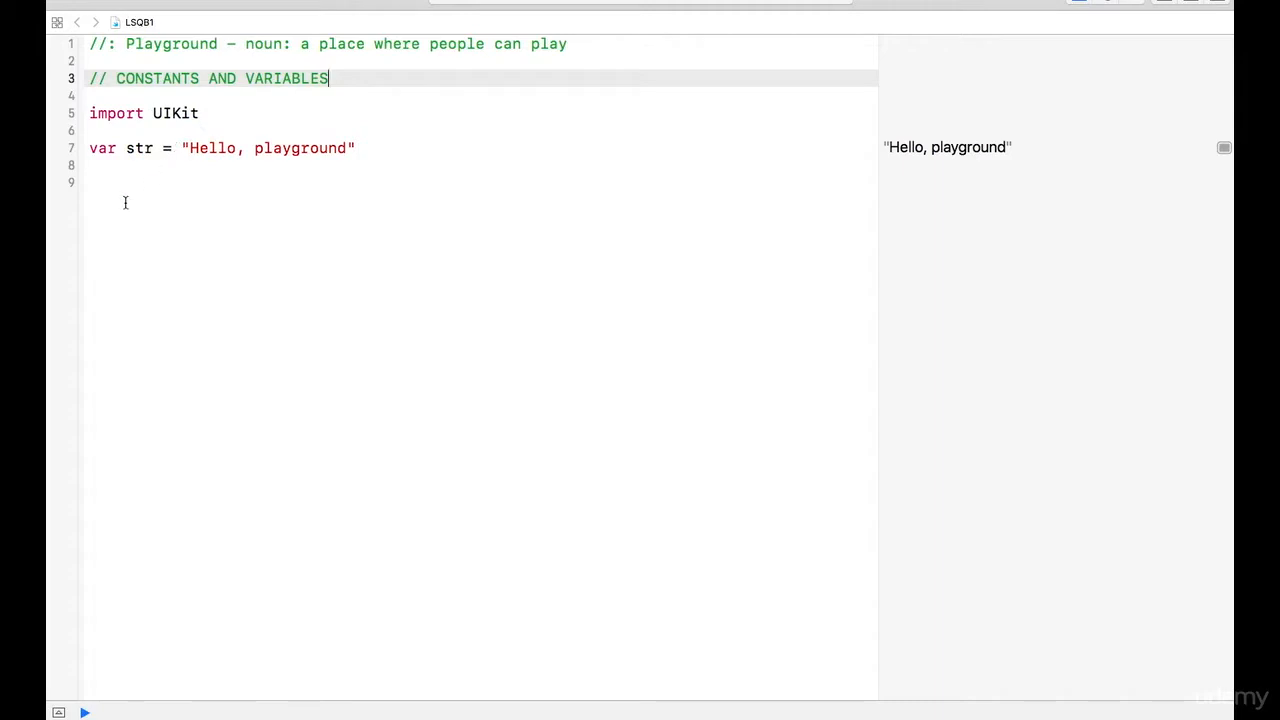
{"action": "mouse_move", "coordinate": [128, 148]}
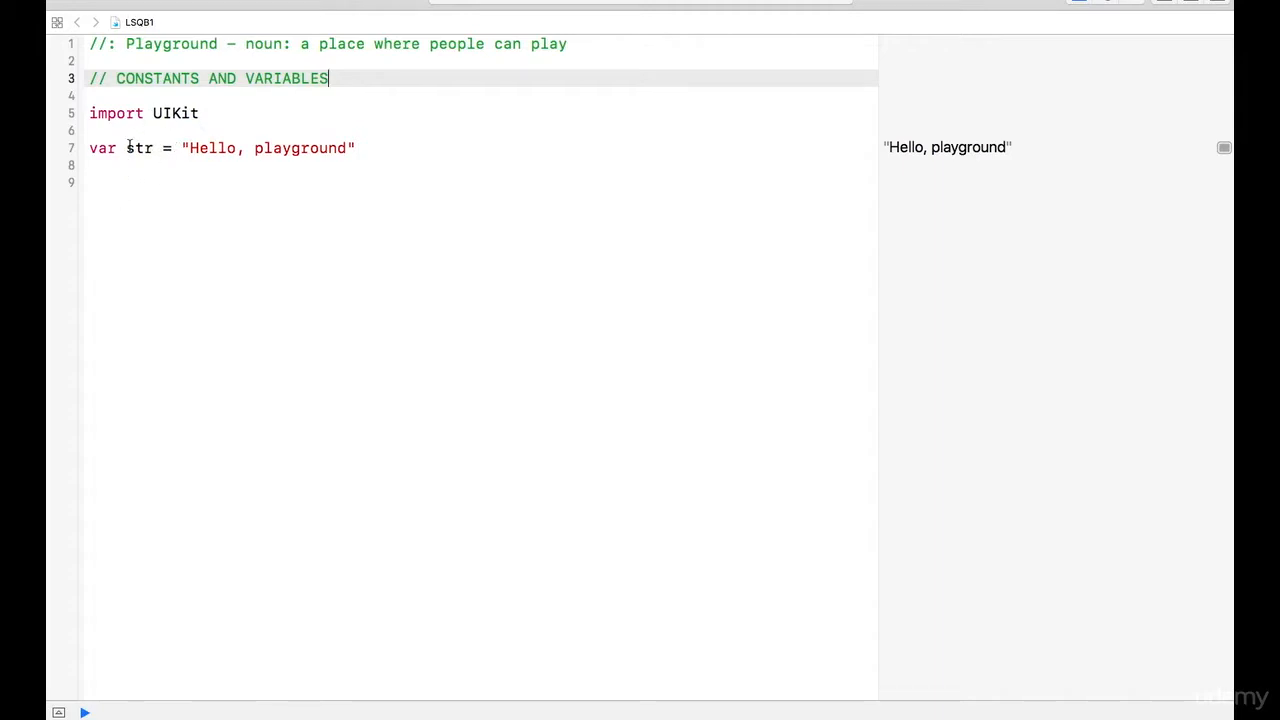
{"action": "left_click", "coordinate": [100, 168]}
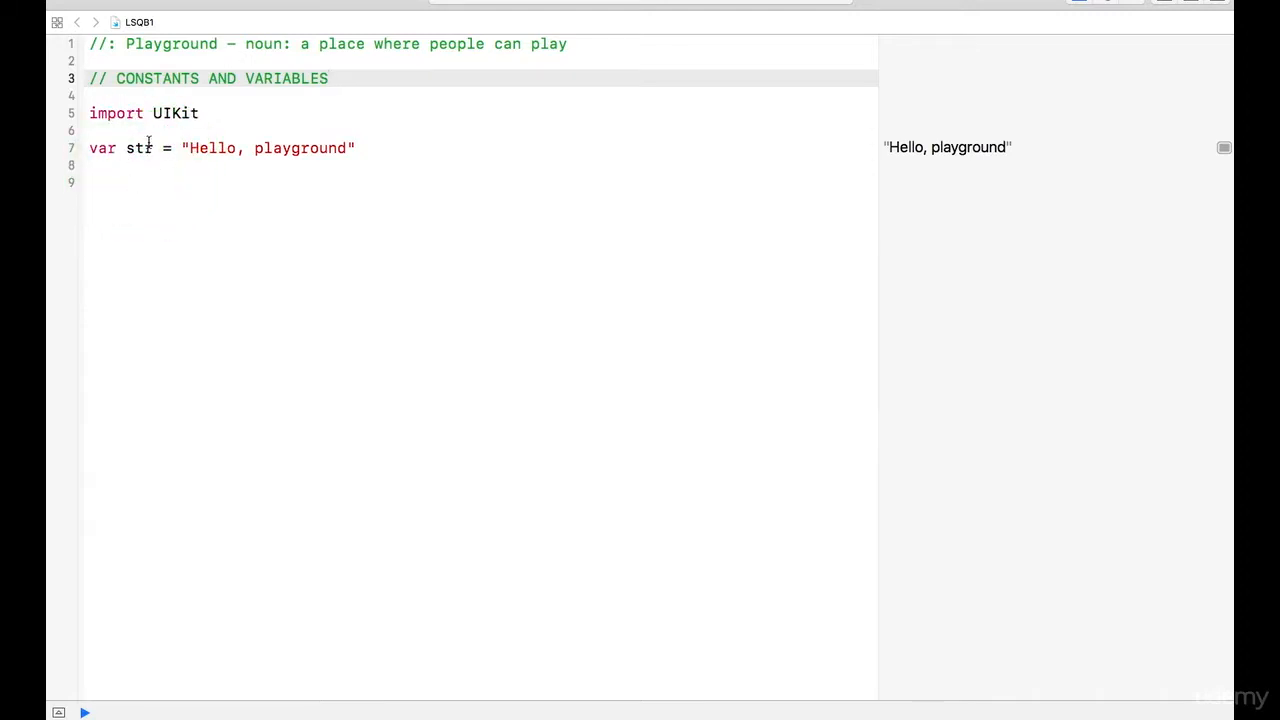
{"action": "left_click", "coordinate": [360, 148]}
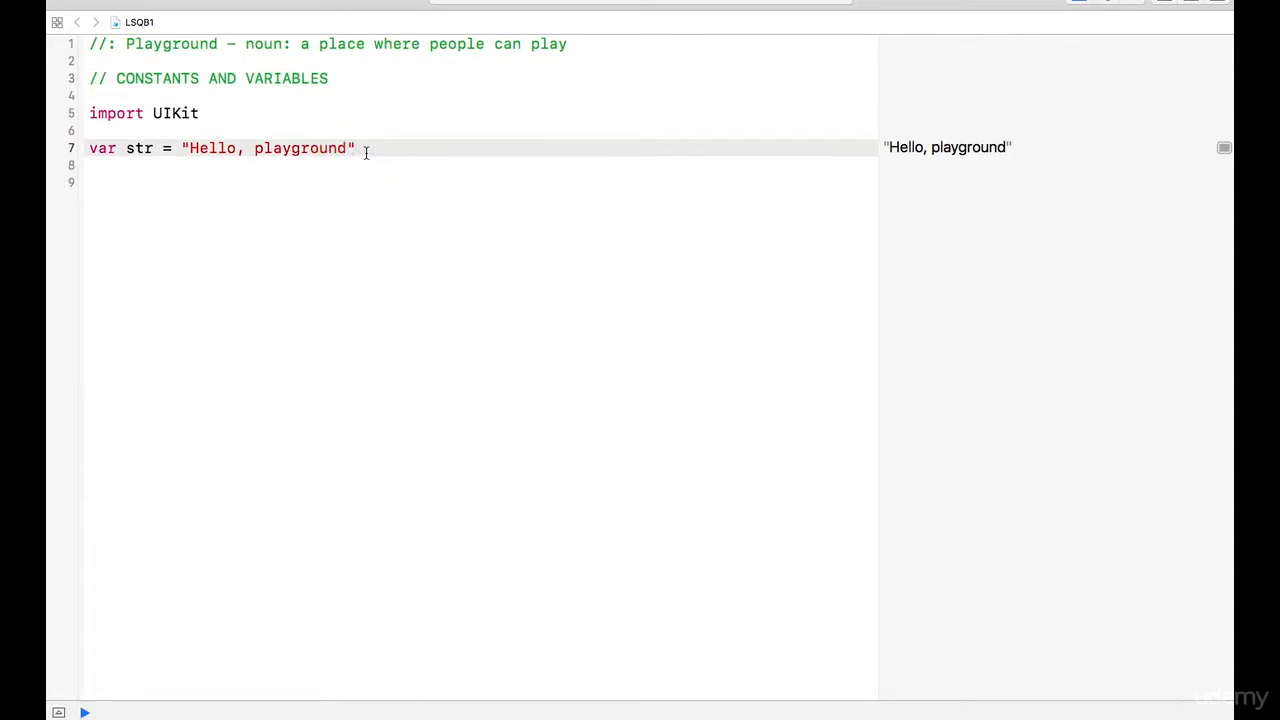
Add print(str) below the str variable so 'Hello, playground' shows in the console.
{"action": "key", "text": "Return"}
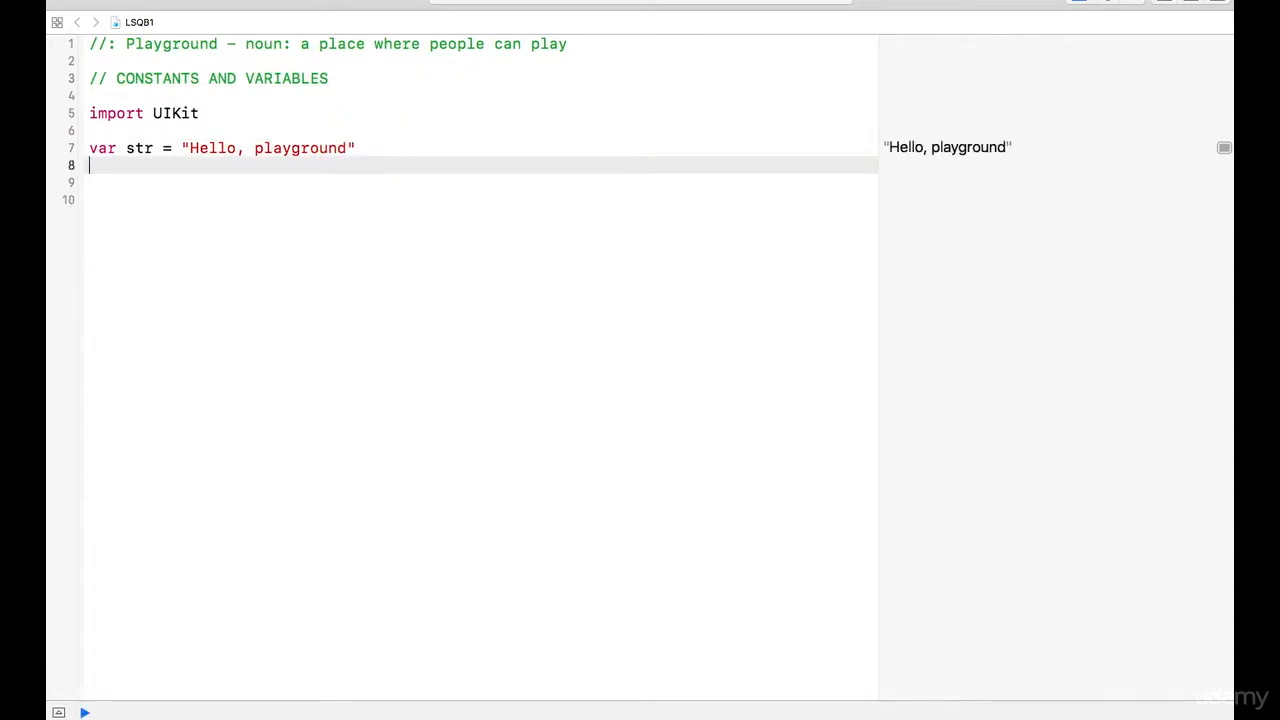
{"action": "type", "text": "print(items: Any..."}
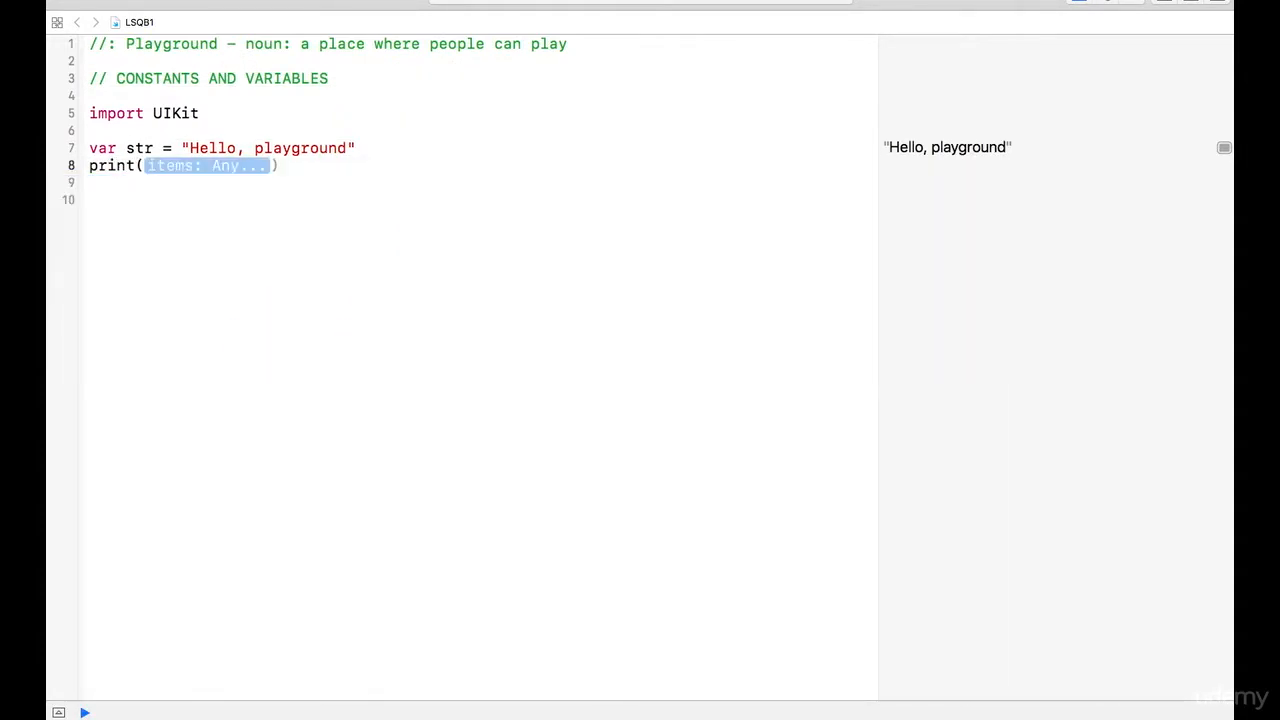
{"action": "type", "text": "st"}
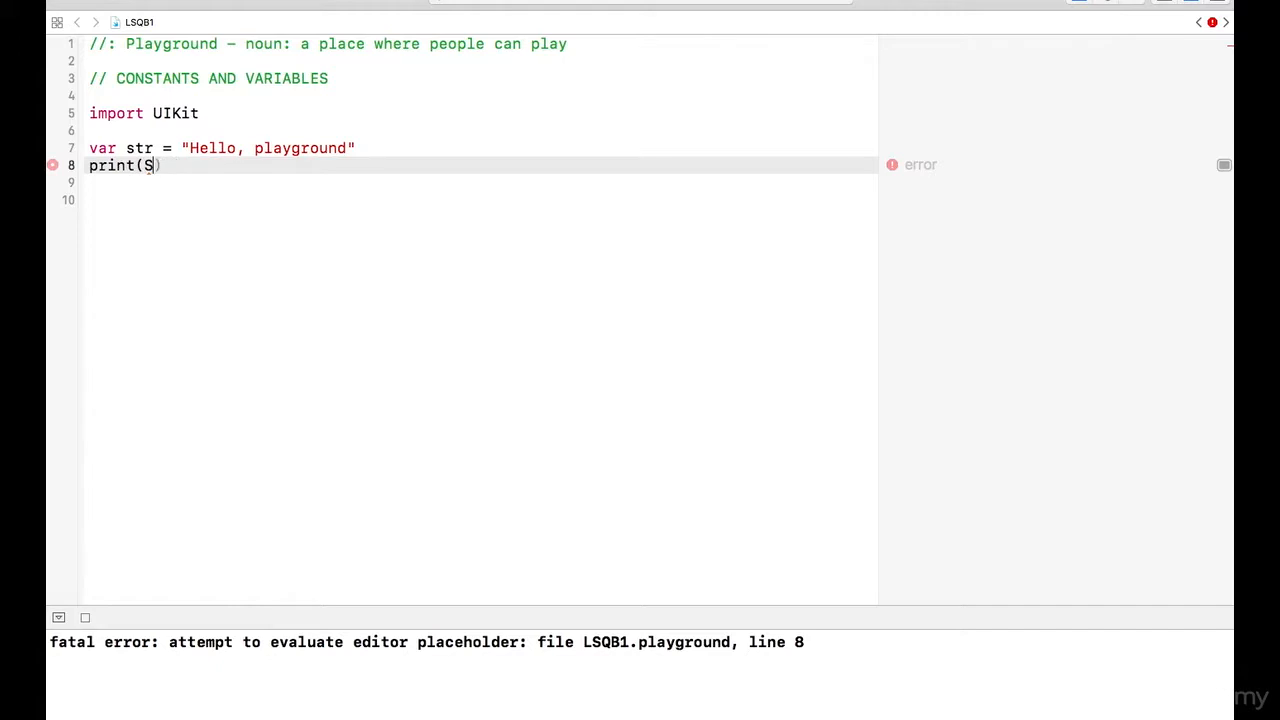
{"action": "type", "text": "tr"}
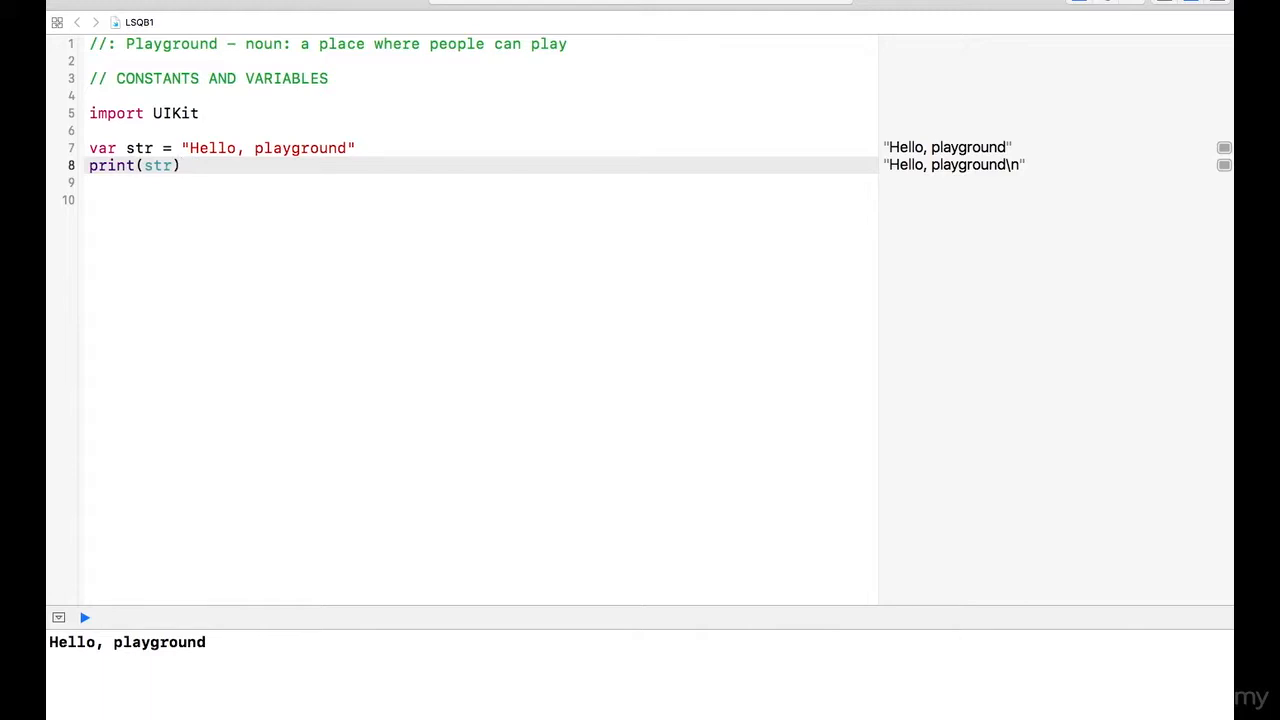
{"action": "left_click", "coordinate": [180, 164]}
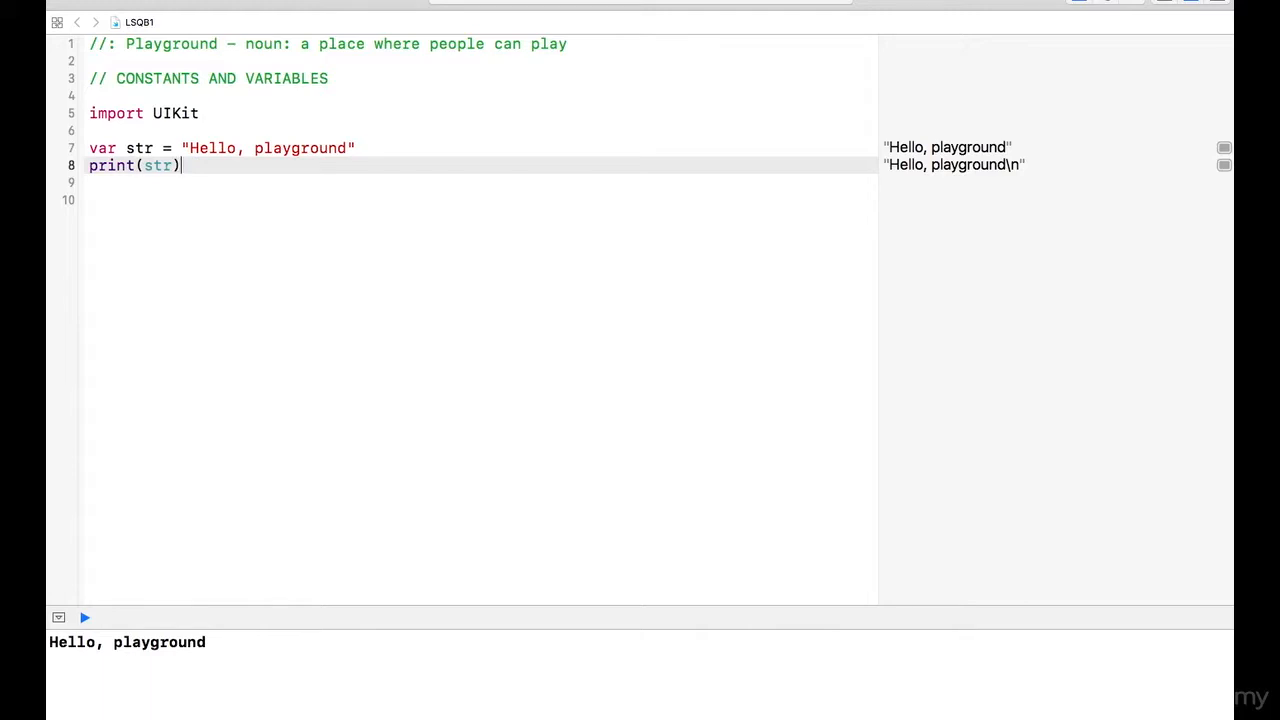
{"action": "left_click", "coordinate": [948, 164]}
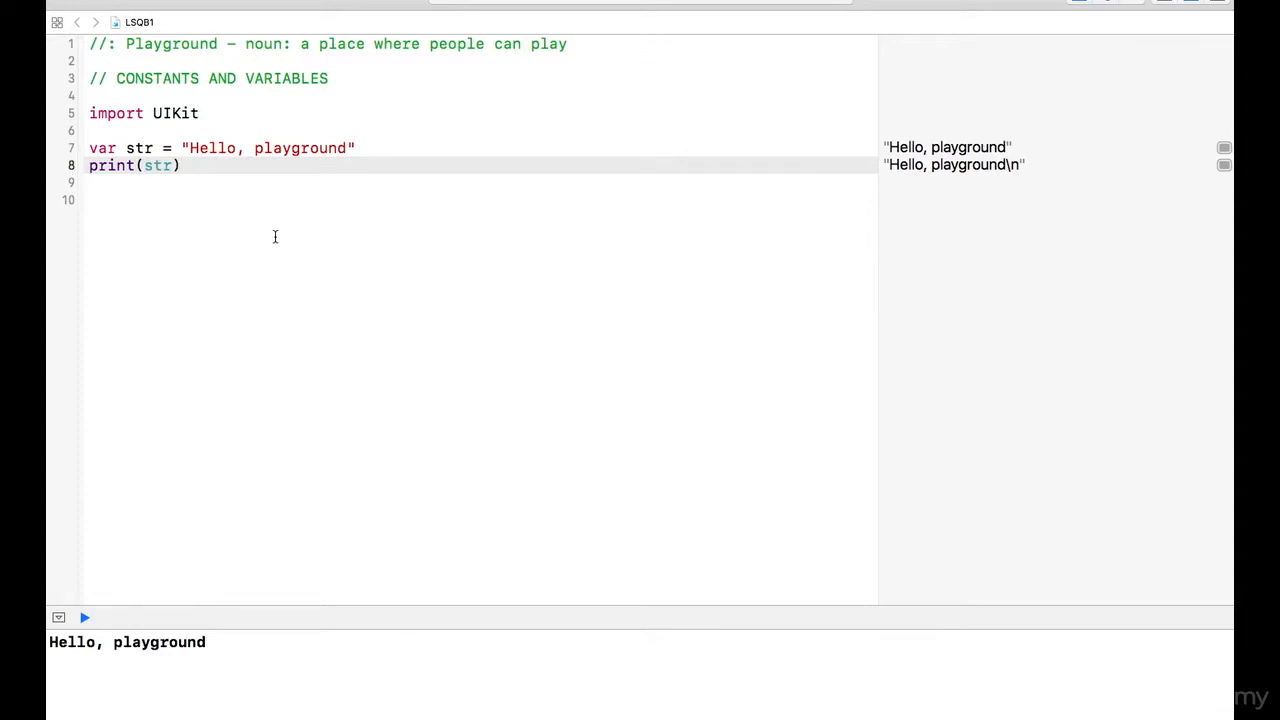
Insert two blank lines below print(str), leaving the cursor on an empty line.
{"action": "left_click", "coordinate": [180, 164]}
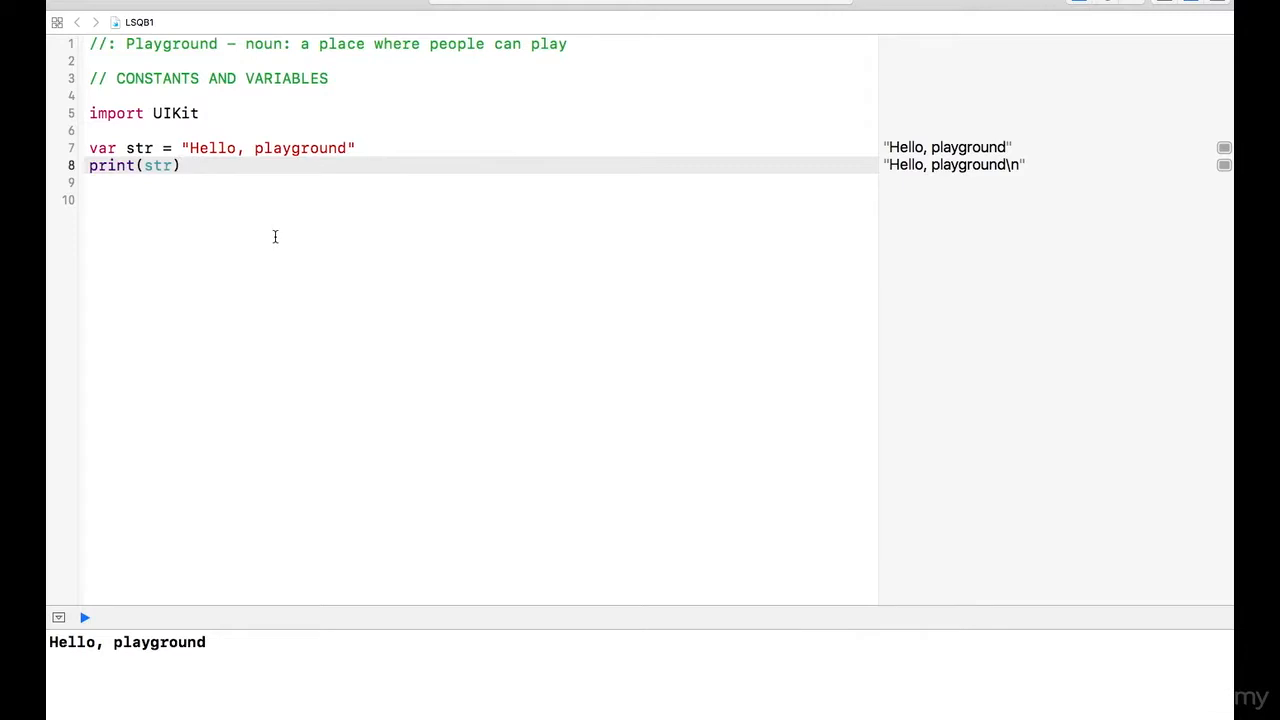
{"action": "left_click", "coordinate": [180, 164]}
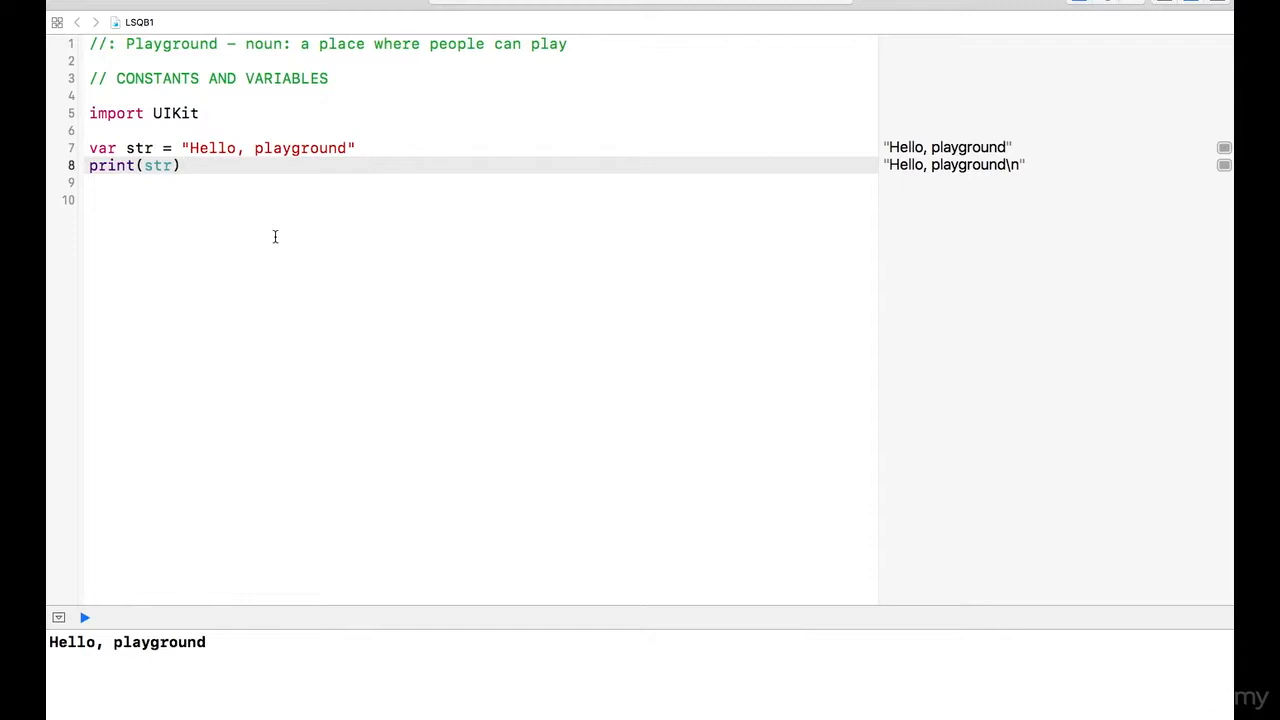
{"action": "left_click", "coordinate": [180, 164]}
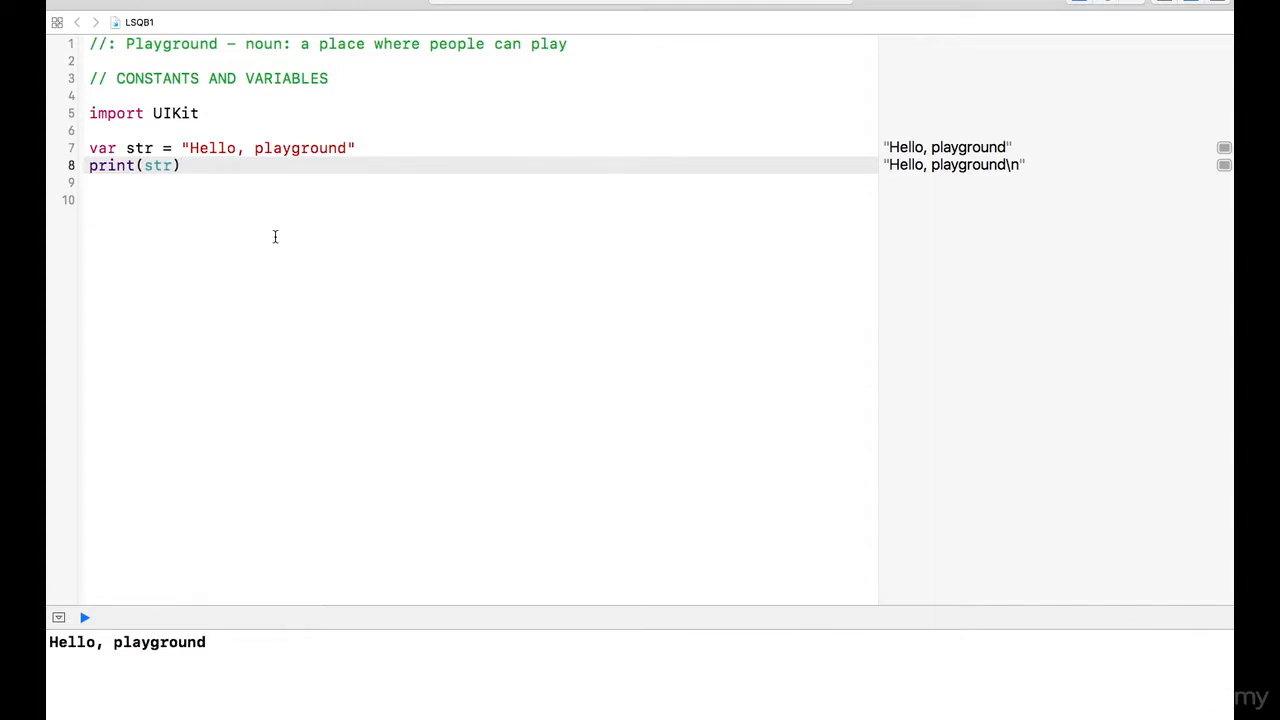
{"action": "left_click", "coordinate": [180, 164]}
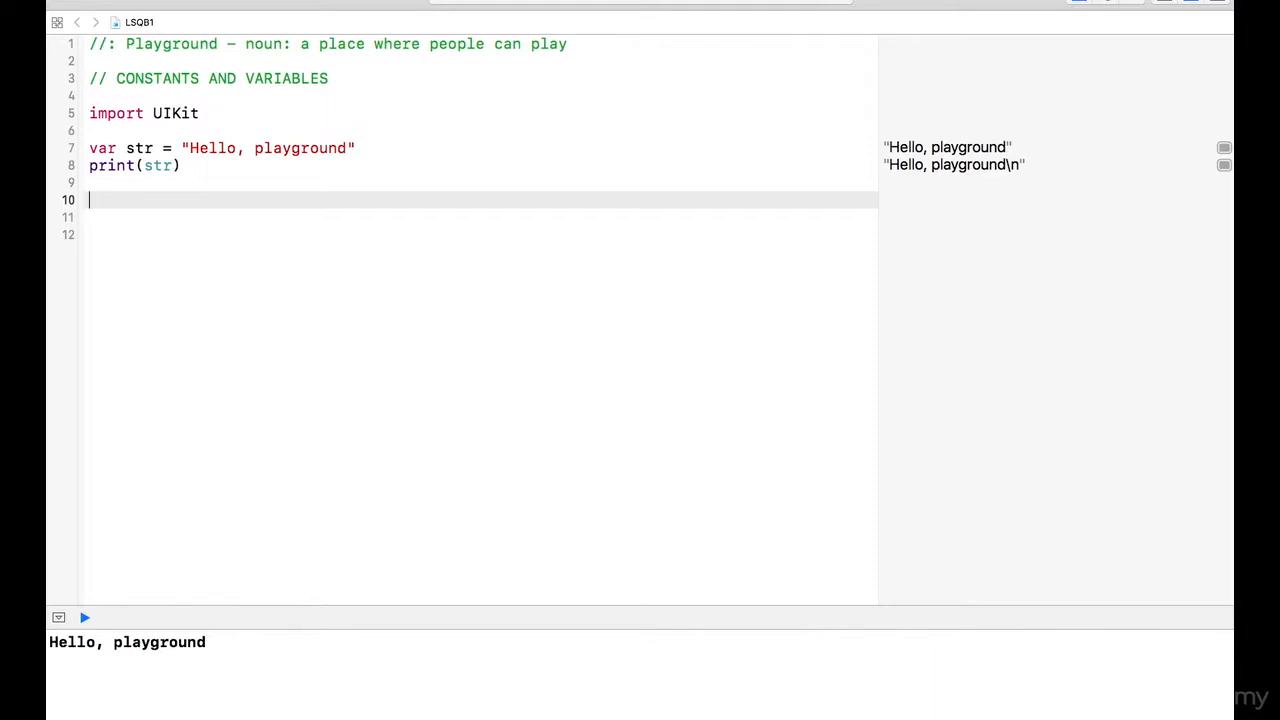
Write the declaration 'let maximumNumberOfLogins' on the empty line.
{"action": "type", "text": "le"}
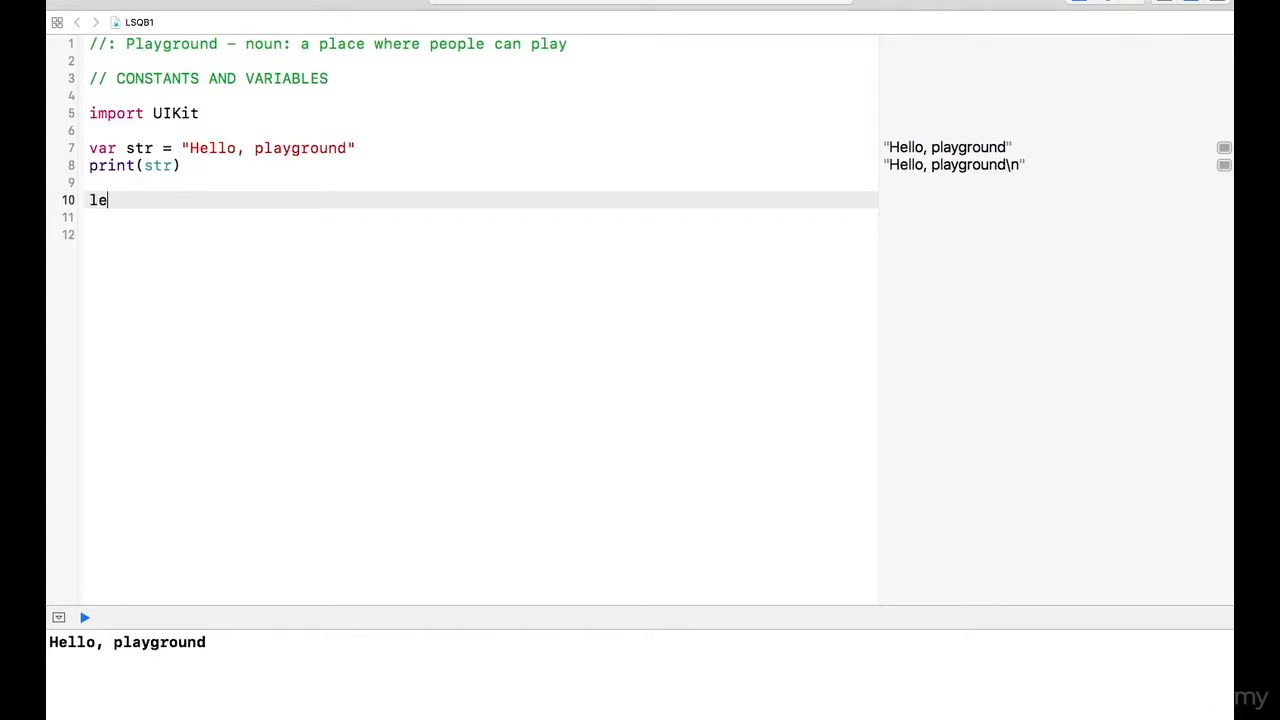
{"action": "type", "text": "t m"}
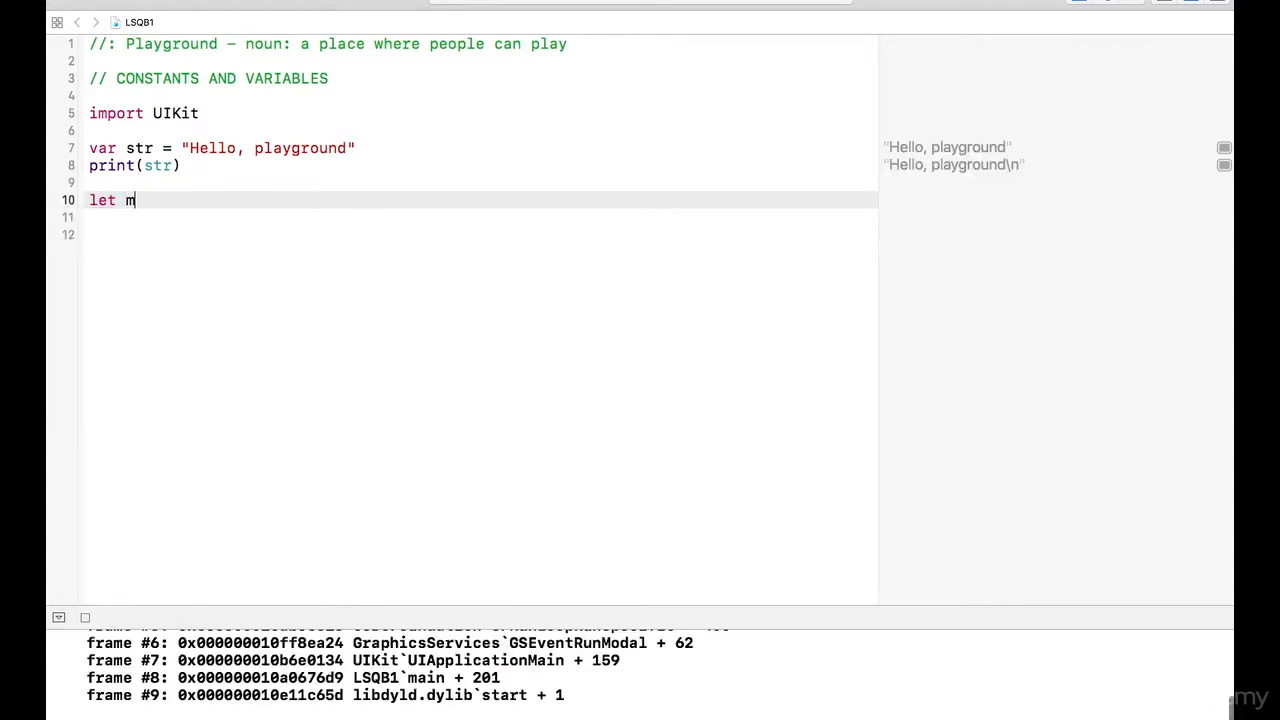
{"action": "type", "text": "aximum"}
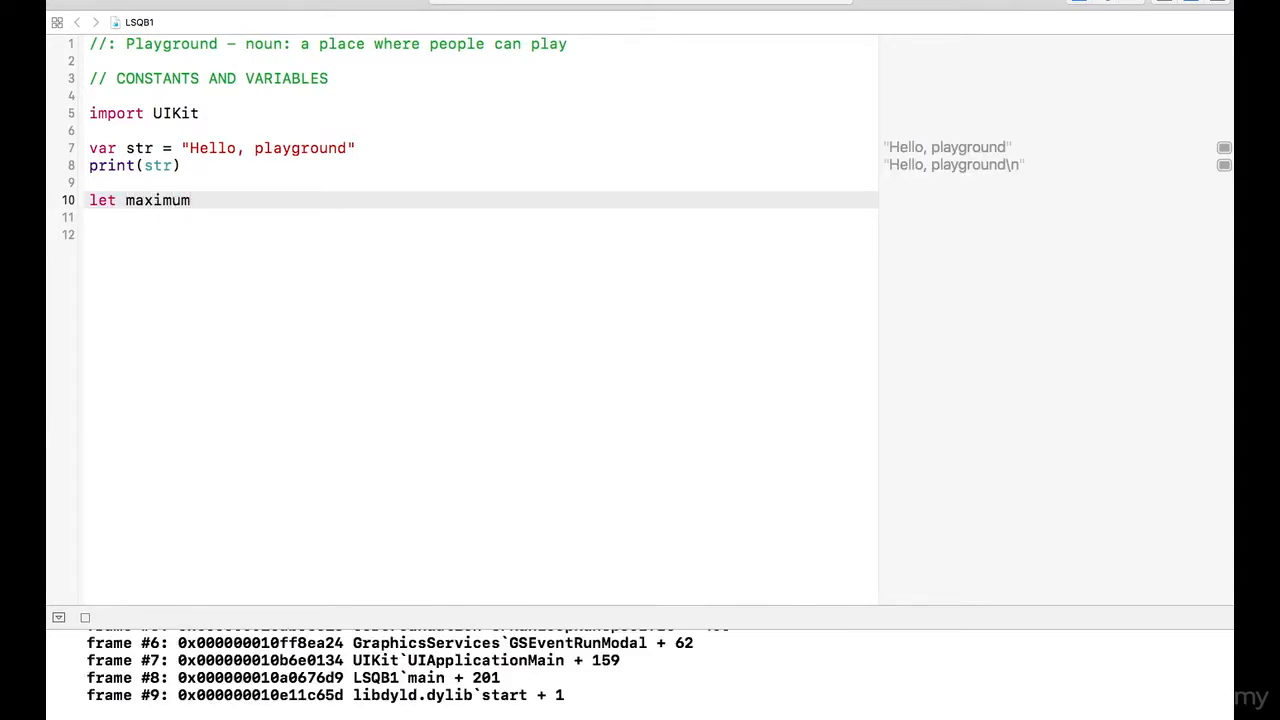
{"action": "type", "text": "Number"}
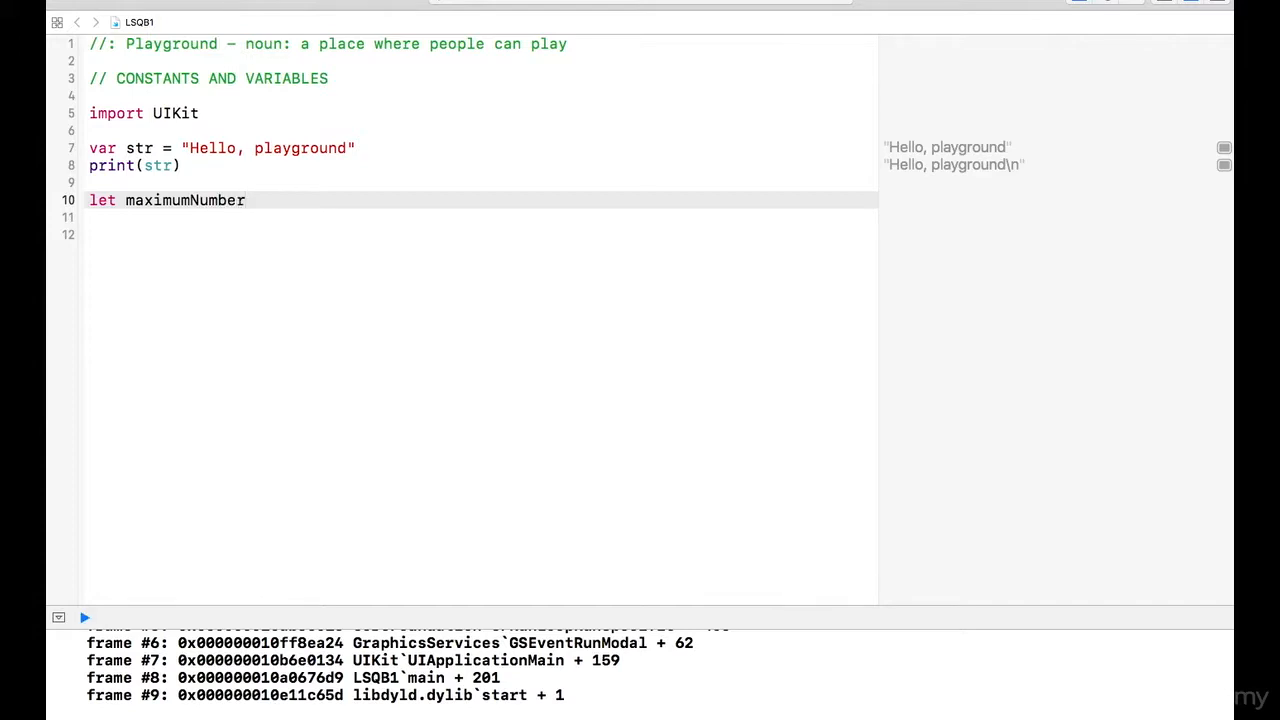
{"action": "type", "text": "Of"}
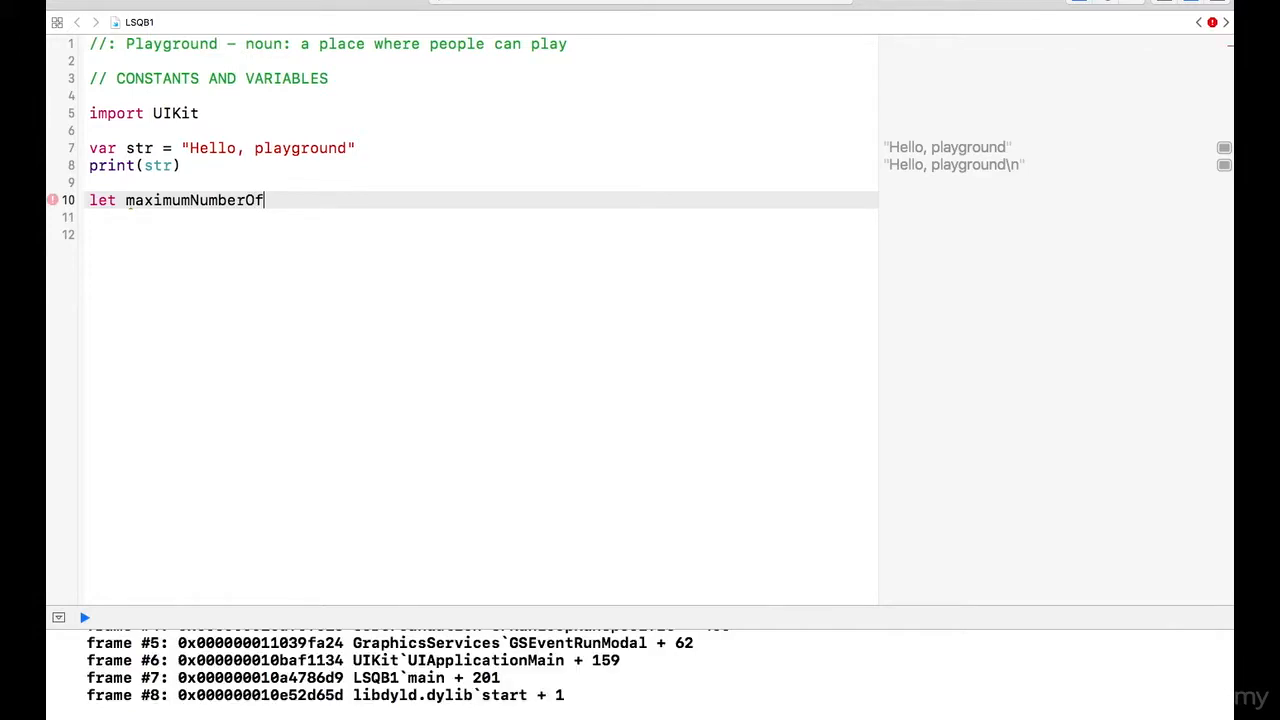
{"action": "type", "text": "Logi"}
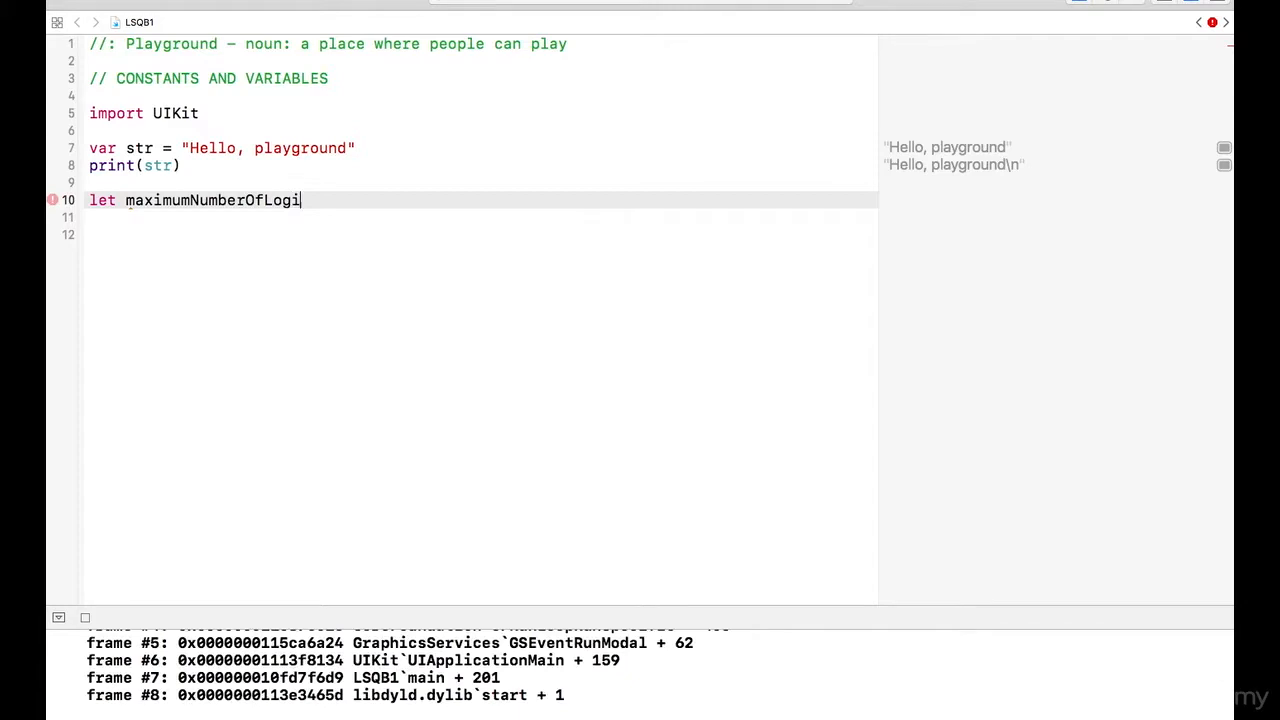
{"action": "type", "text": "ns"}
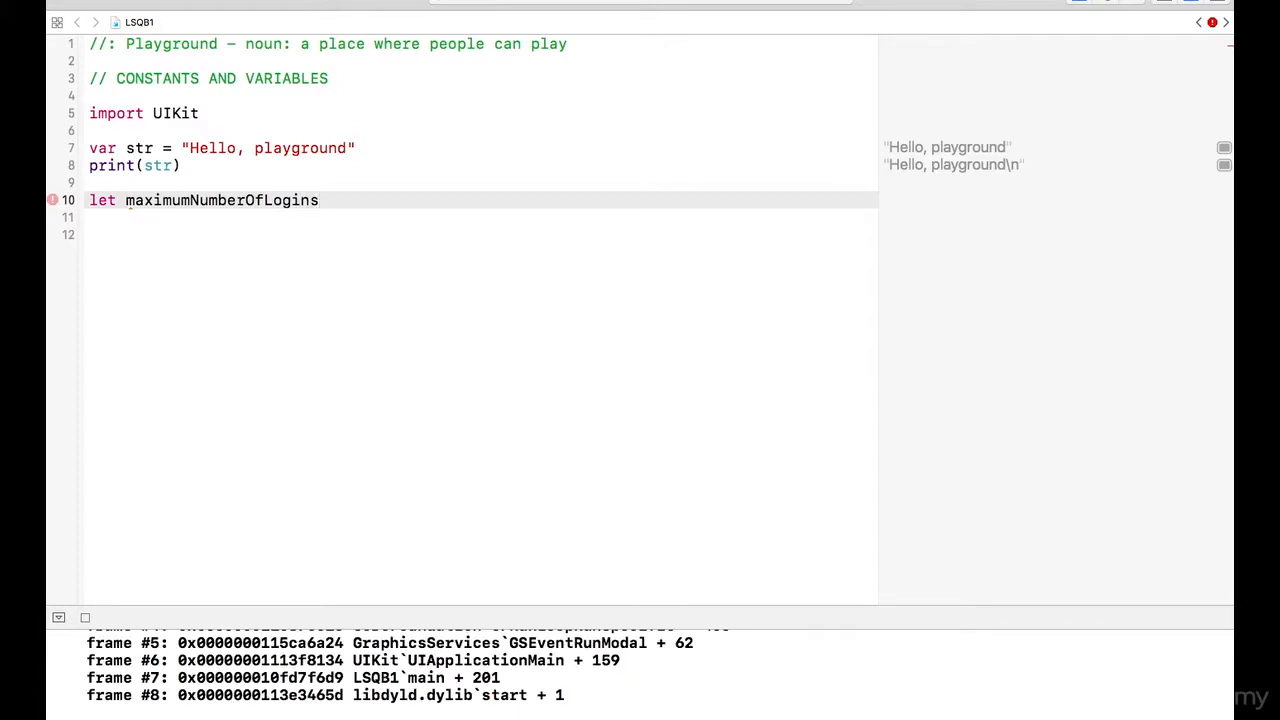
{"action": "left_click", "coordinate": [290, 200]}
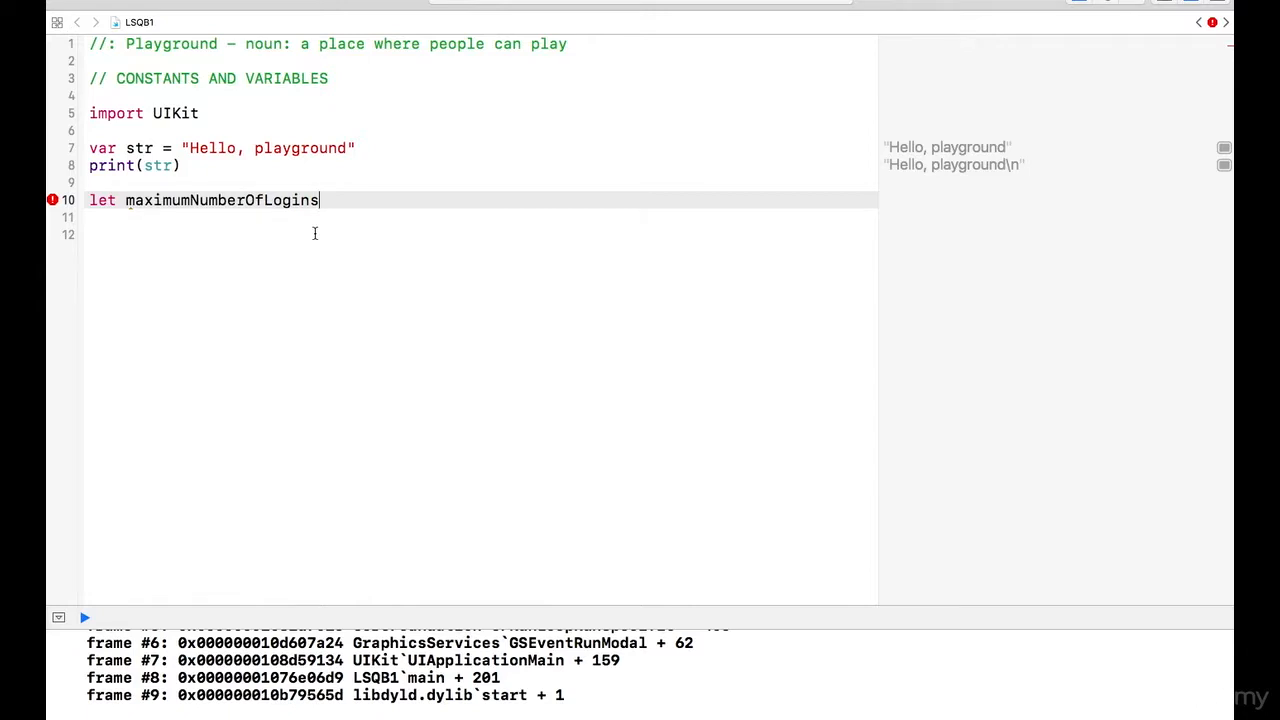
Assign the constant the value 5, let the result show 5, and start a new line.
{"action": "type", "text": "="}
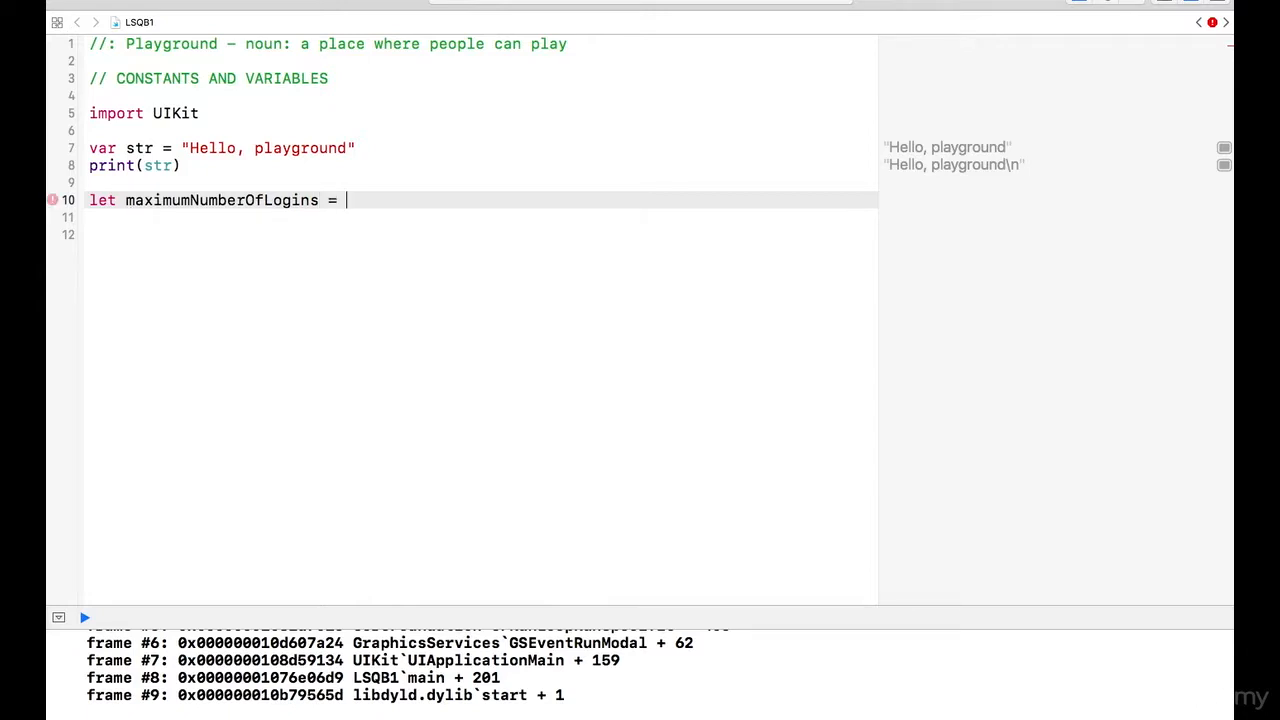
{"action": "type", "text": "5"}
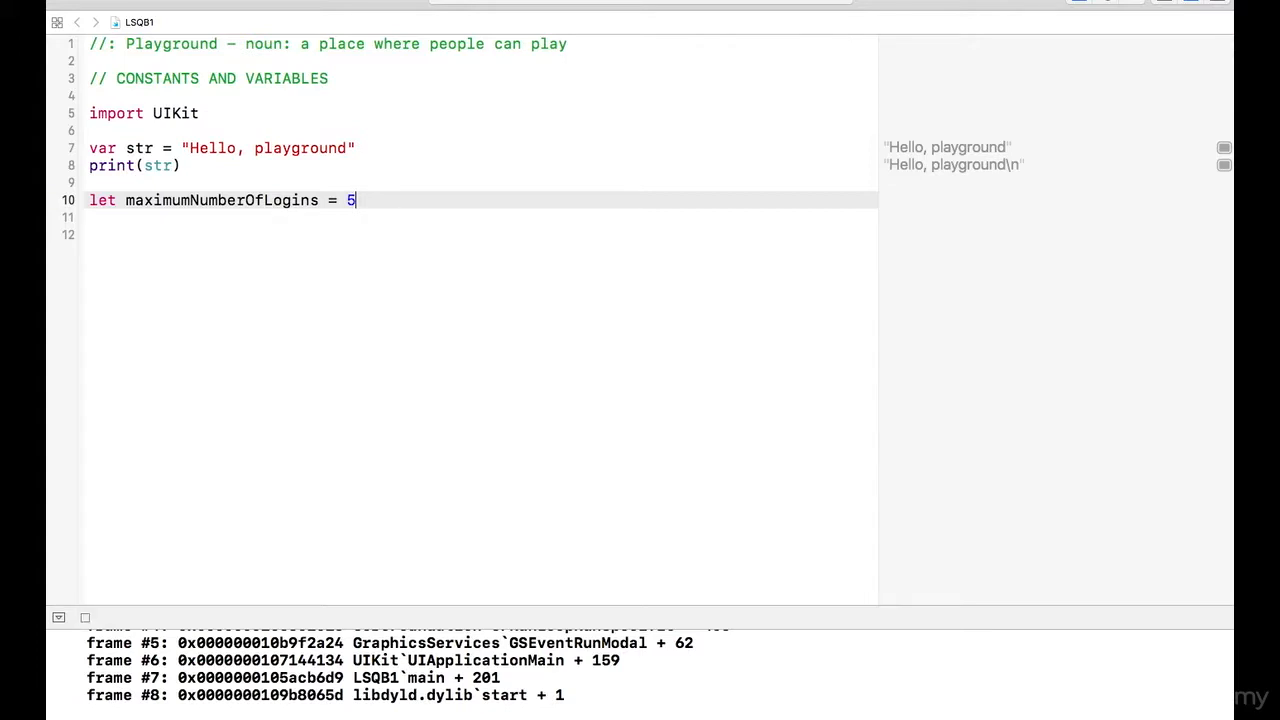
{"action": "left_click", "coordinate": [184, 242]}
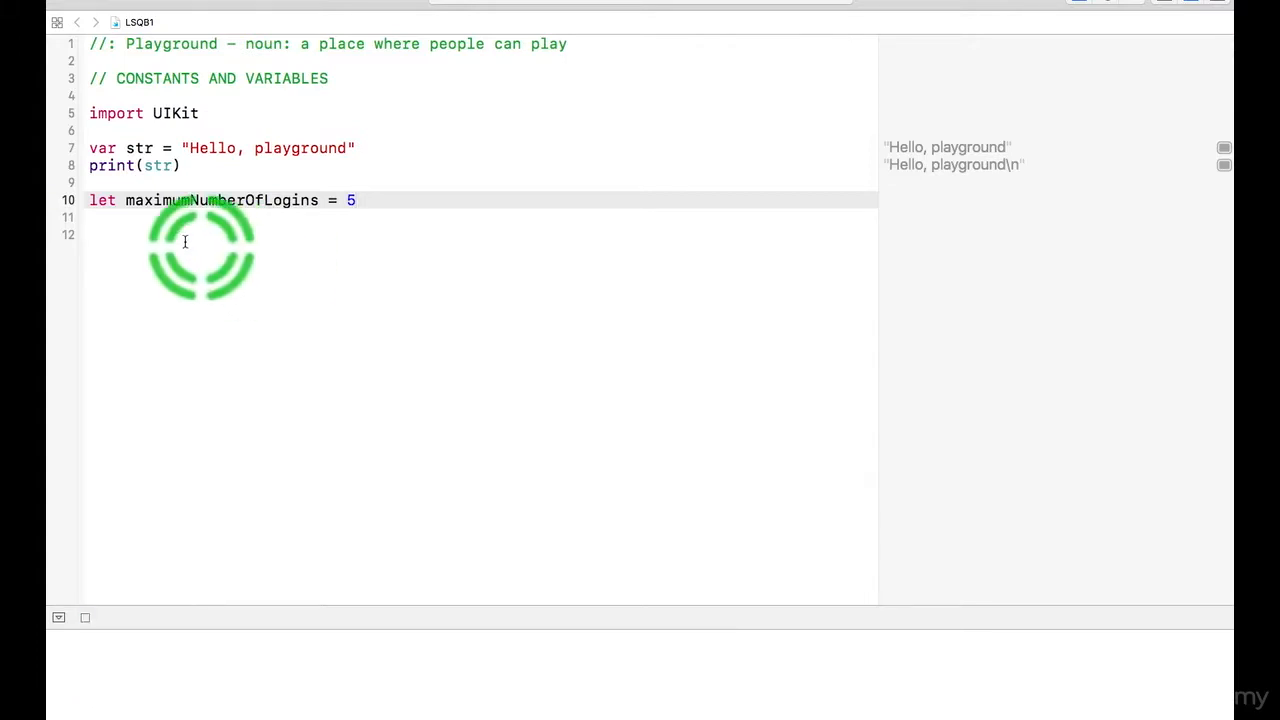
{"action": "left_click", "coordinate": [84, 616]}
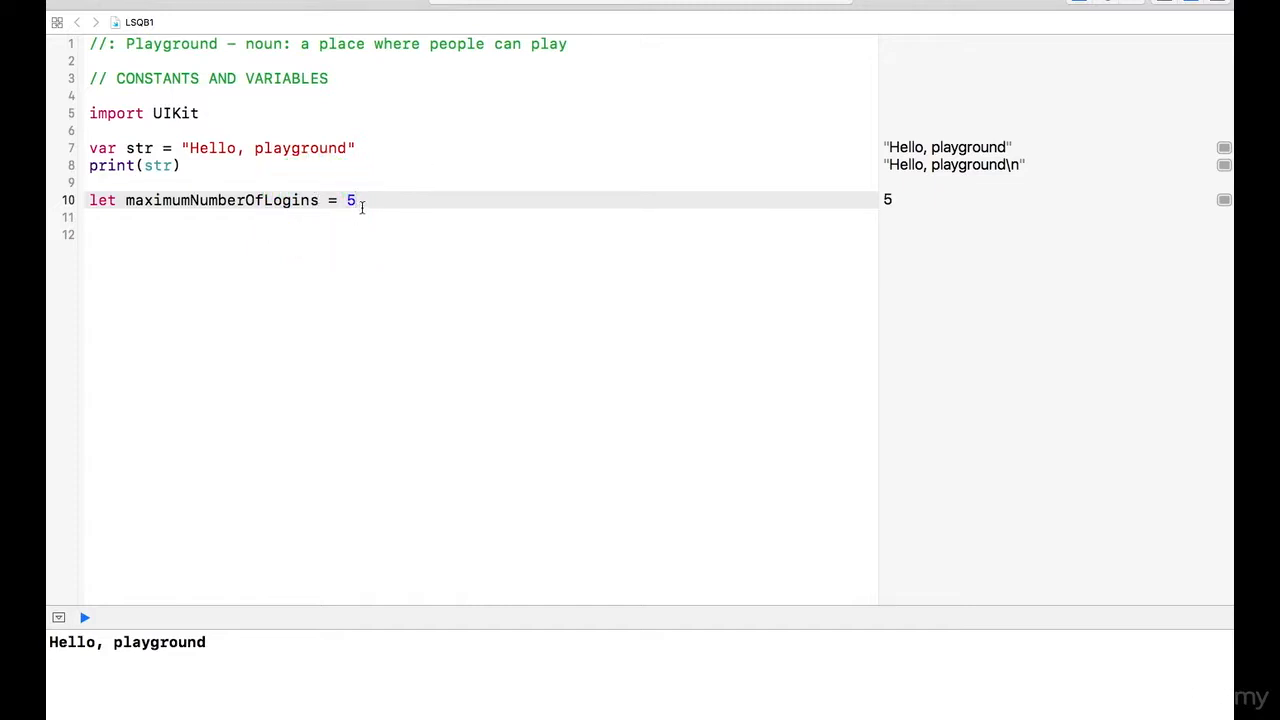
{"action": "key", "text": "Return"}
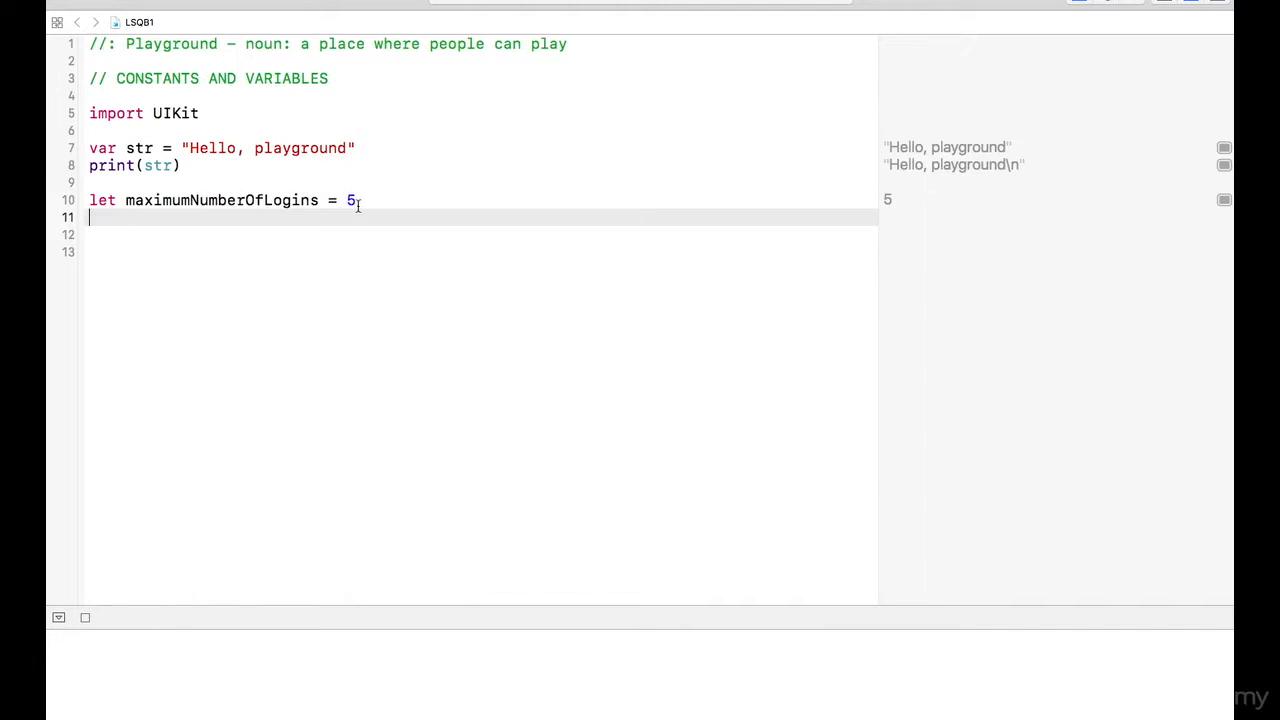
Reassign maximumNumberOfLogins = 10 via autocomplete and show the resulting error details.
{"action": "type", "text": "maxi"}
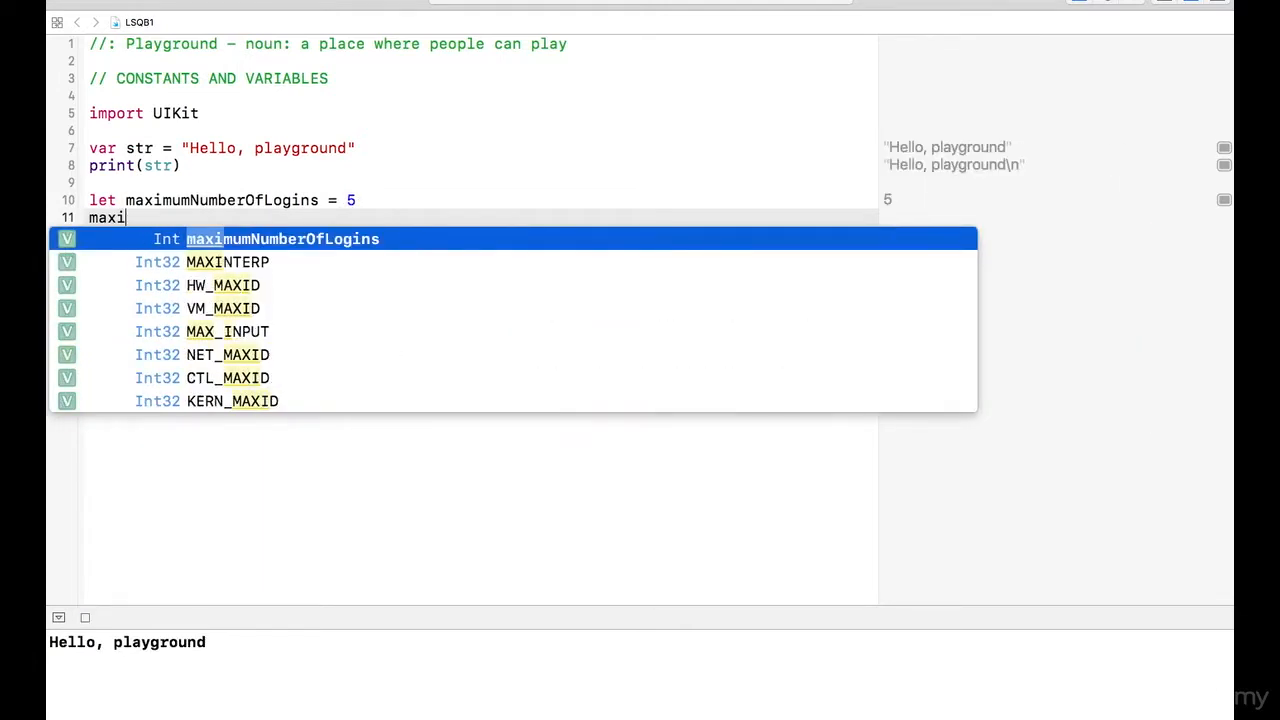
{"action": "type", "text": "mum"}
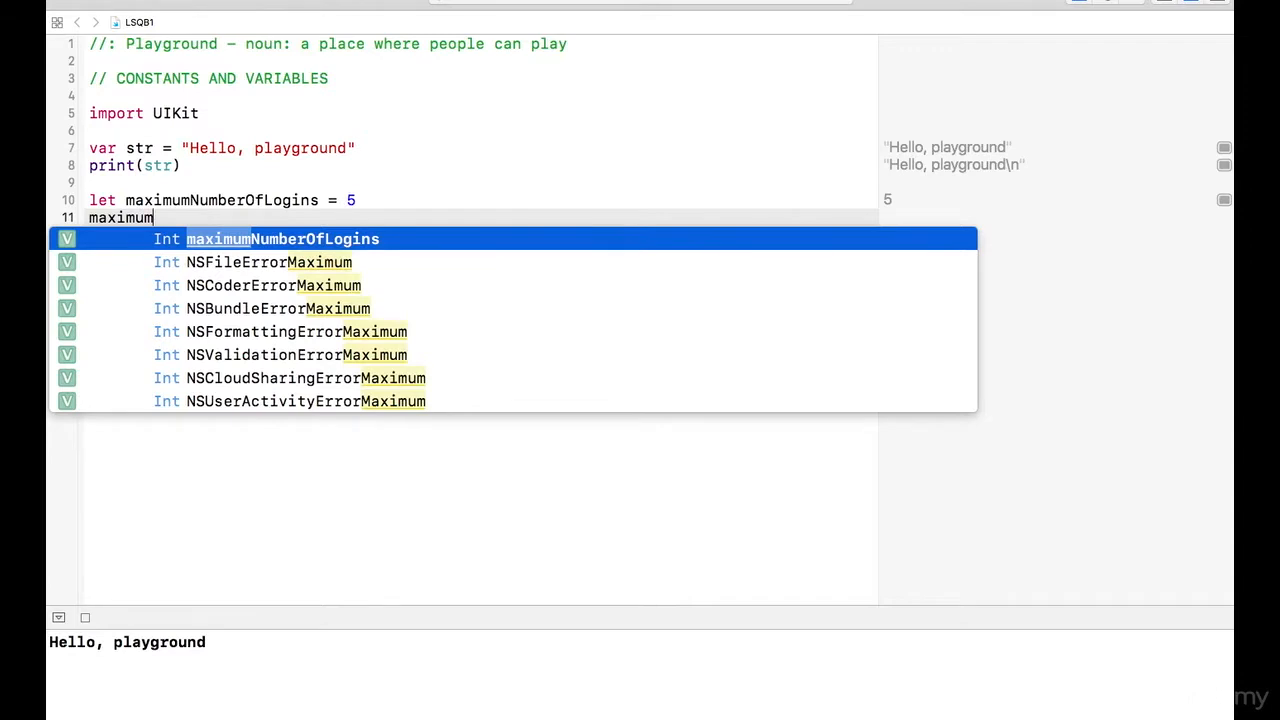
{"action": "type", "text": "Num"}
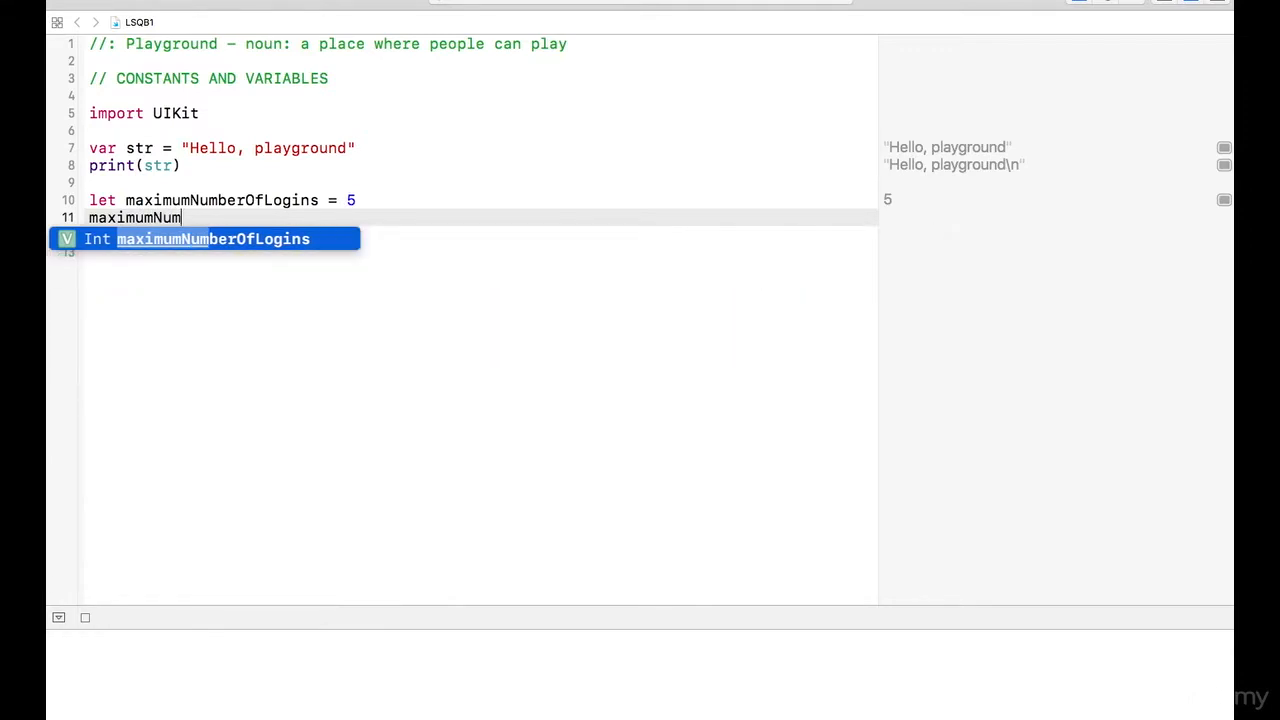
{"action": "type", "text": "OfLogins"}
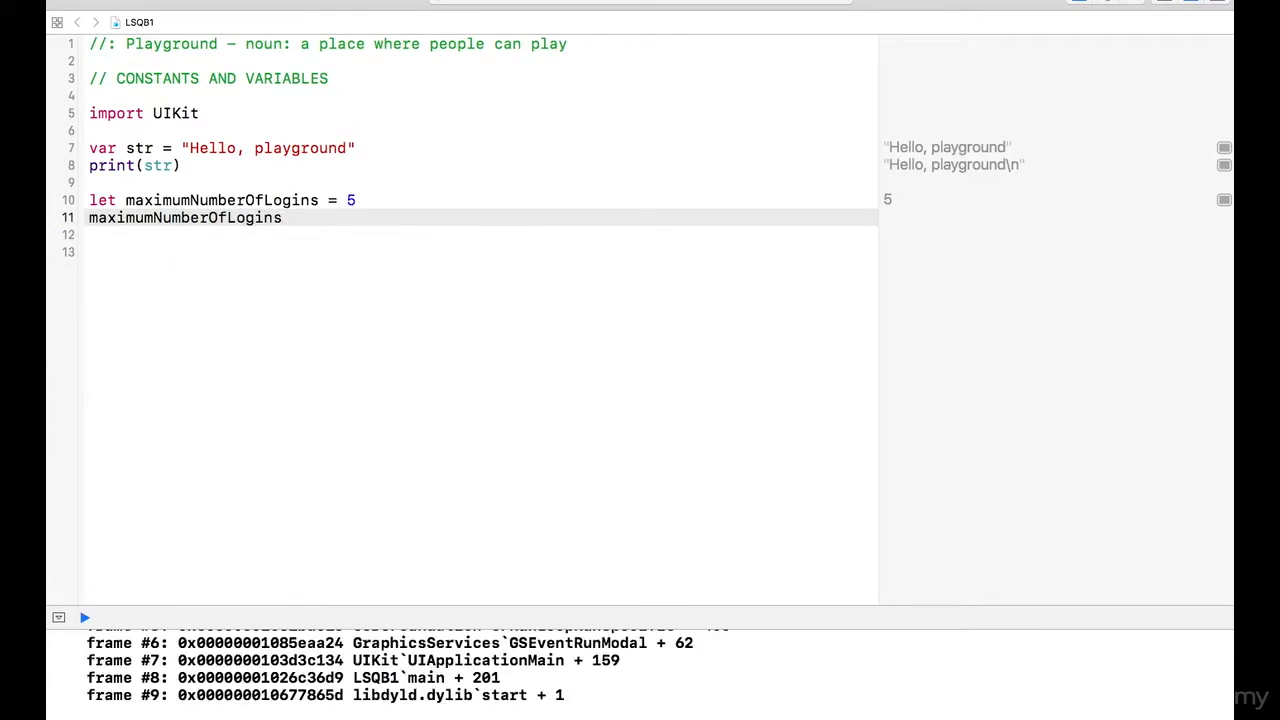
{"action": "type", "text": "= 10"}
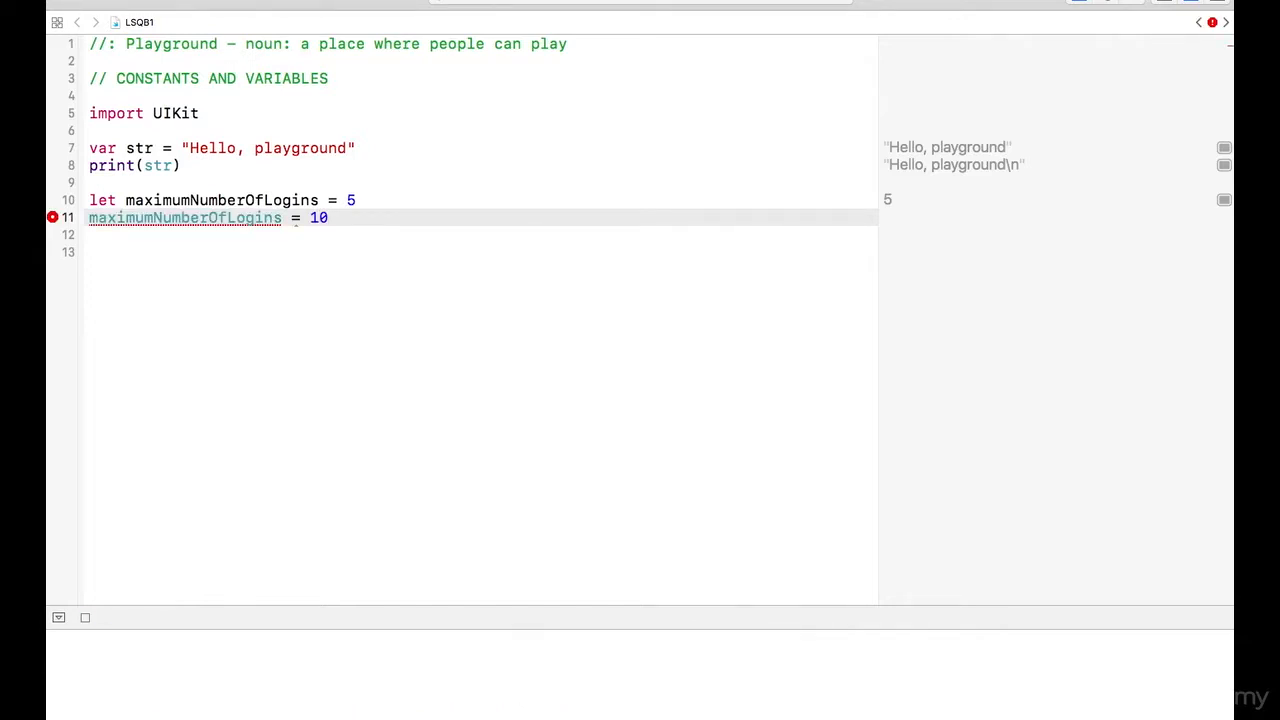
{"action": "left_click", "coordinate": [84, 616]}
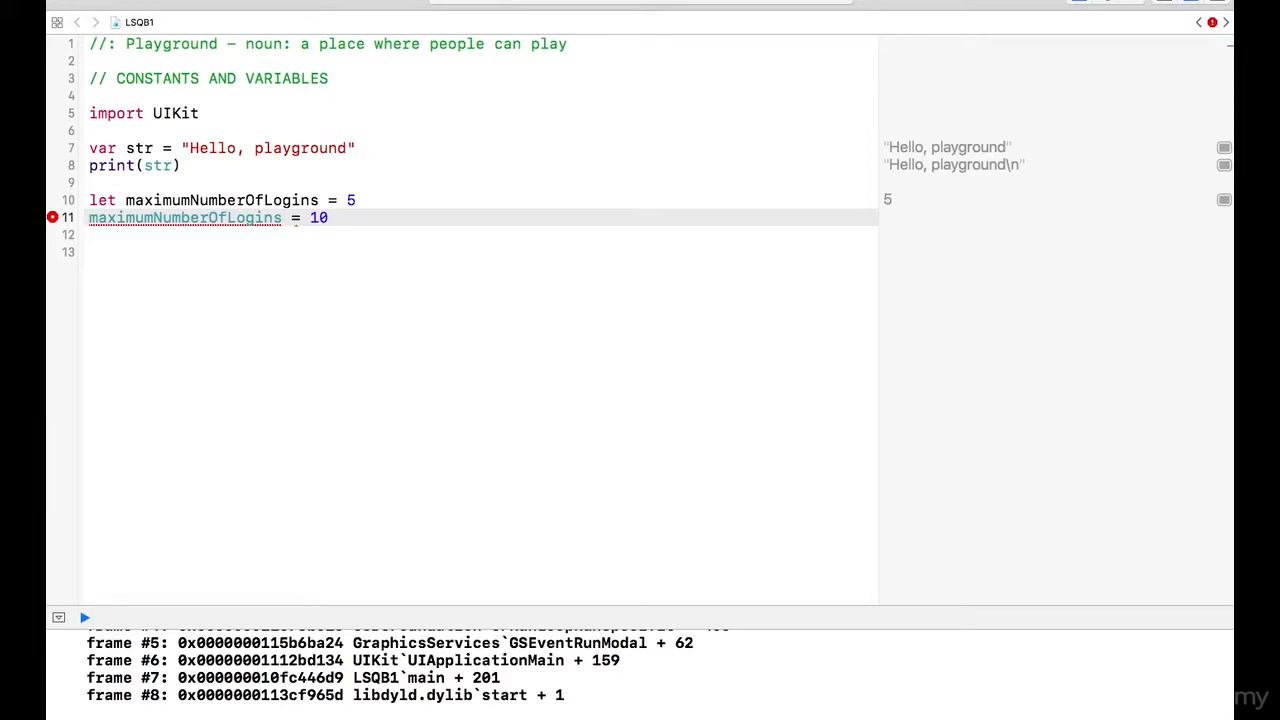
{"action": "left_click", "coordinate": [148, 290]}
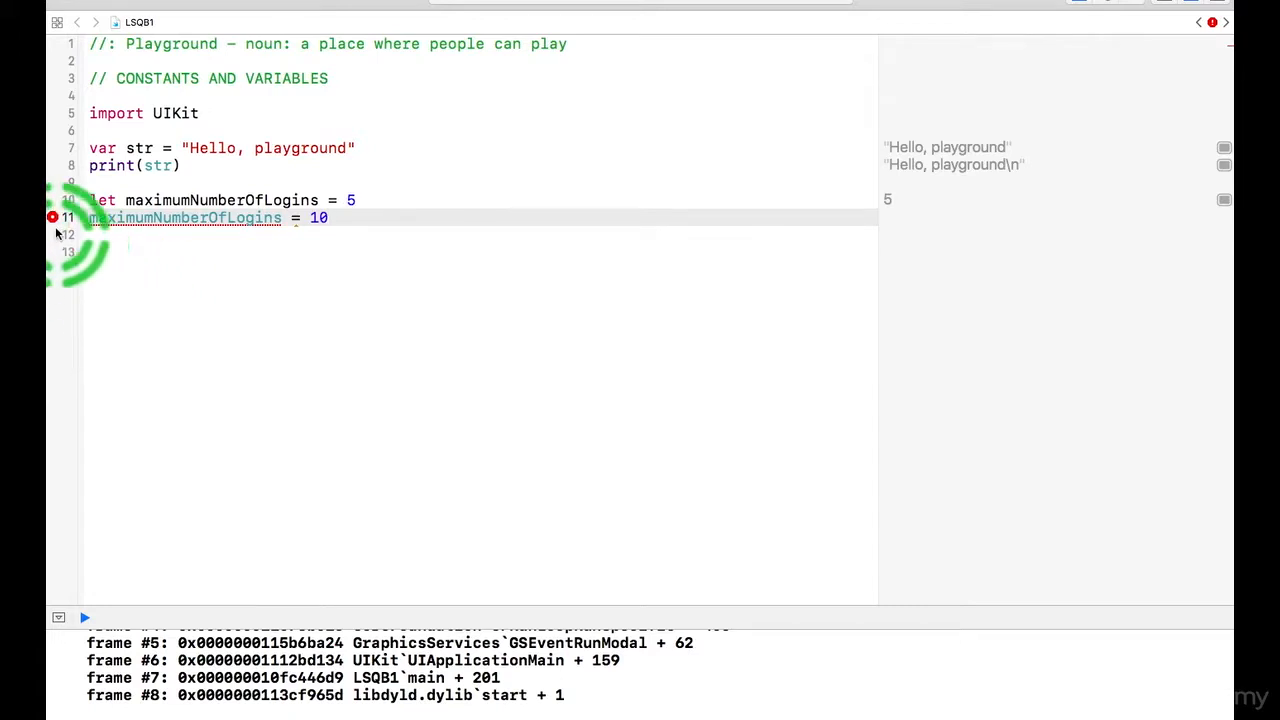
Apply the Fix-it changing 'let' to 'var' so the reassignment to 10 runs, then dismiss the popup.
{"action": "left_click", "coordinate": [52, 216]}
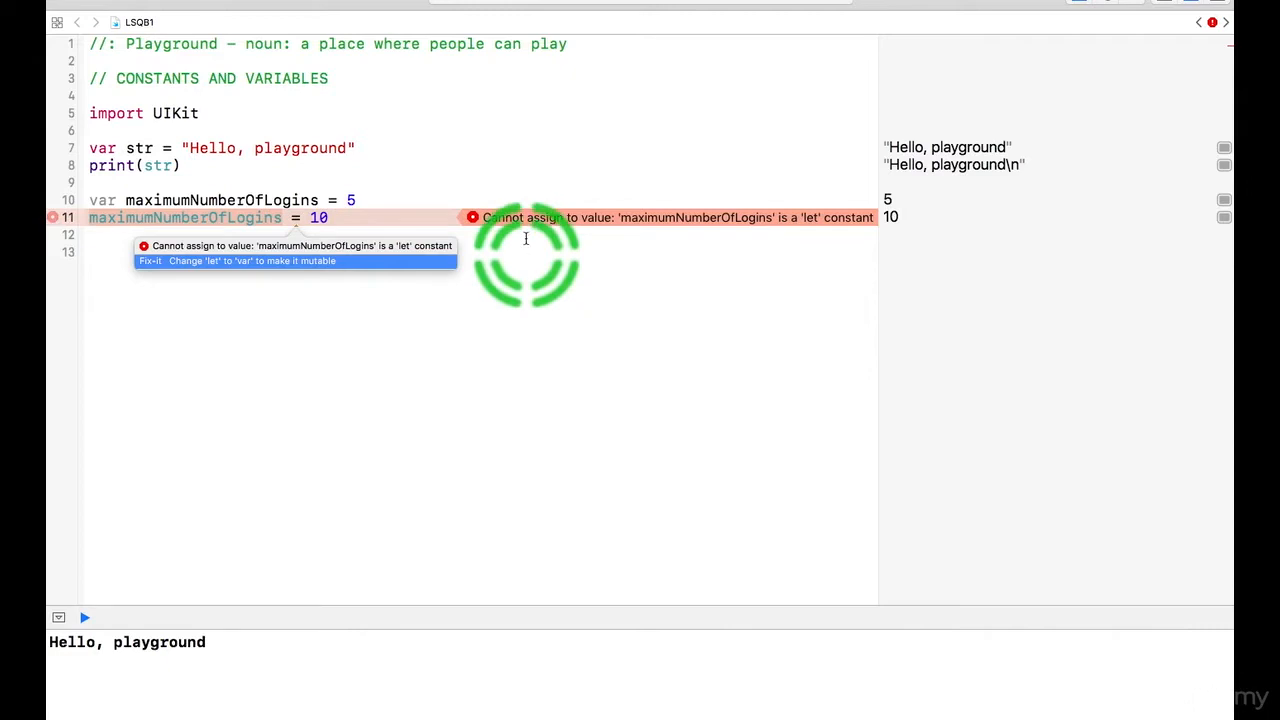
{"action": "mouse_move", "coordinate": [808, 224]}
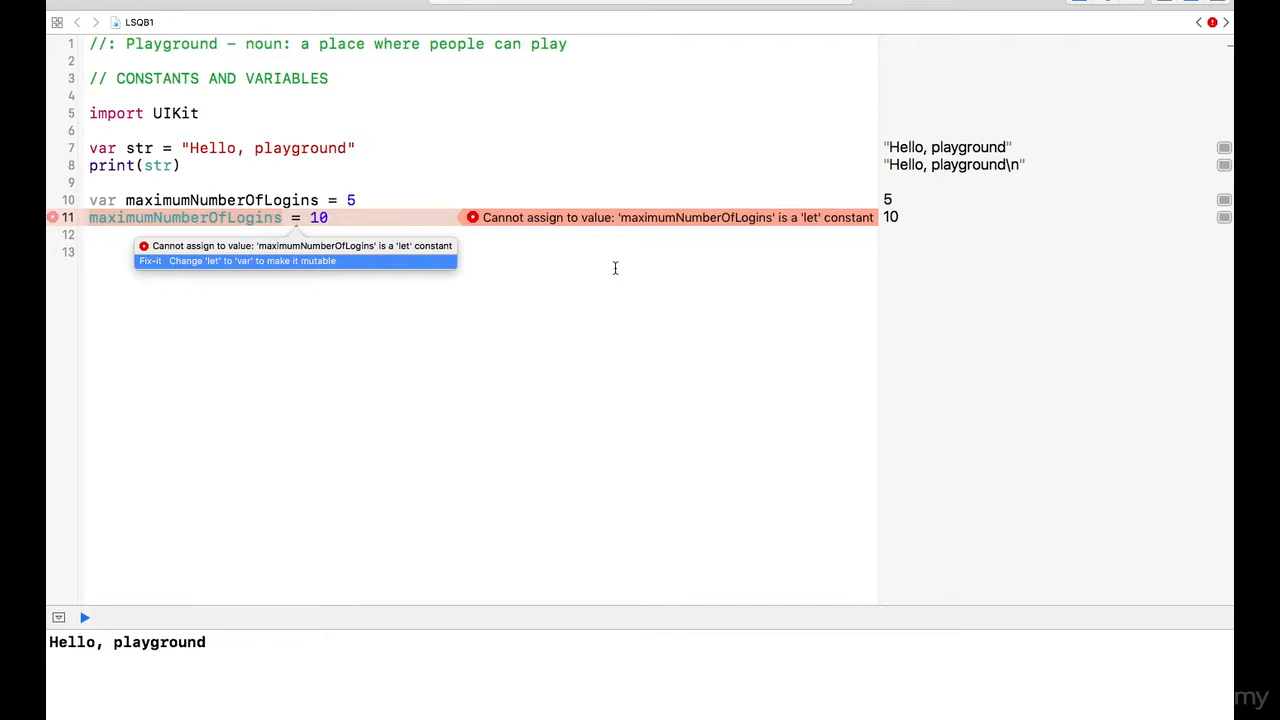
{"action": "left_click", "coordinate": [270, 260]}
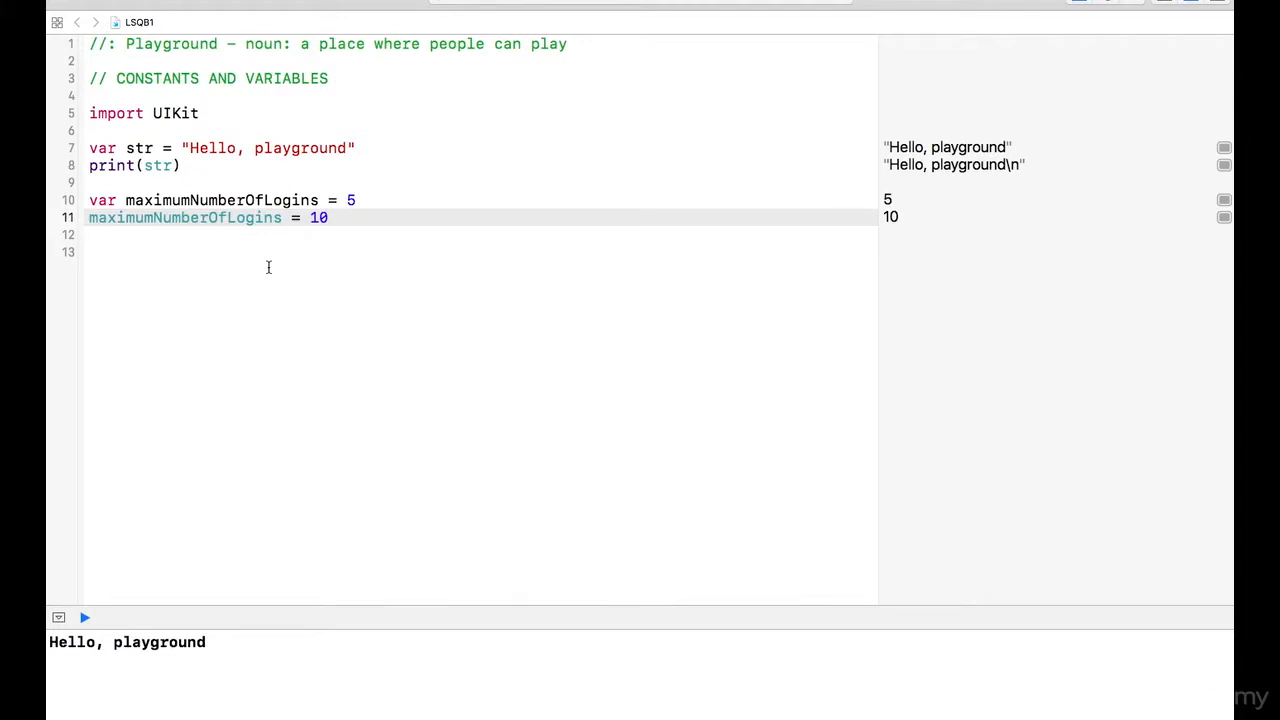
{"action": "left_click", "coordinate": [330, 216]}
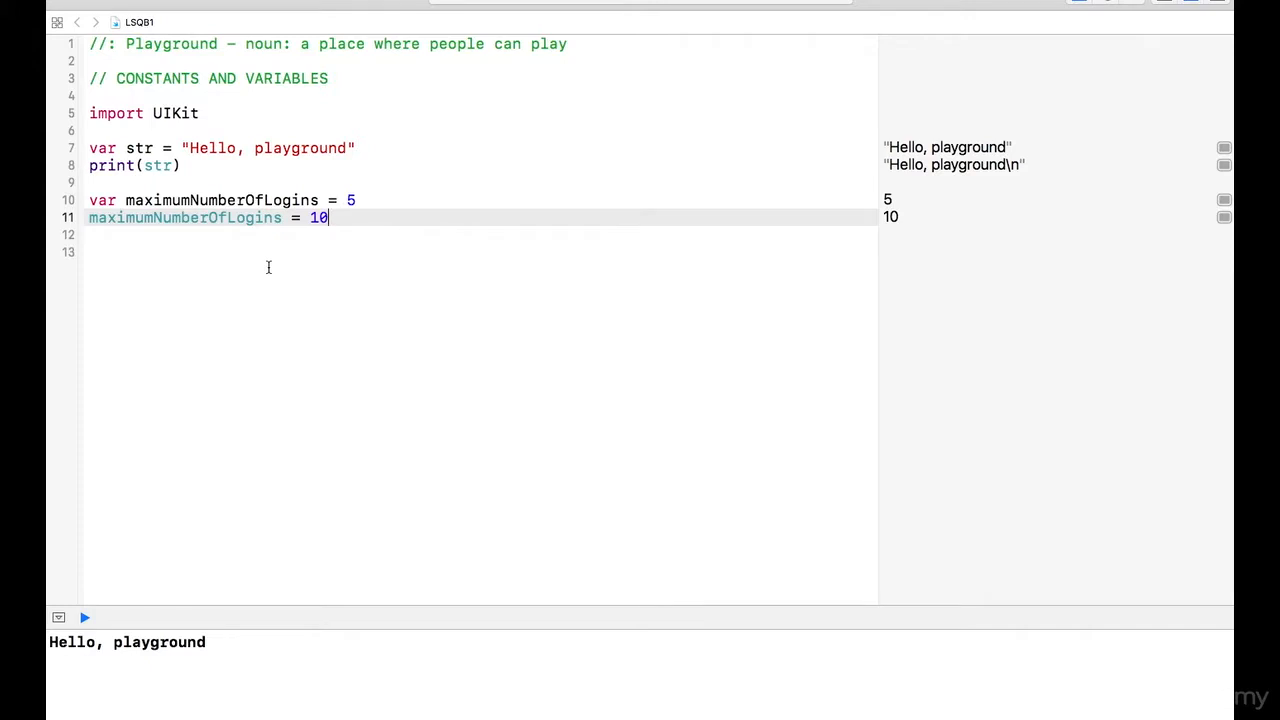
{"action": "left_click", "coordinate": [334, 216]}
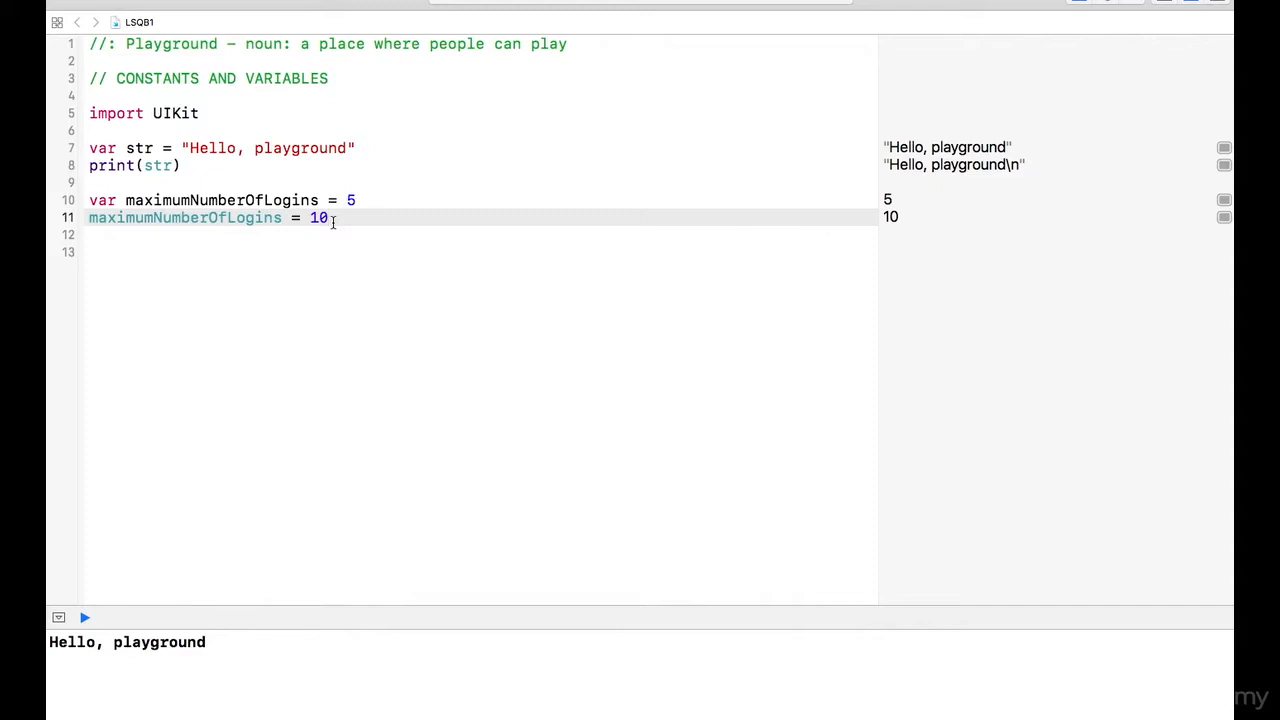
{"action": "left_click", "coordinate": [344, 200]}
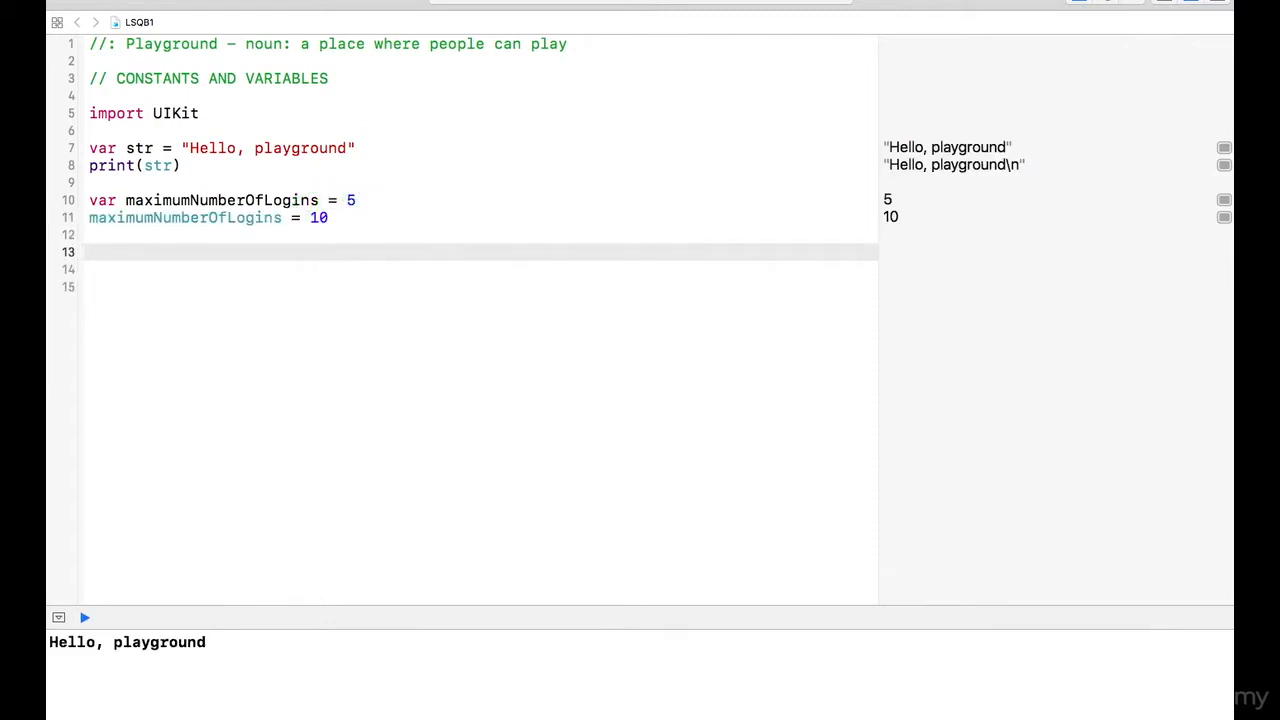
Declare var Adam = String.self on line 13 and refresh so the result shows String.Type.
{"action": "left_click", "coordinate": [90, 252]}
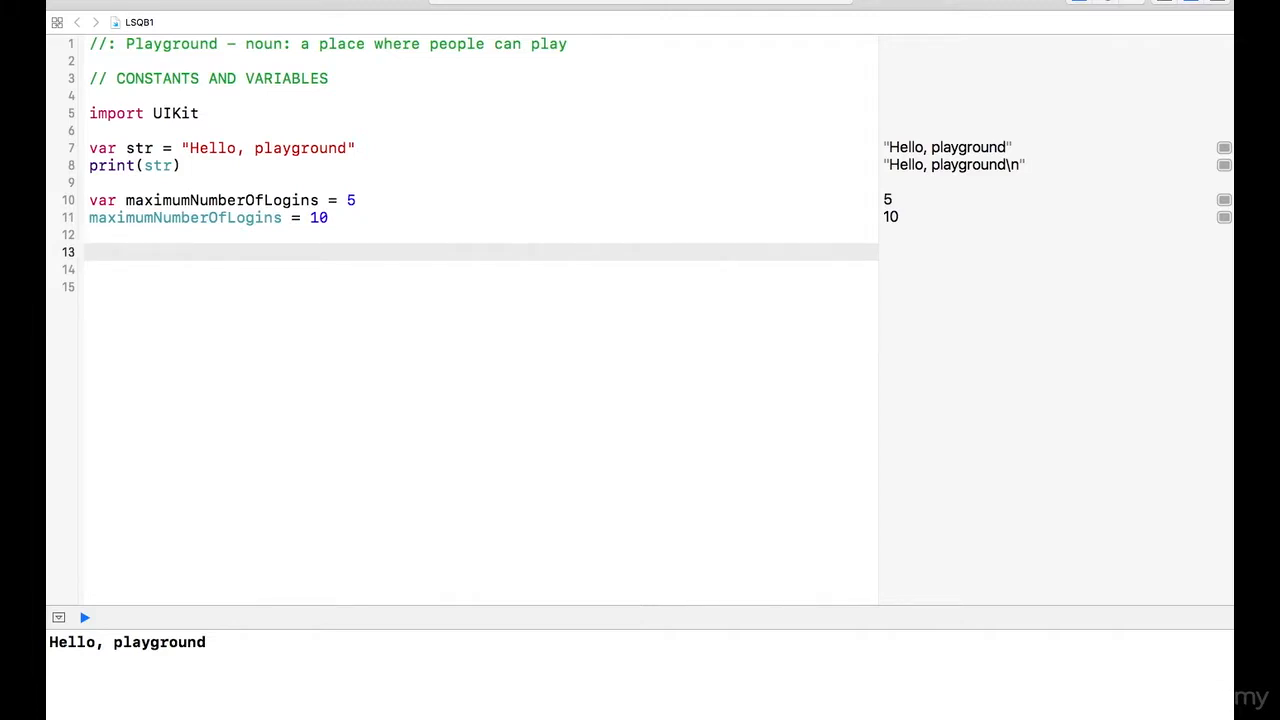
{"action": "type", "text": "var A"}
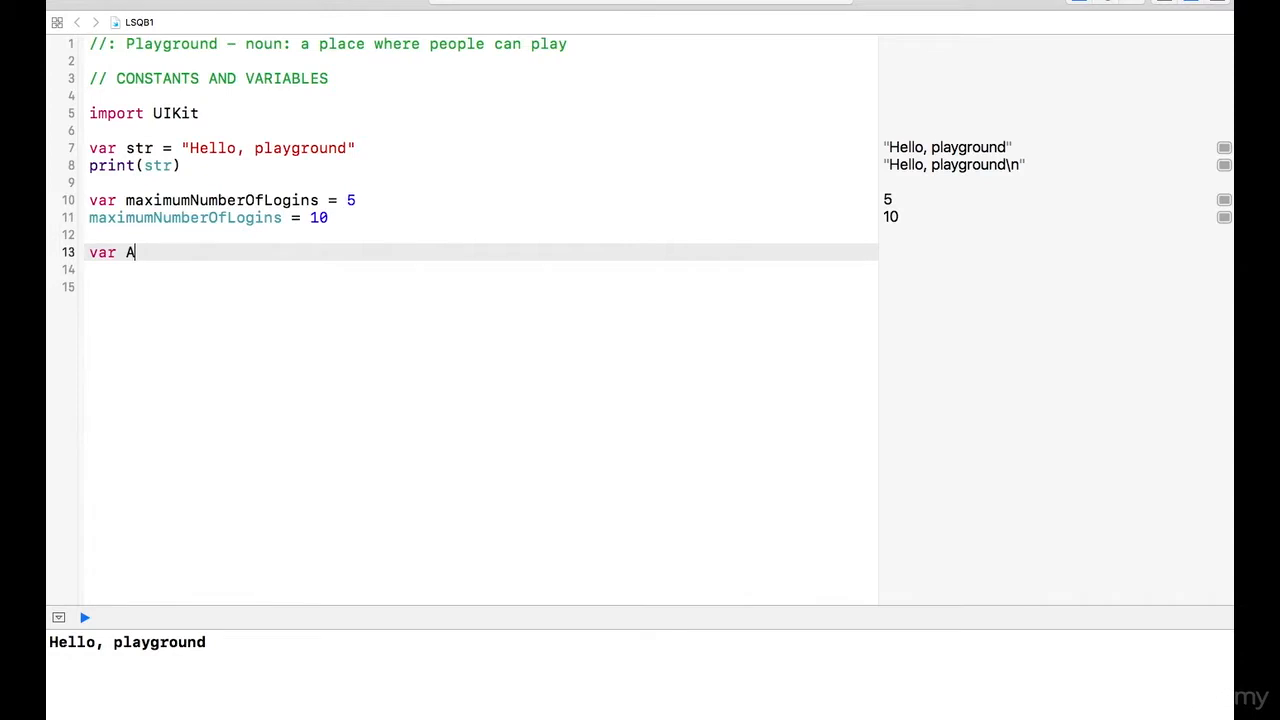
{"action": "type", "text": "dam ="}
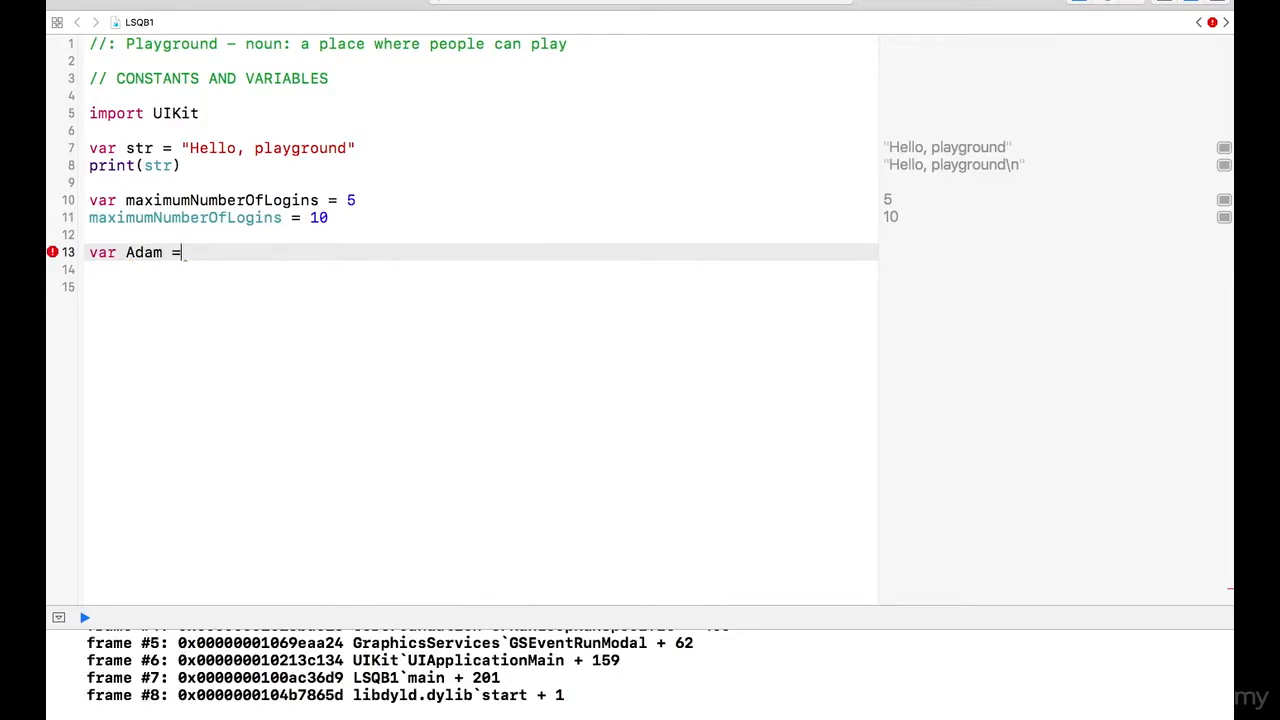
{"action": "type", "text": "Sr"}
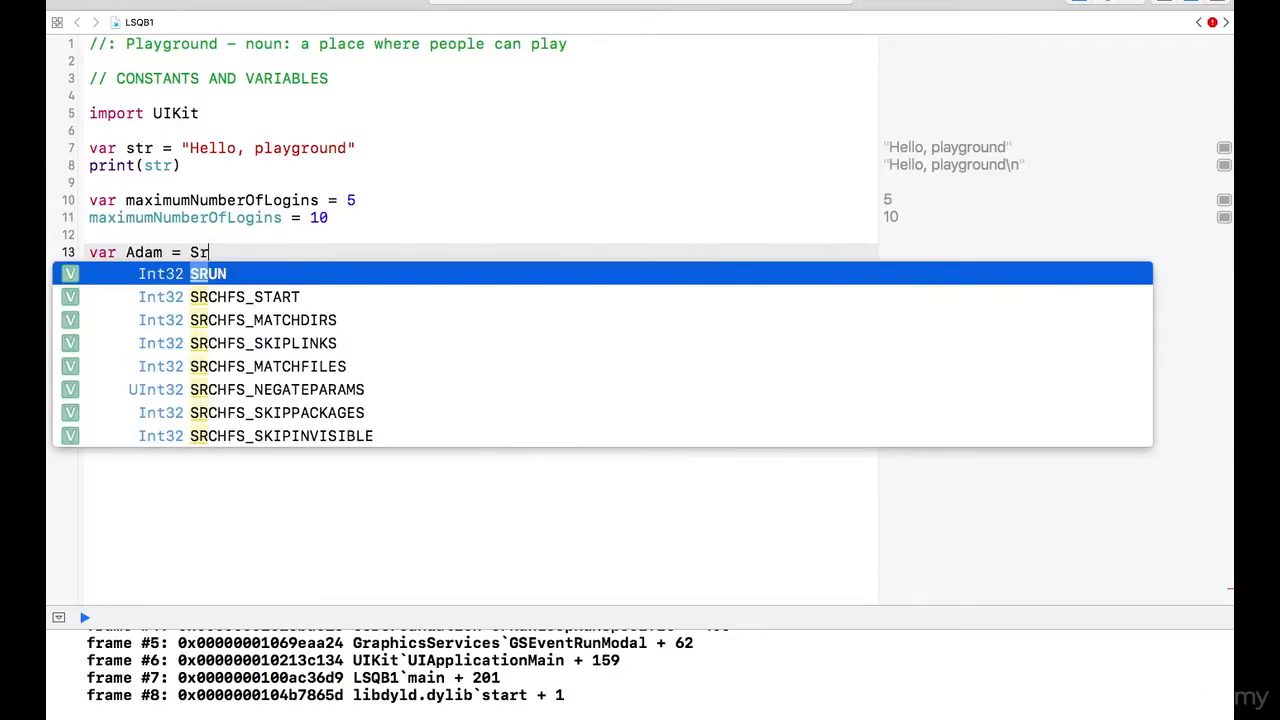
{"action": "type", "text": "tring.self"}
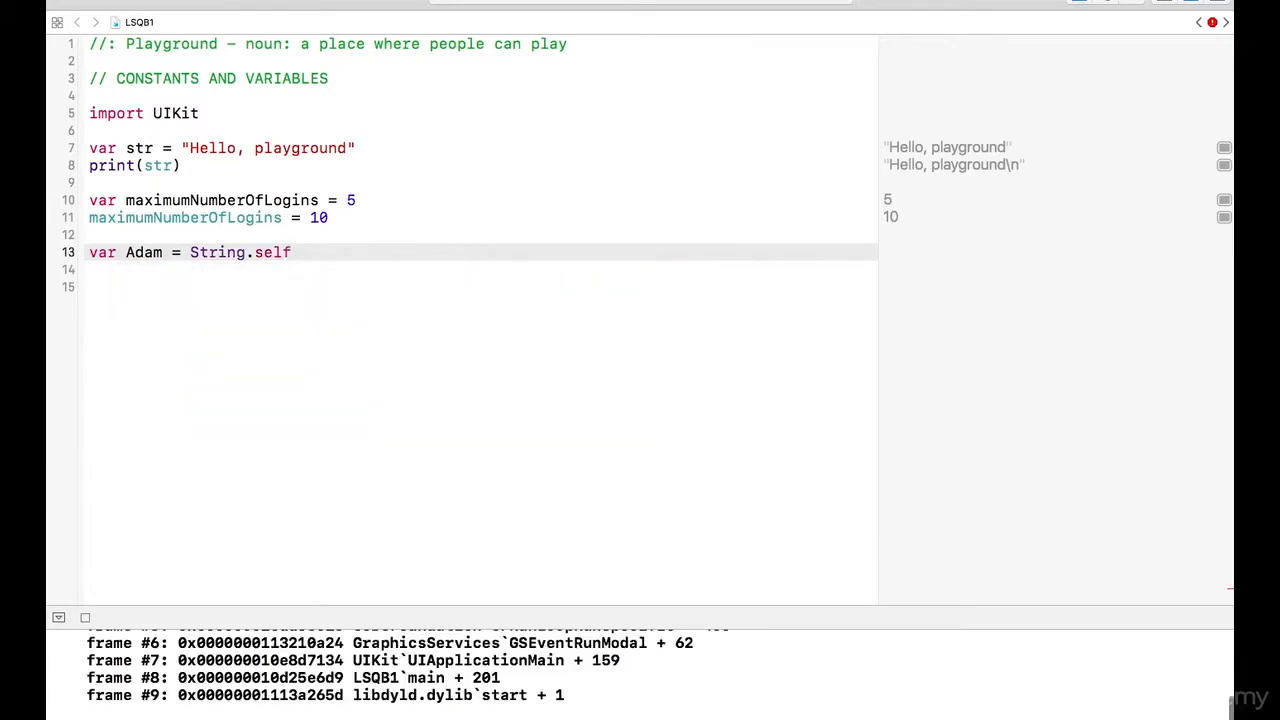
{"action": "key", "text": "Return"}
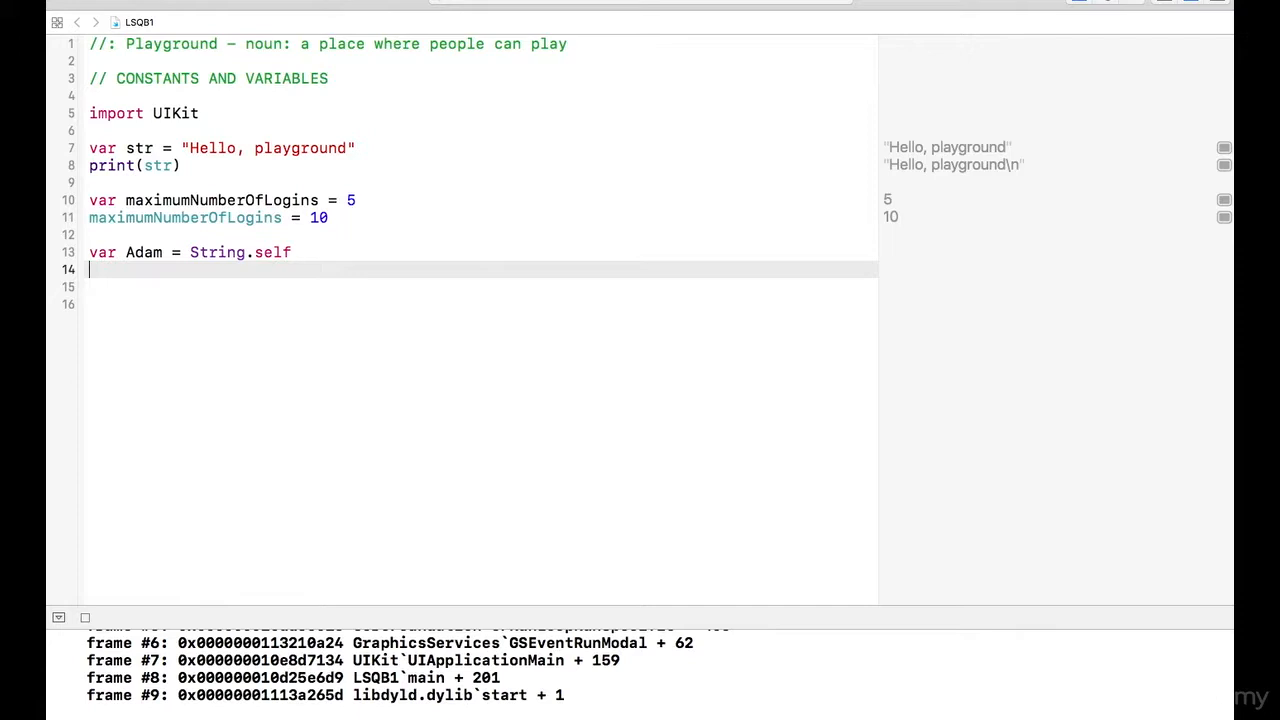
{"action": "left_click", "coordinate": [84, 616]}
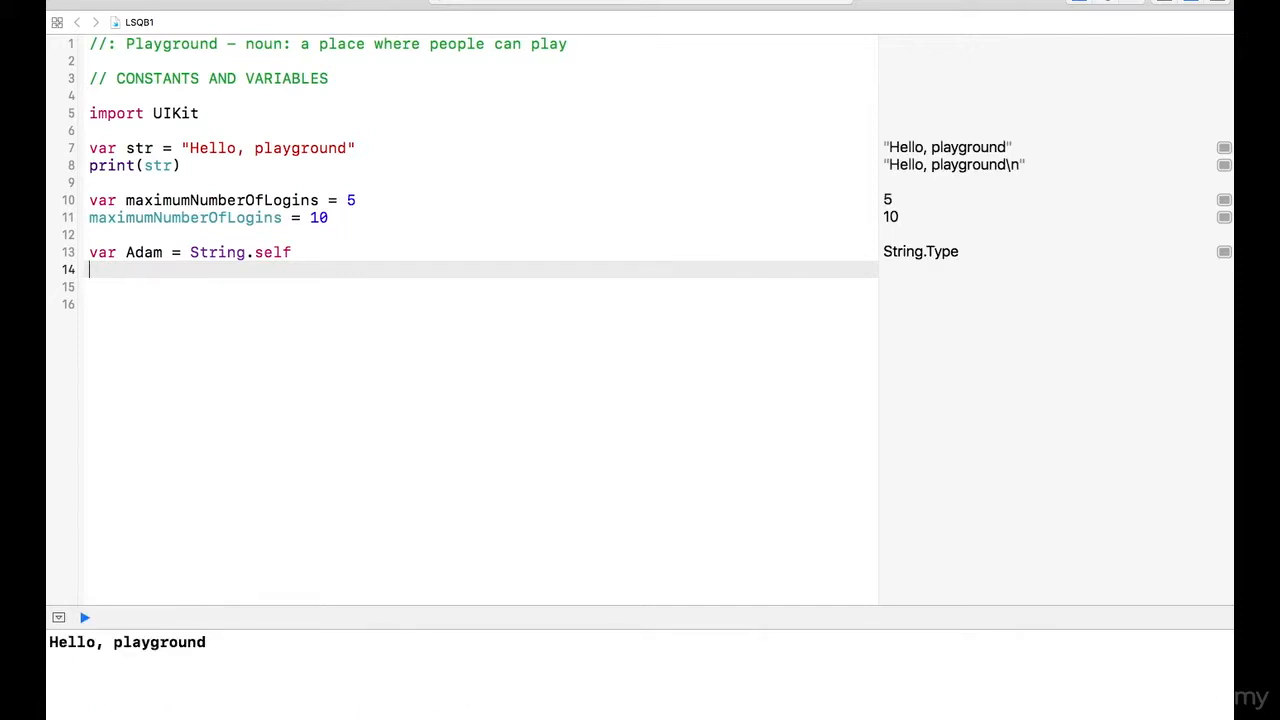
{"action": "left_click", "coordinate": [344, 220]}
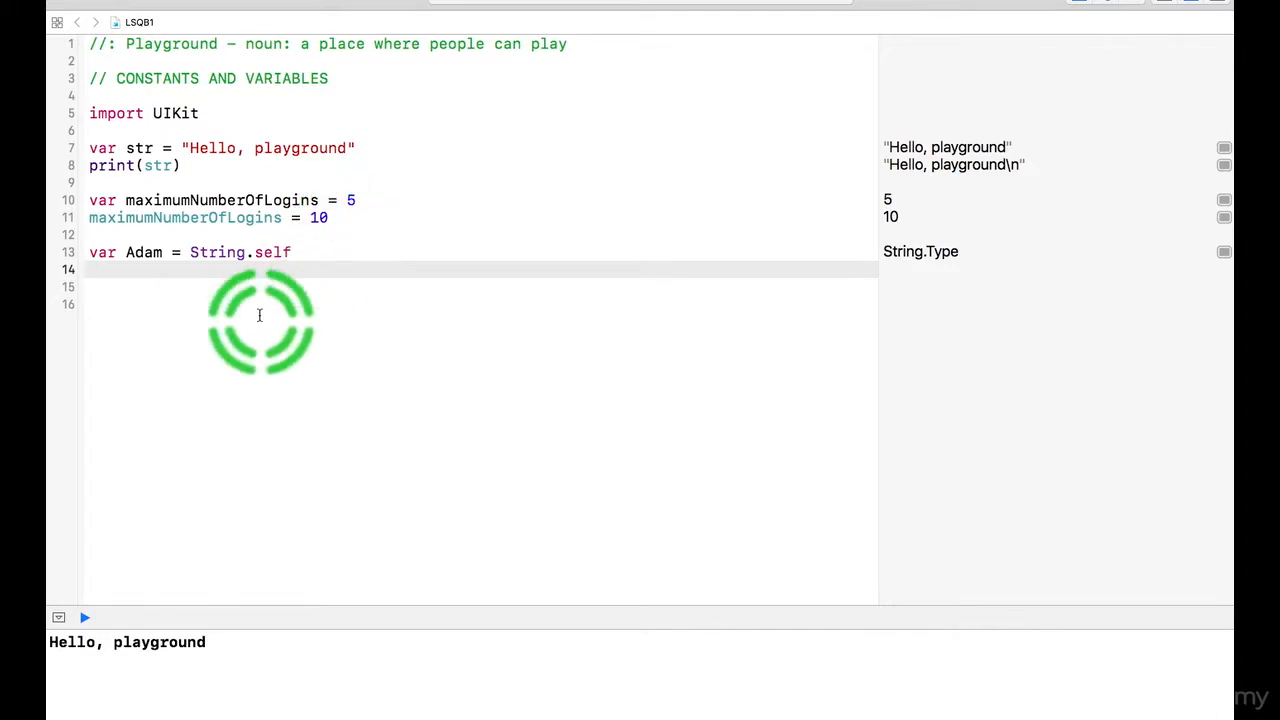
Declare var Bill: String below the Adam line and start a new line after it.
{"action": "type", "text": "var"}
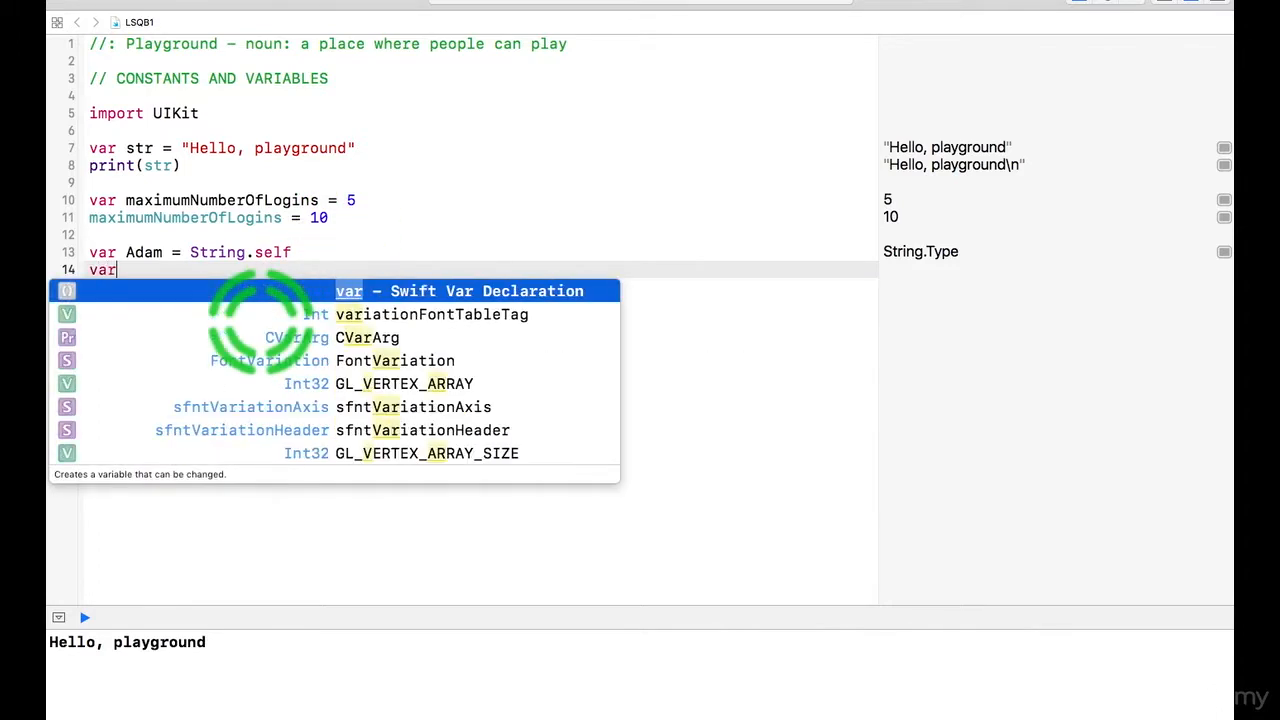
{"action": "type", "text": "Bill"}
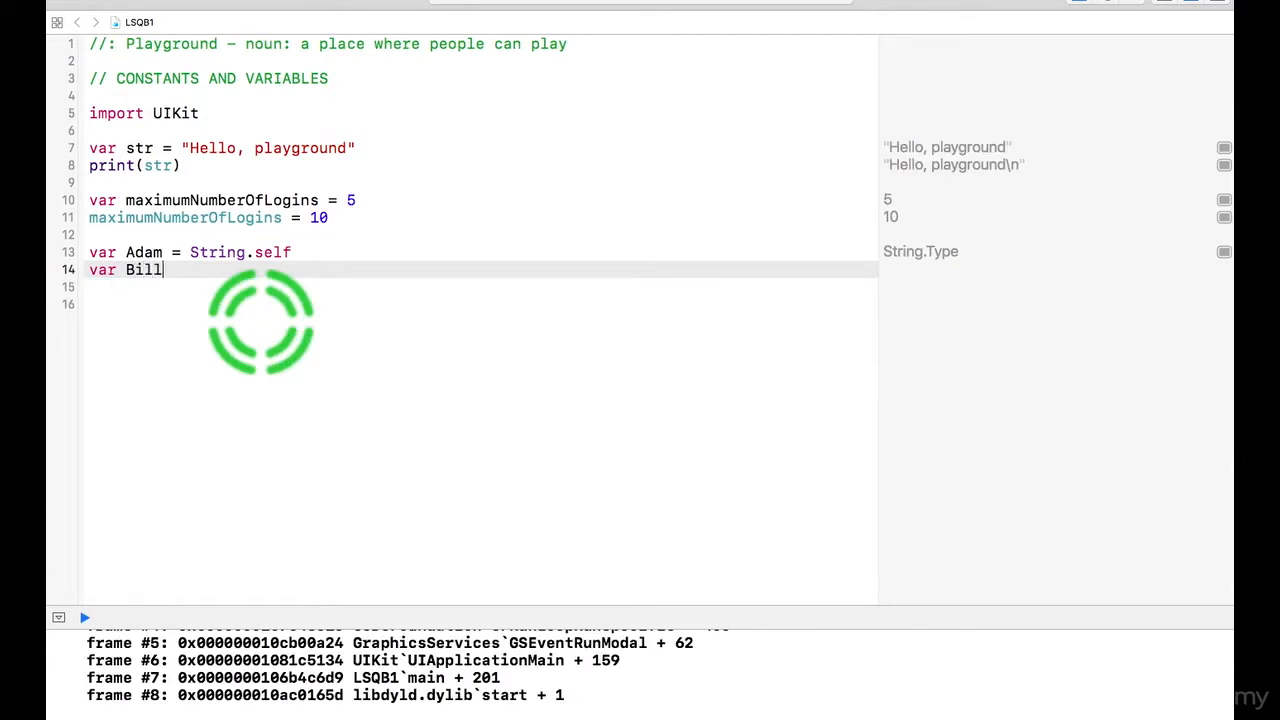
{"action": "type", "text": ":"}
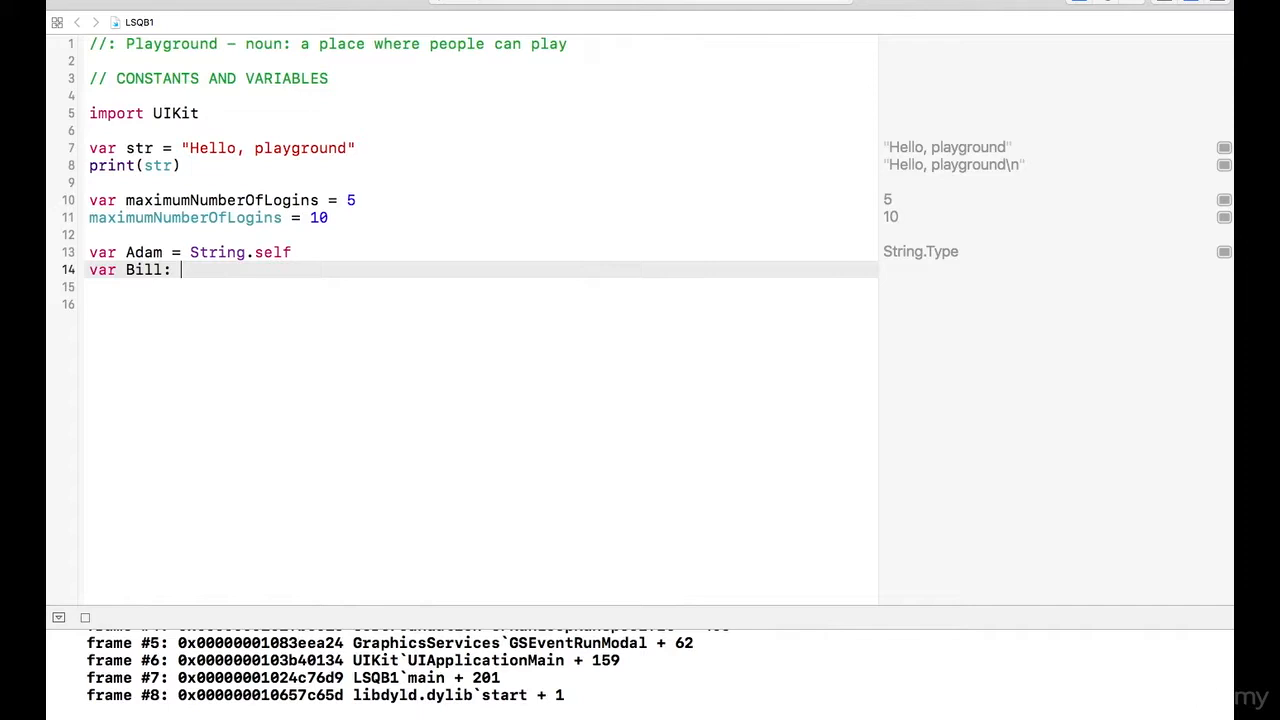
{"action": "type", "text": "String"}
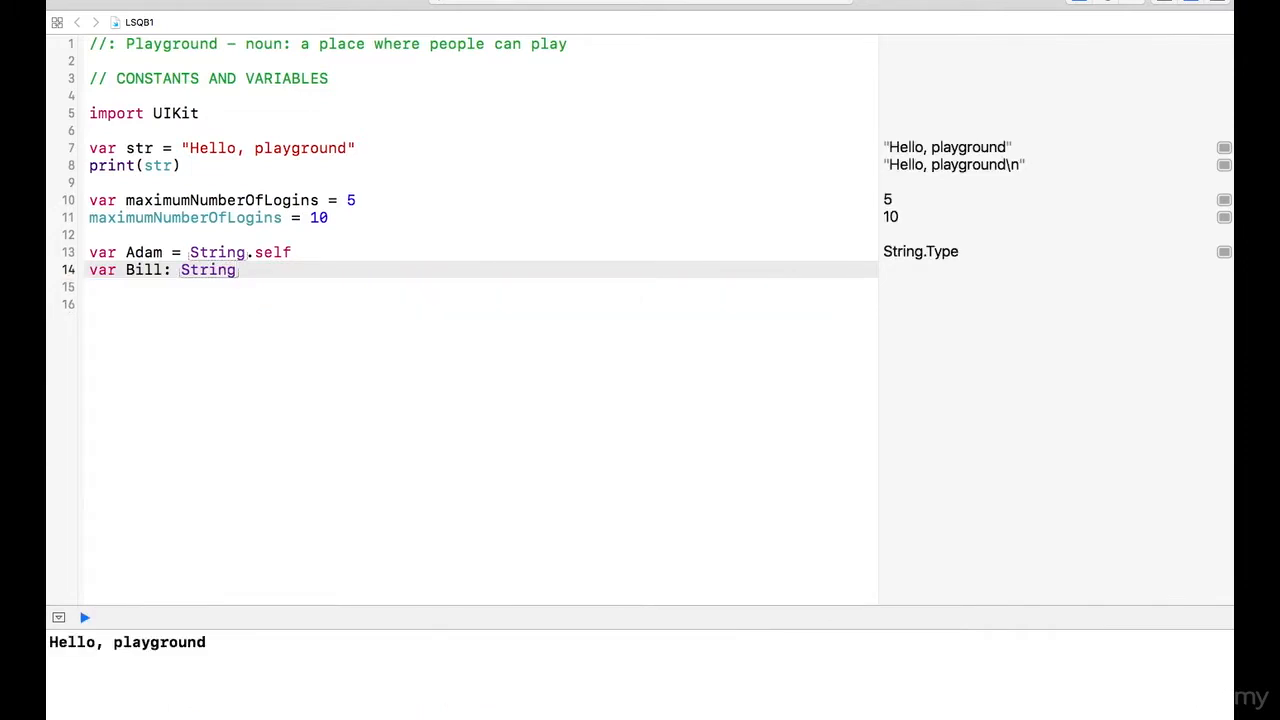
{"action": "left_click", "coordinate": [144, 288]}
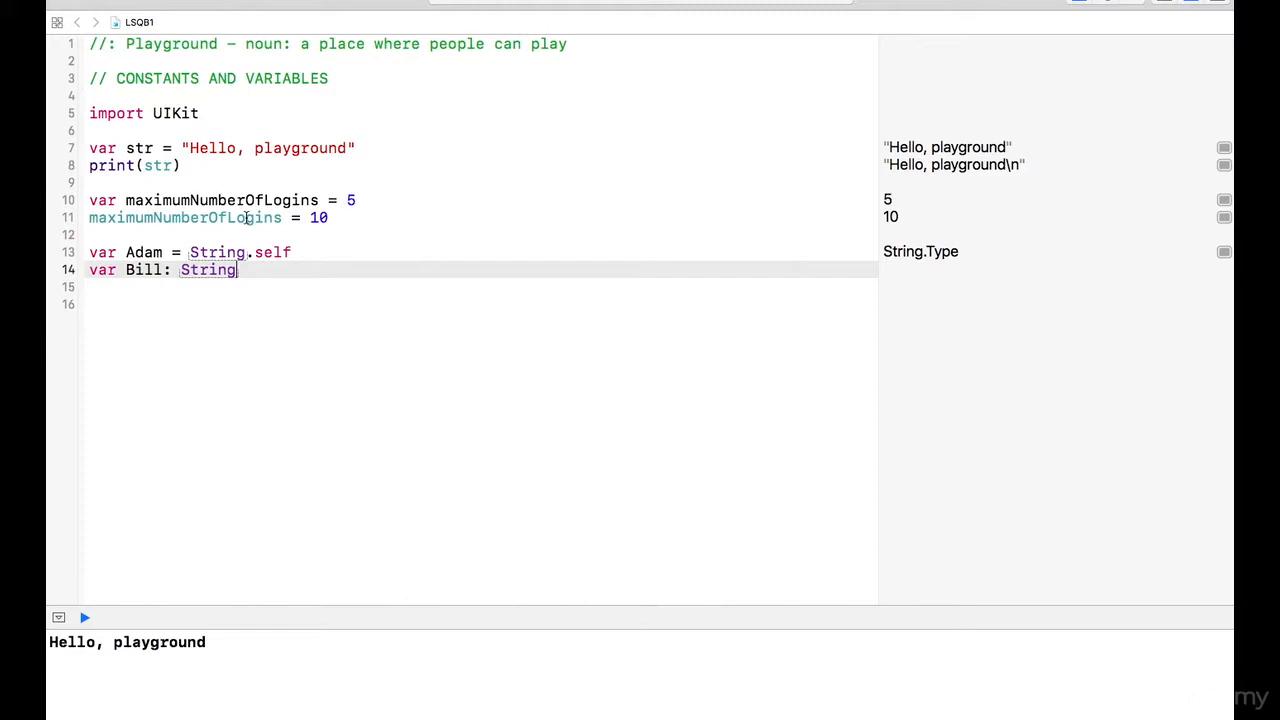
{"action": "left_click", "coordinate": [110, 256]}
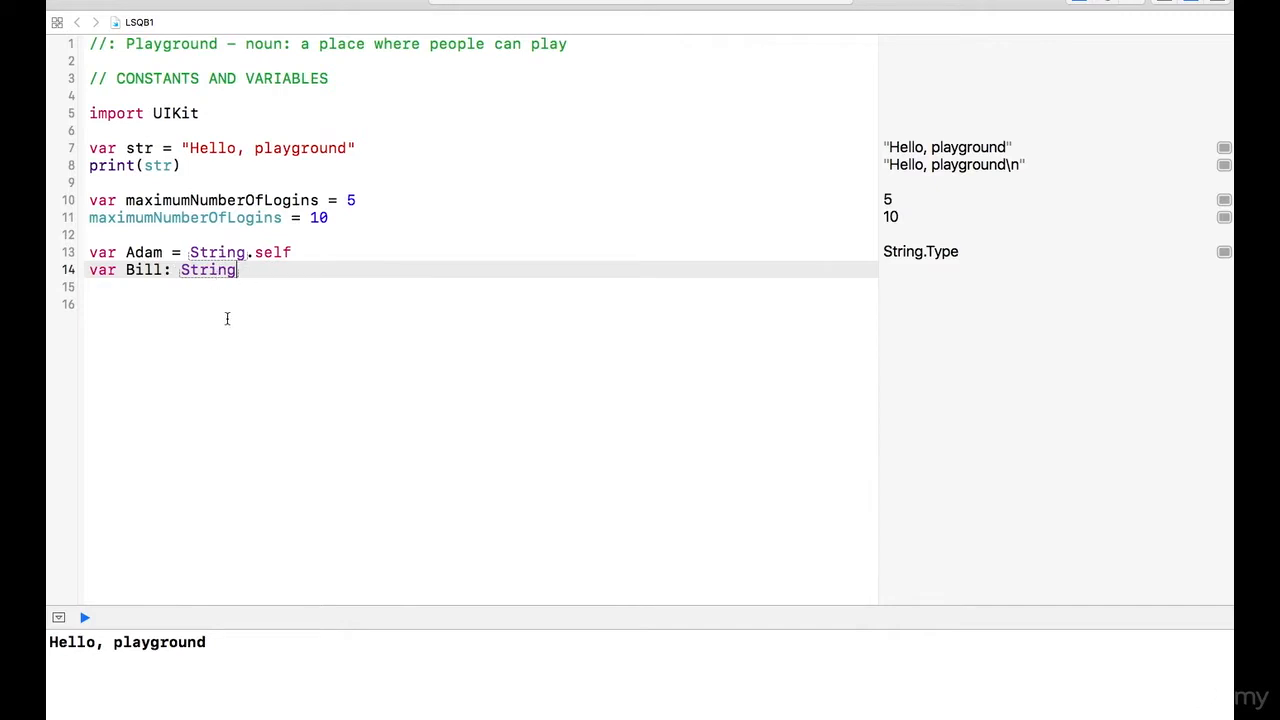
{"action": "key", "text": "Return"}
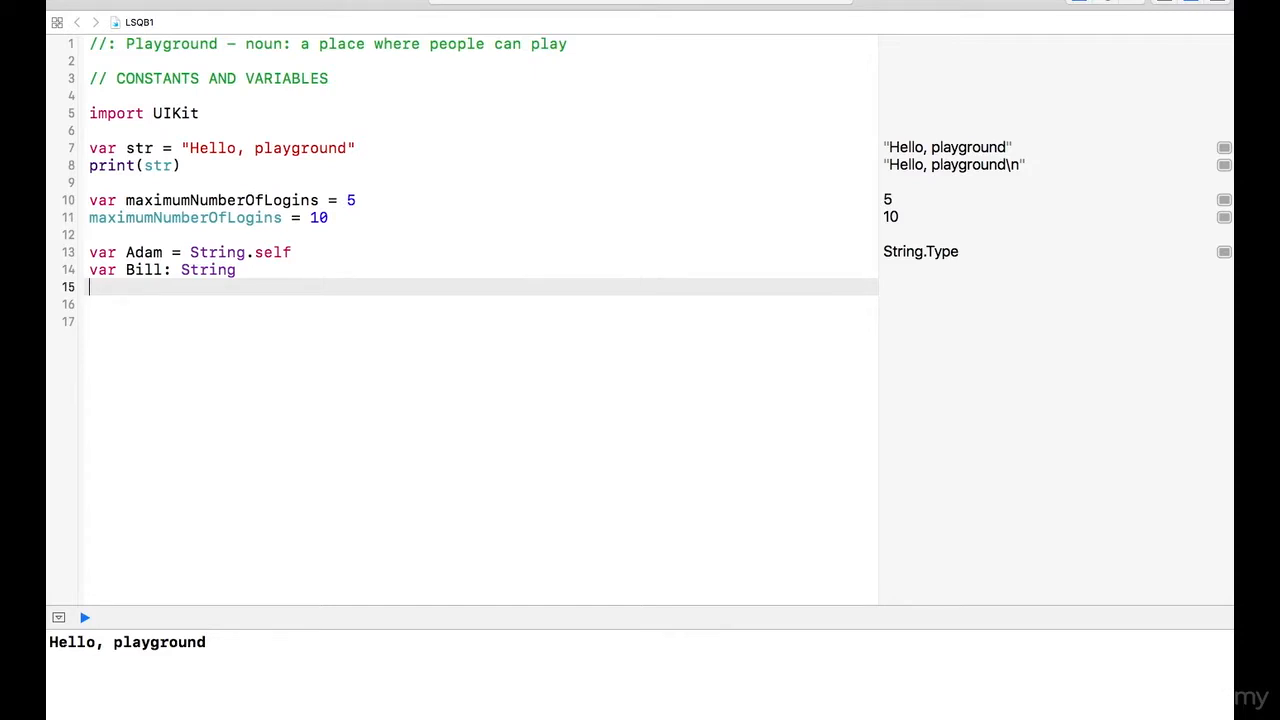
Assign Bill the value "Candys Brother" and let the playground show it in results.
{"action": "type", "text": "Bill ="}
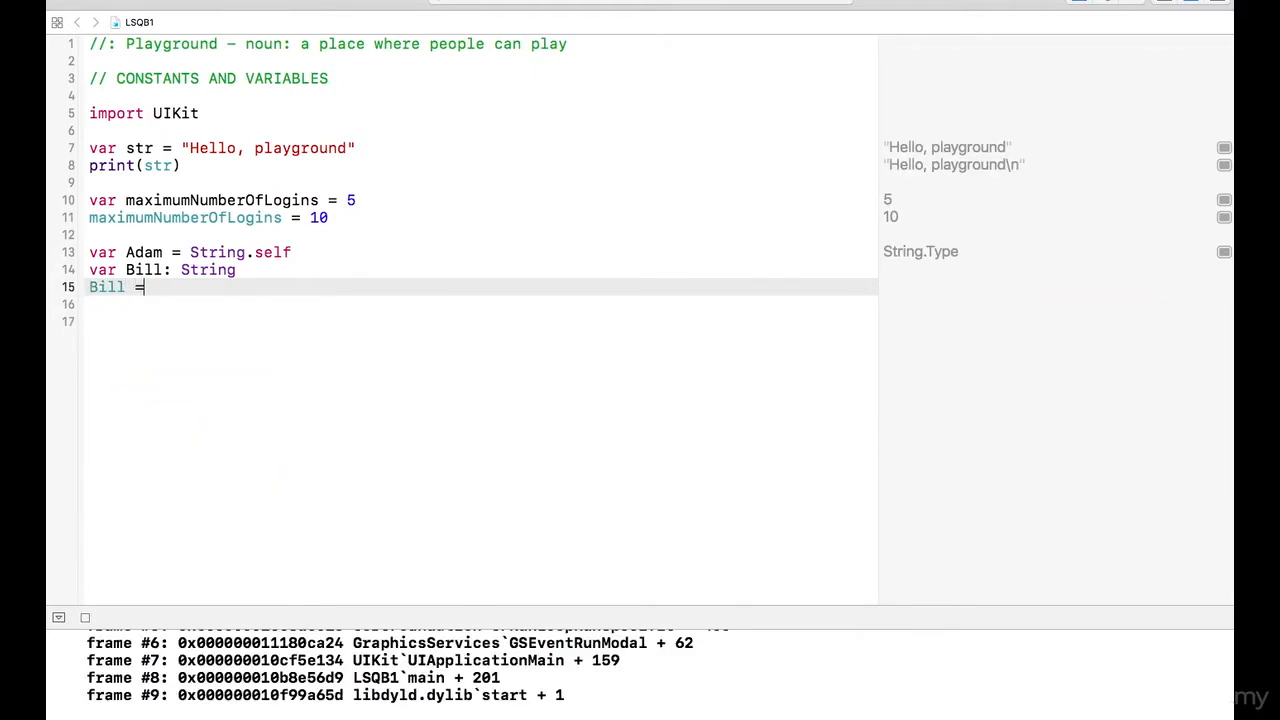
{"action": "type", "text": "\""}
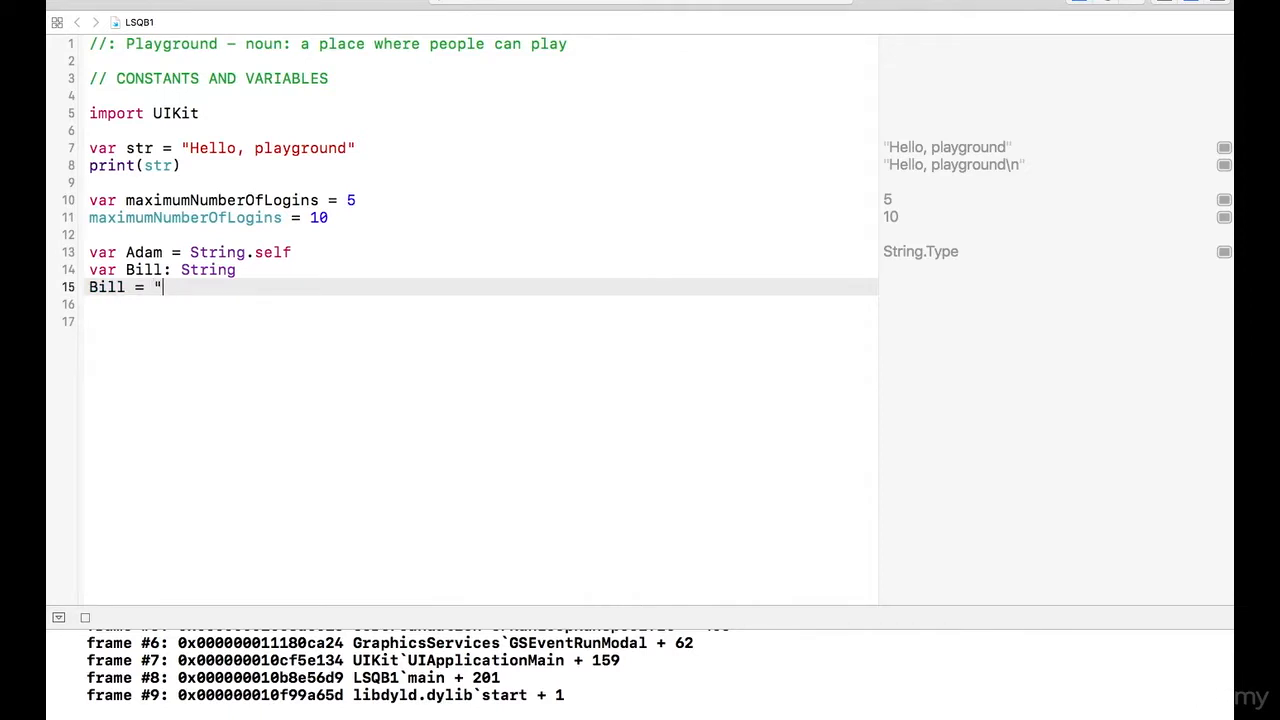
{"action": "type", "text": "Candy"}
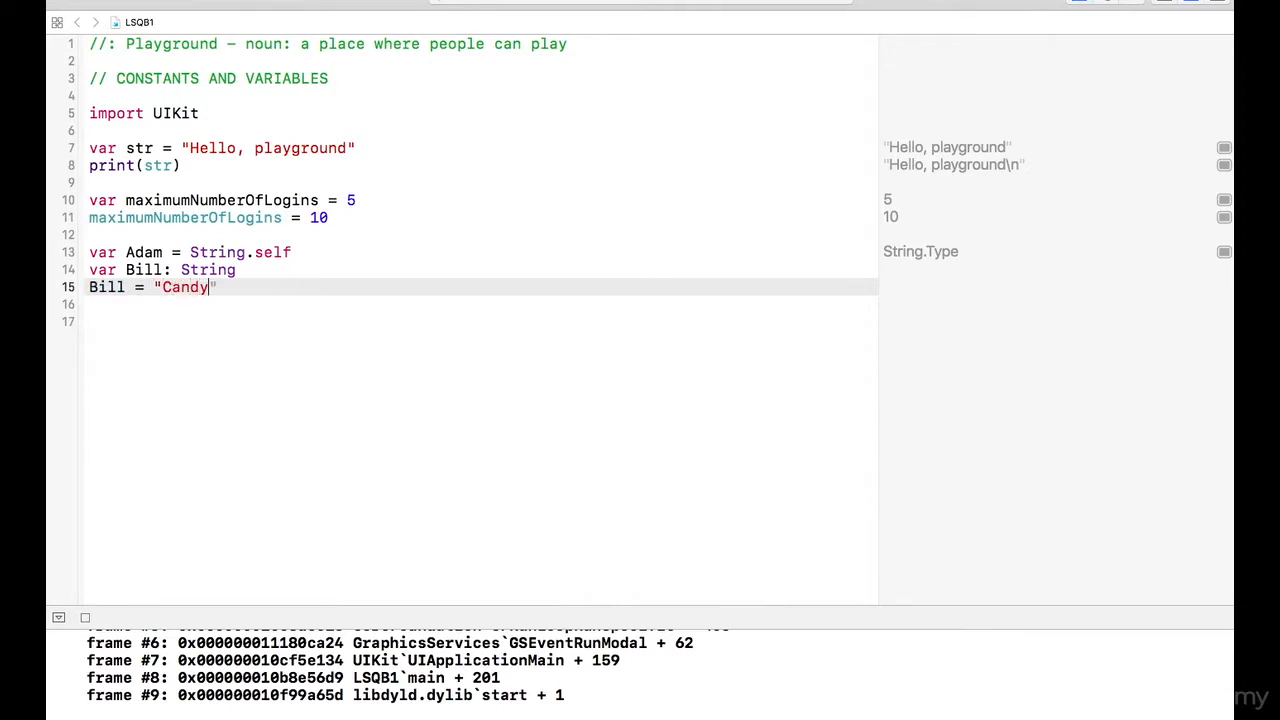
{"action": "type", "text": "s B"}
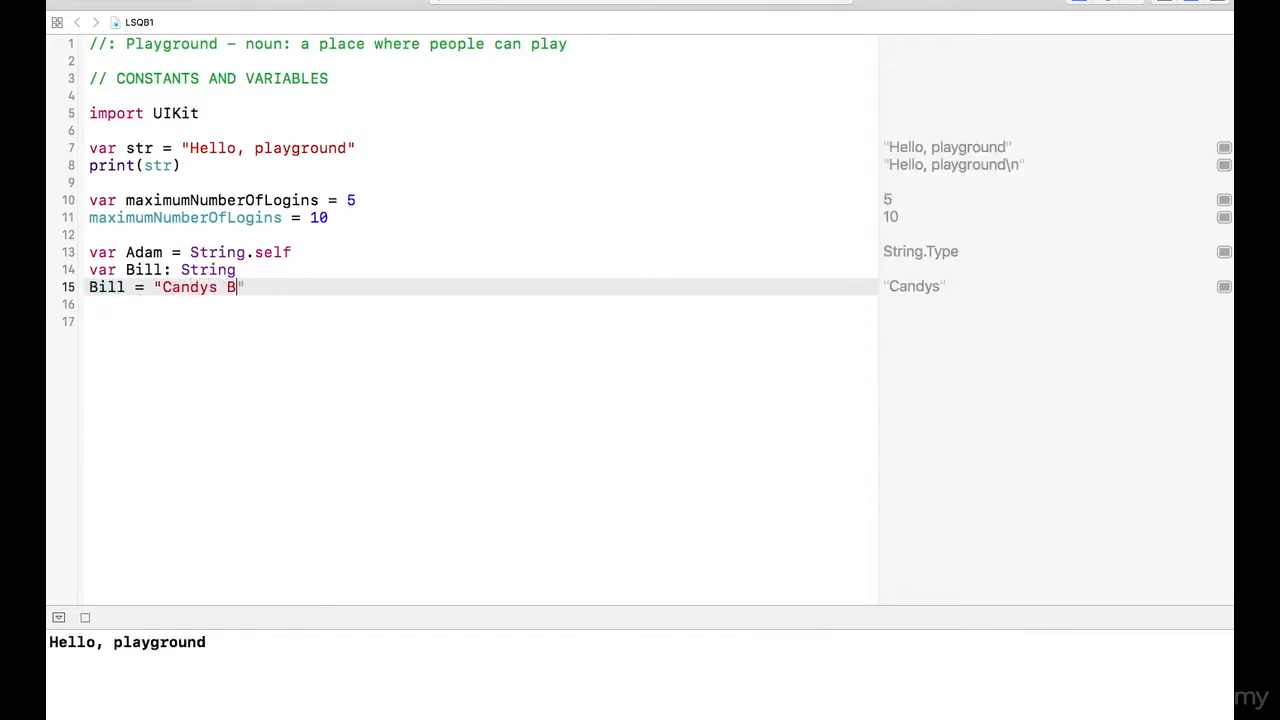
{"action": "type", "text": "rother"}
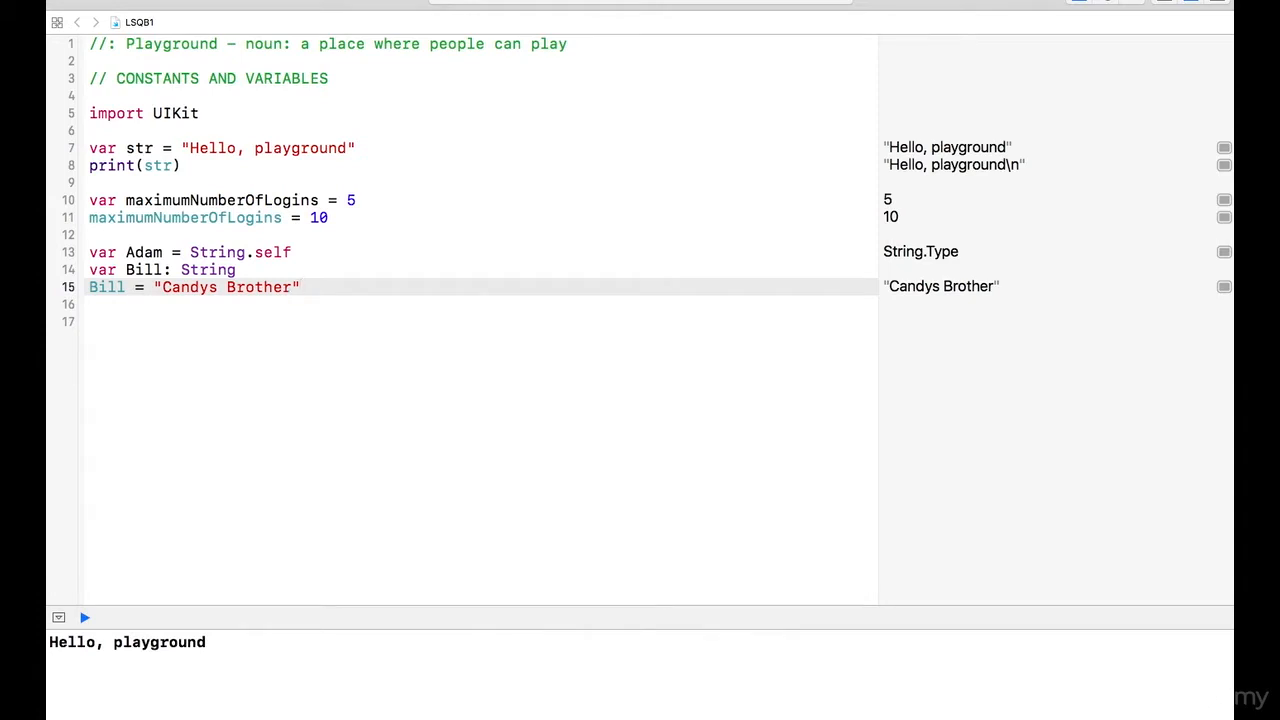
{"action": "left_click", "coordinate": [124, 328]}
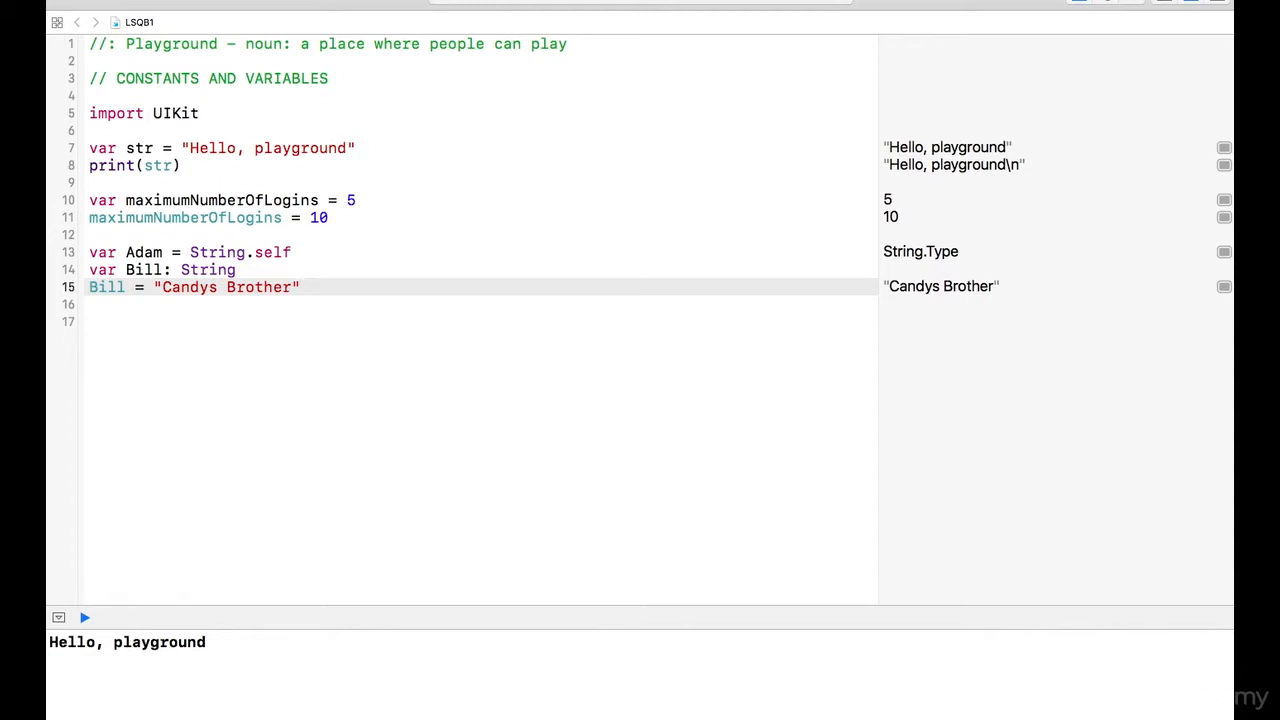
Add print(Bill) so the console outputs "Candys Brother".
{"action": "type", "text": "print(items: Any..."}
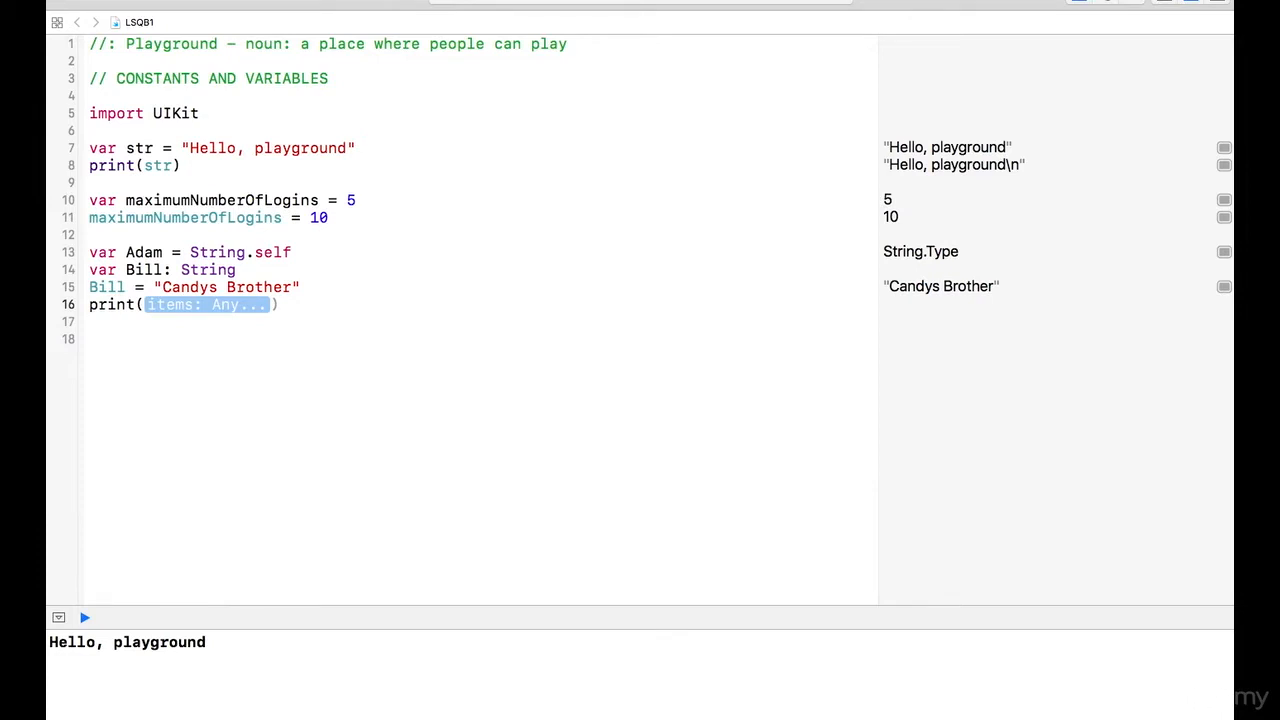
{"action": "type", "text": "Bill"}
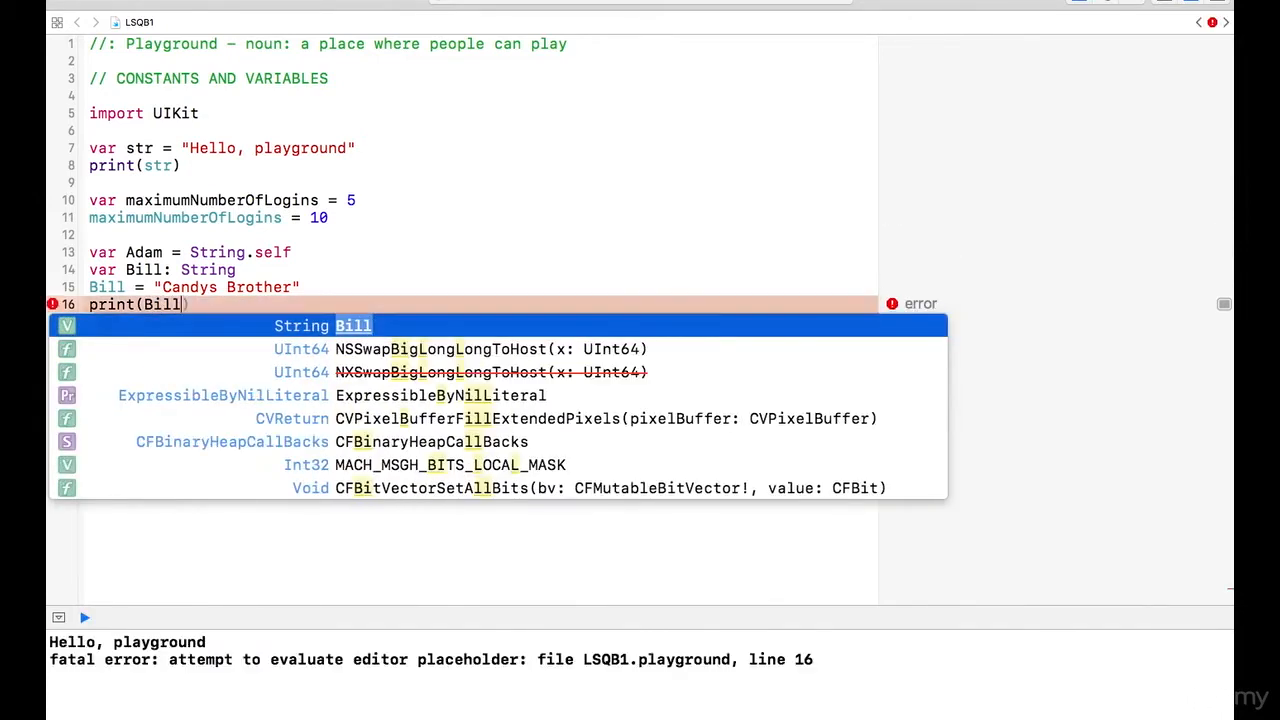
{"action": "key", "text": "Escape"}
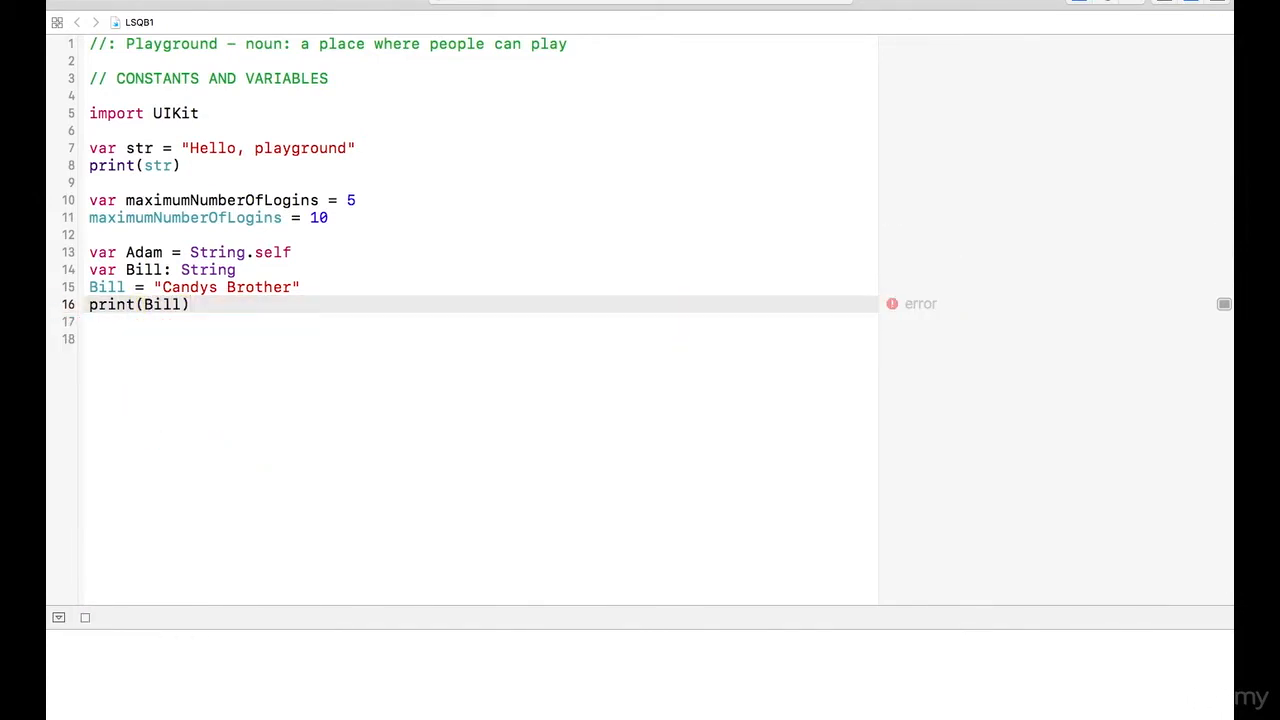
{"action": "left_click", "coordinate": [84, 616]}
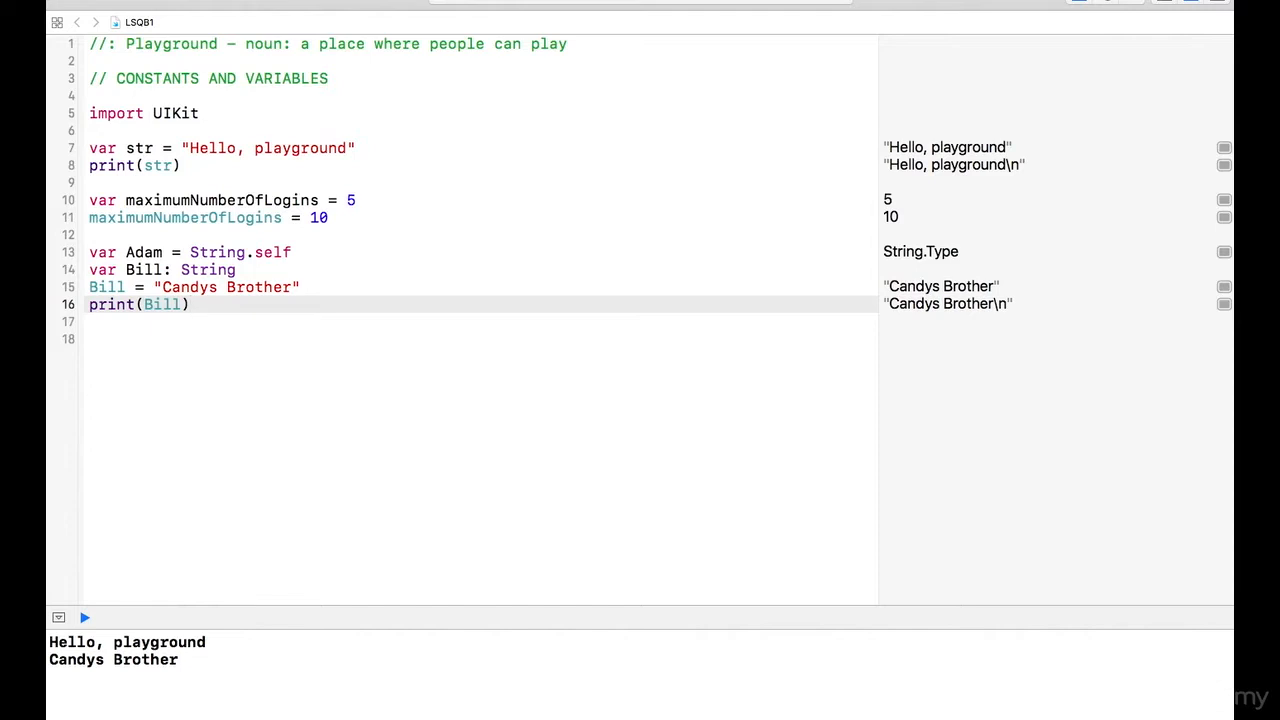
{"action": "key", "text": "Return"}
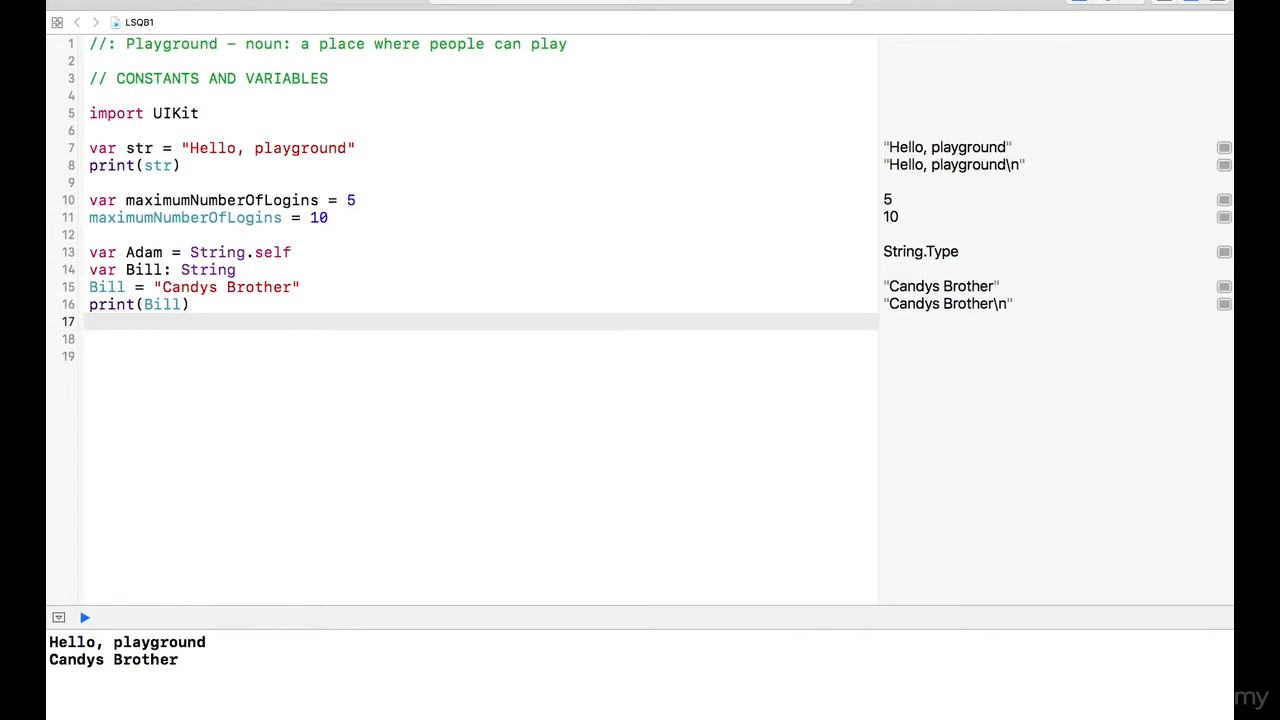
Start a new constant let Dan with explicit type String from autocomplete.
{"action": "key", "text": "Return"}
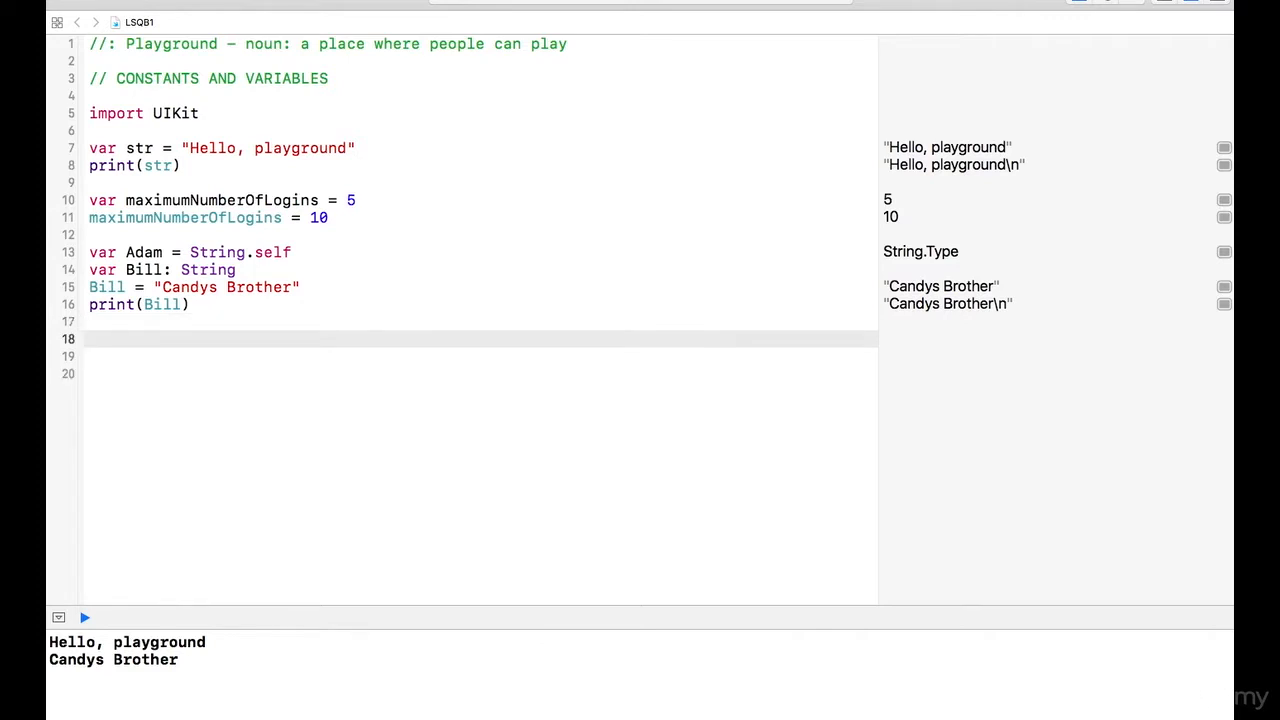
{"action": "type", "text": "let Dan"}
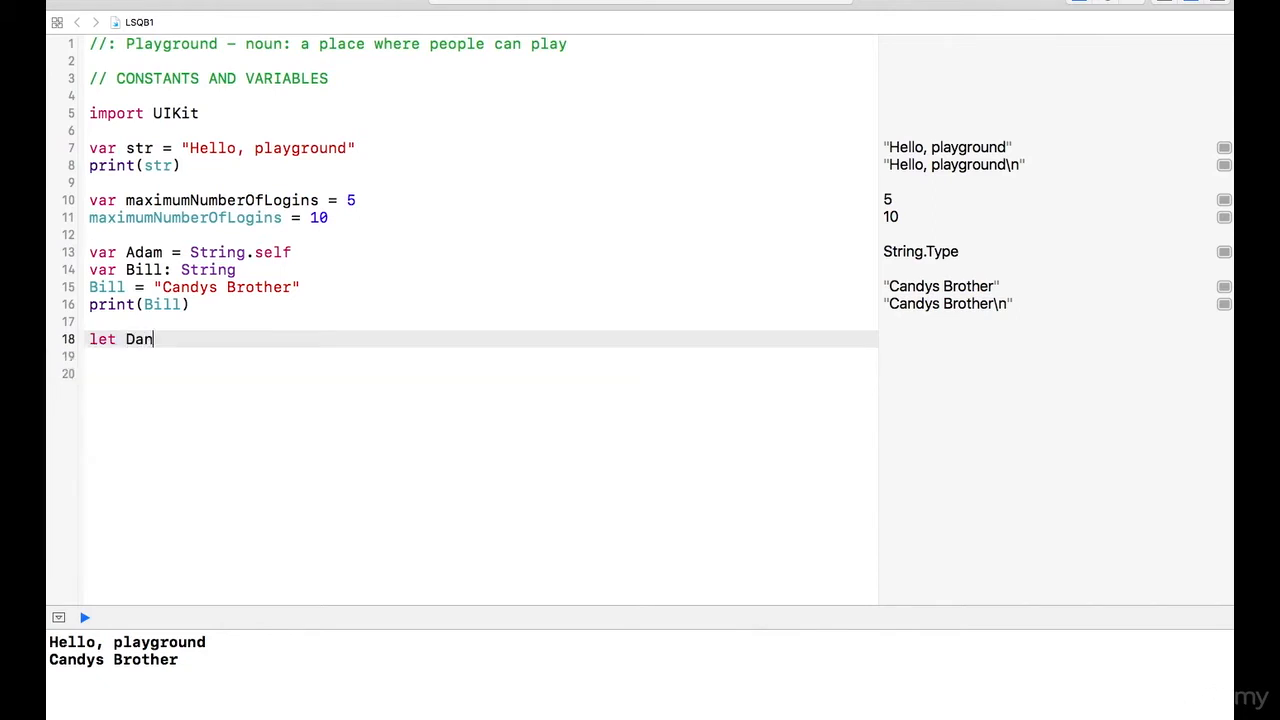
{"action": "left_click", "coordinate": [84, 616]}
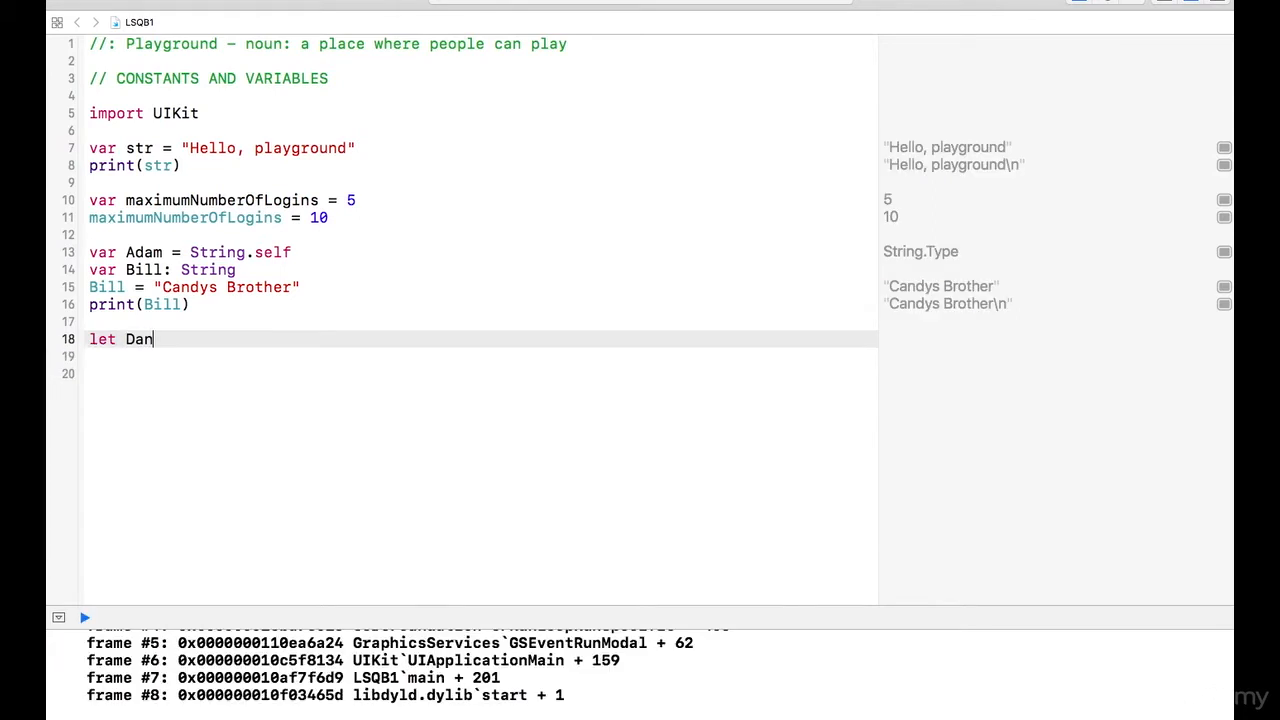
{"action": "type", "text": ": S"}
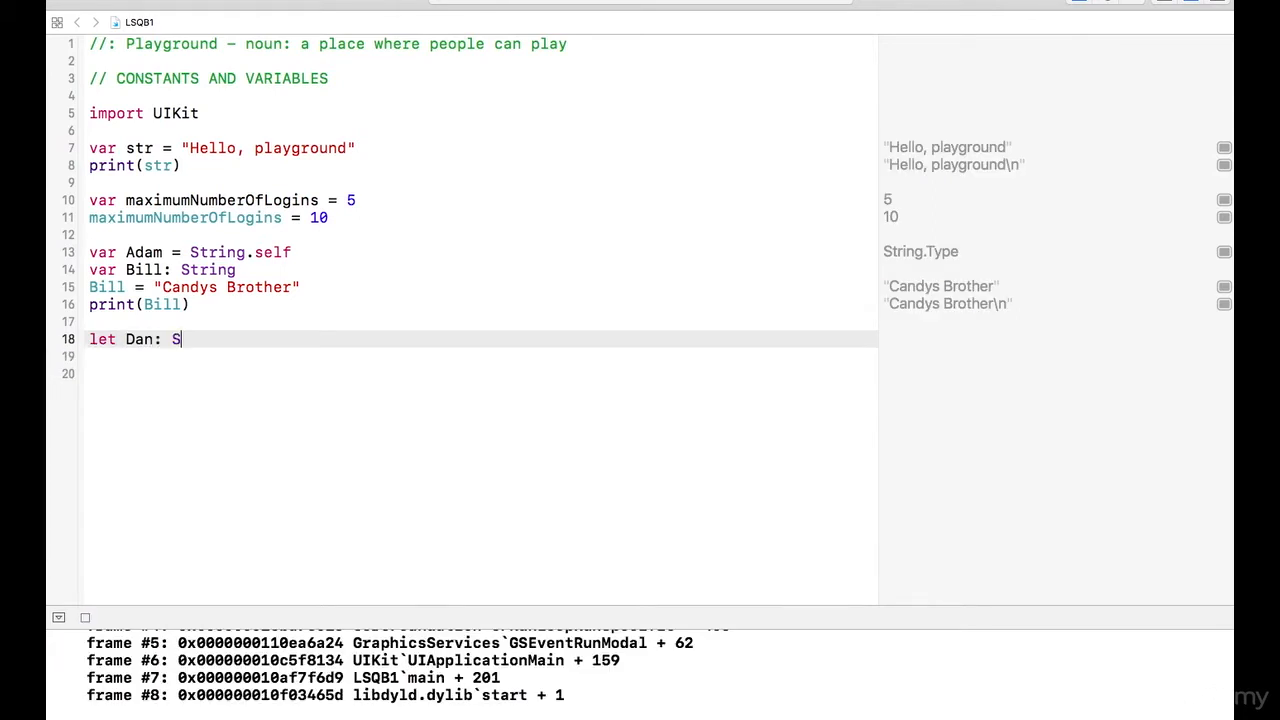
{"action": "type", "text": "tring"}
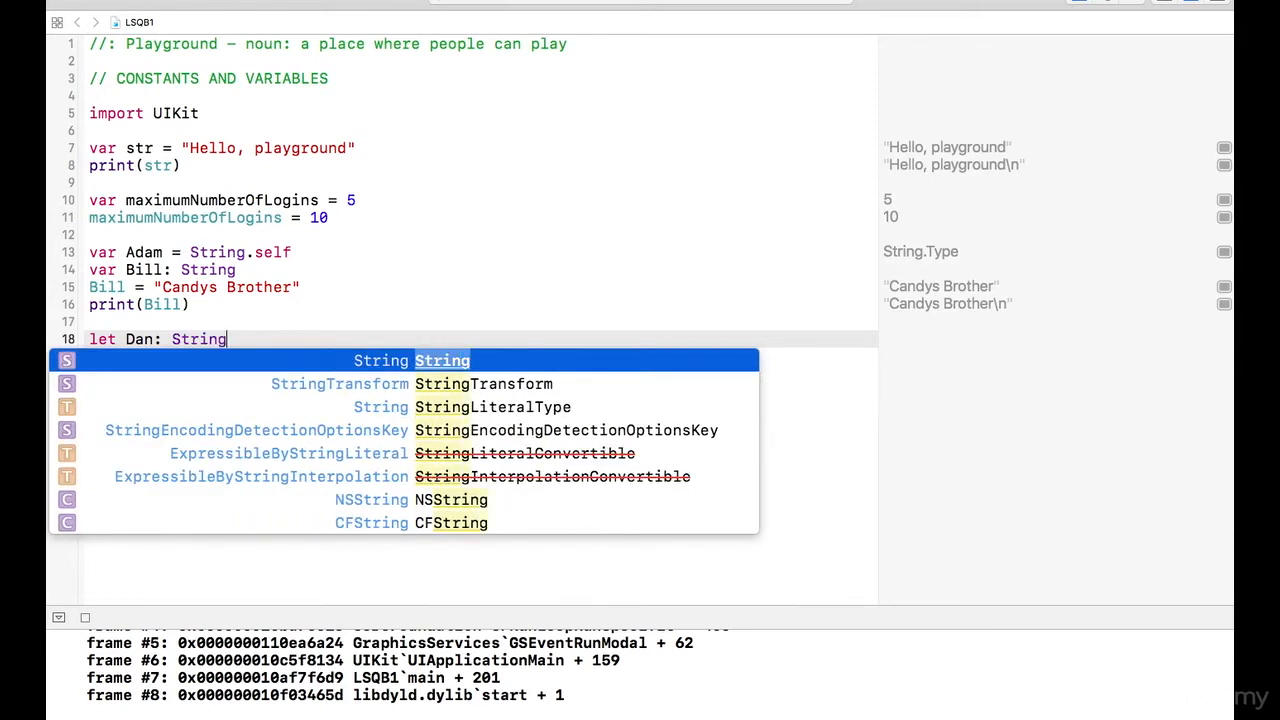
{"action": "left_click", "coordinate": [84, 616]}
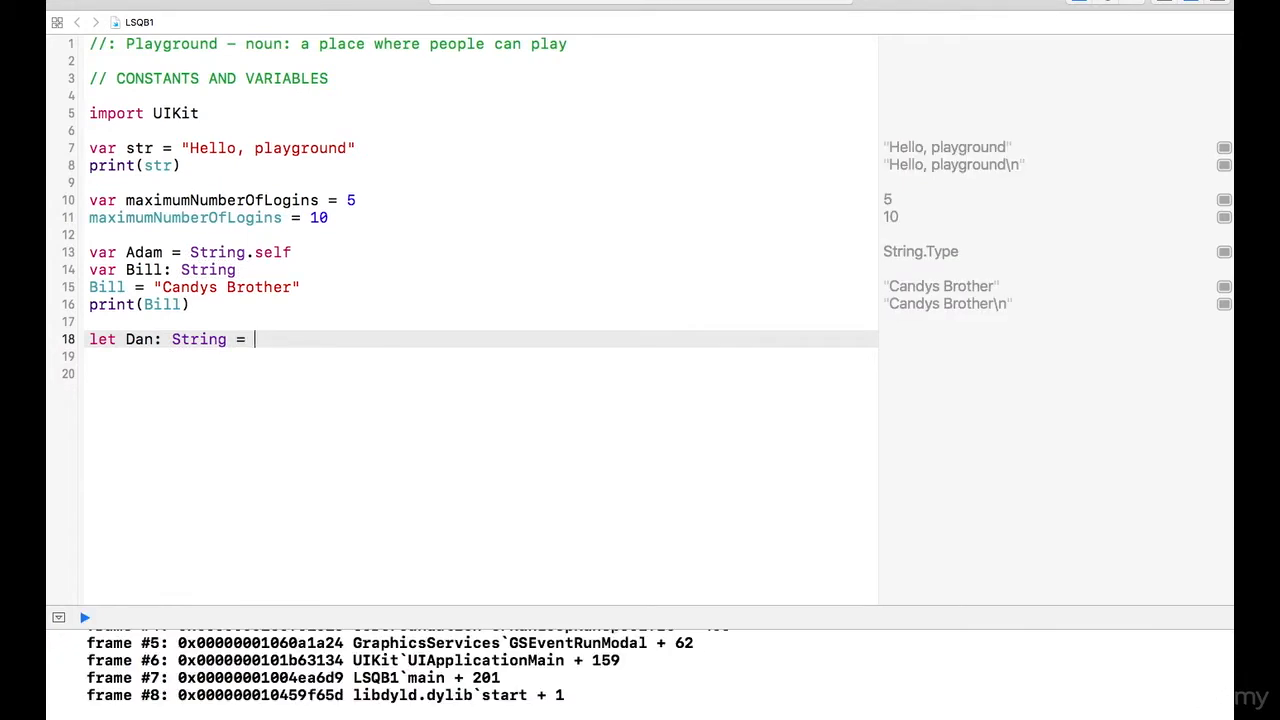
Give Dan the value "Candy and Bills Brother" and let it evaluate.
{"action": "type", "text": "\"C\""}
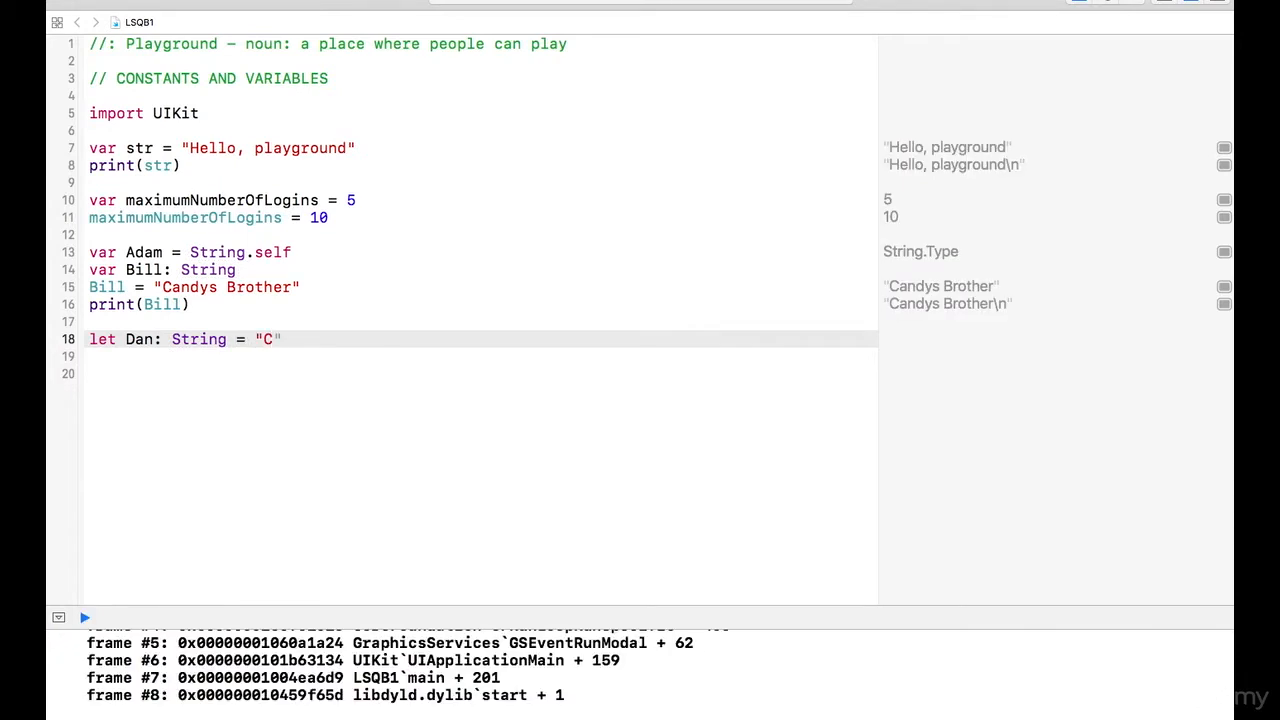
{"action": "type", "text": "indy"}
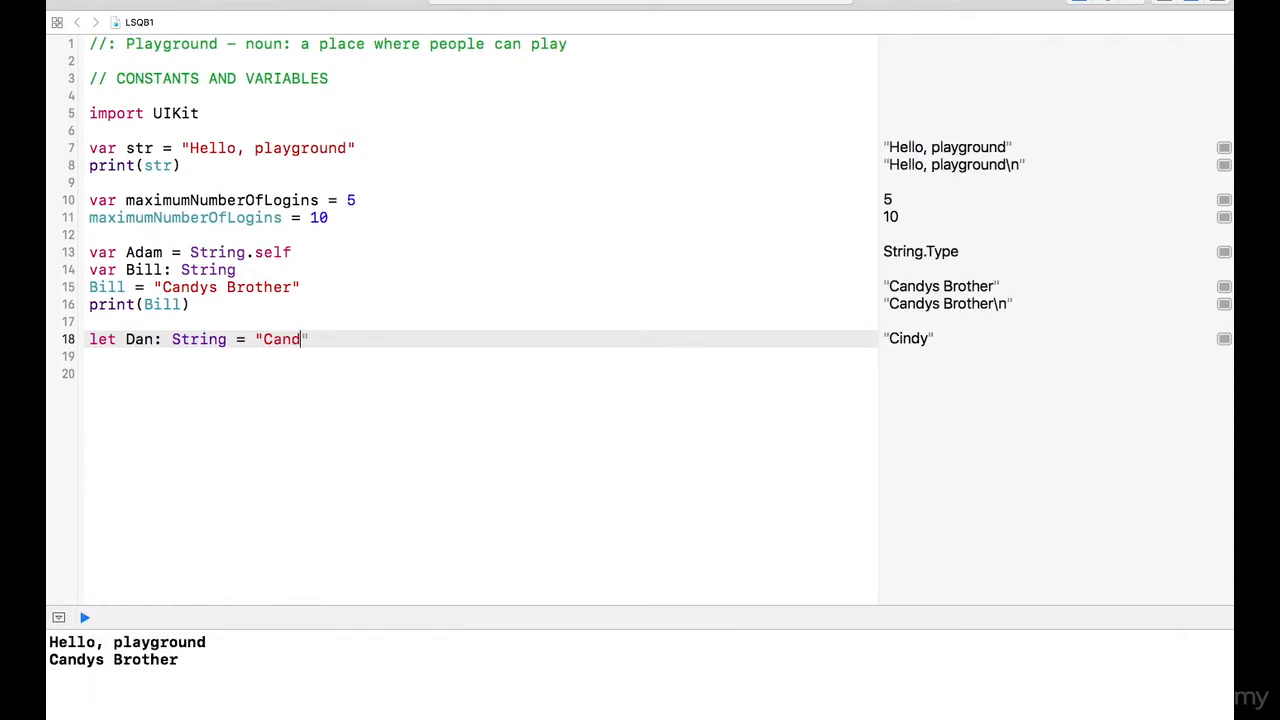
{"action": "type", "text": "y"}
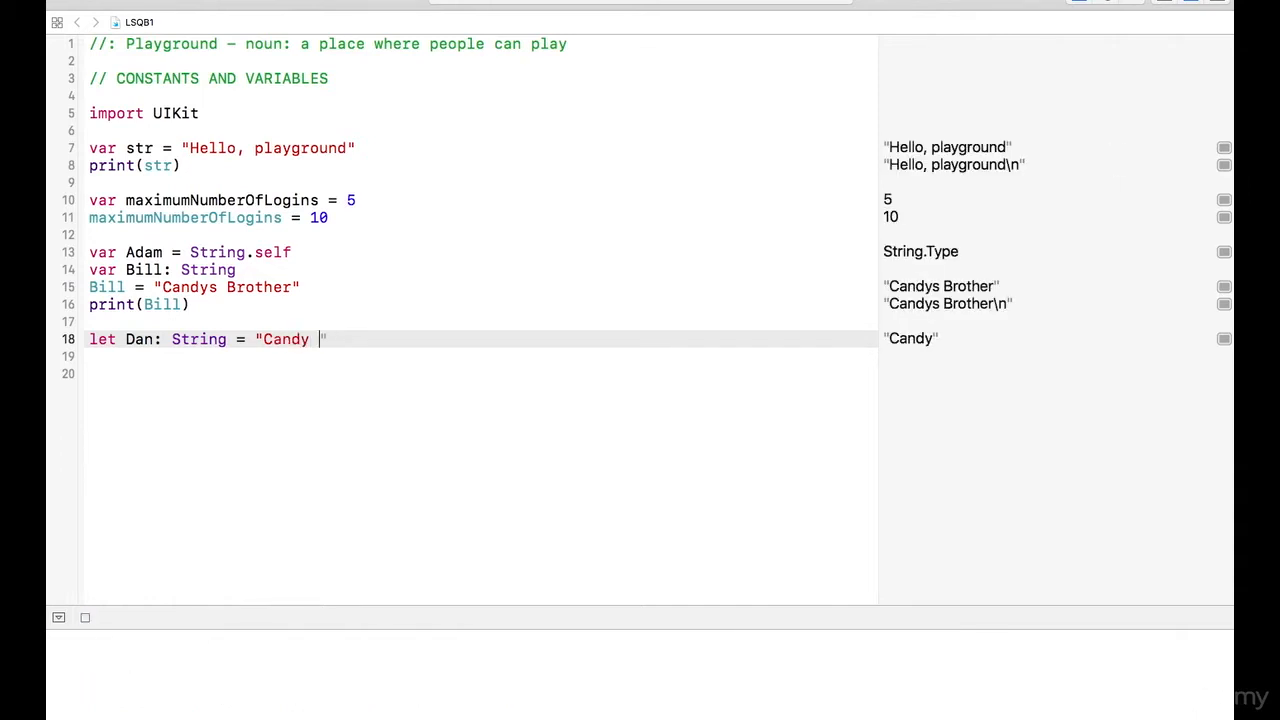
{"action": "type", "text": "and Bills"}
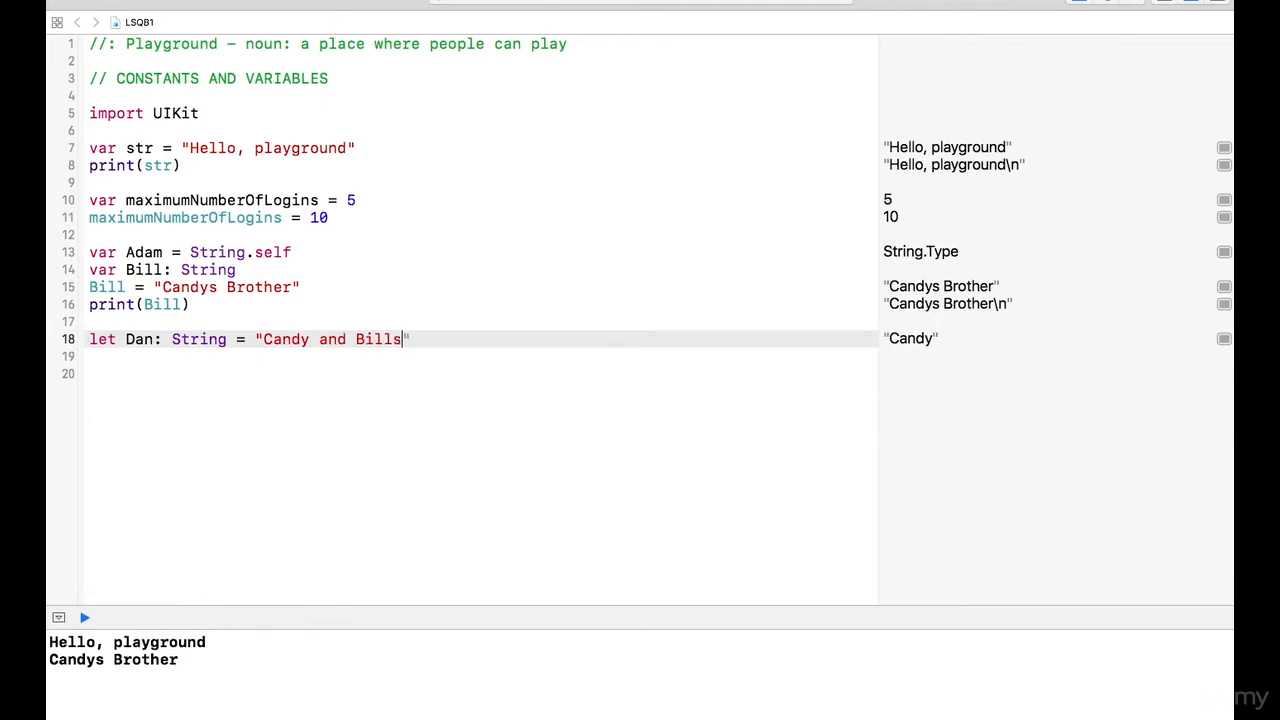
{"action": "type", "text": "Brothe"}
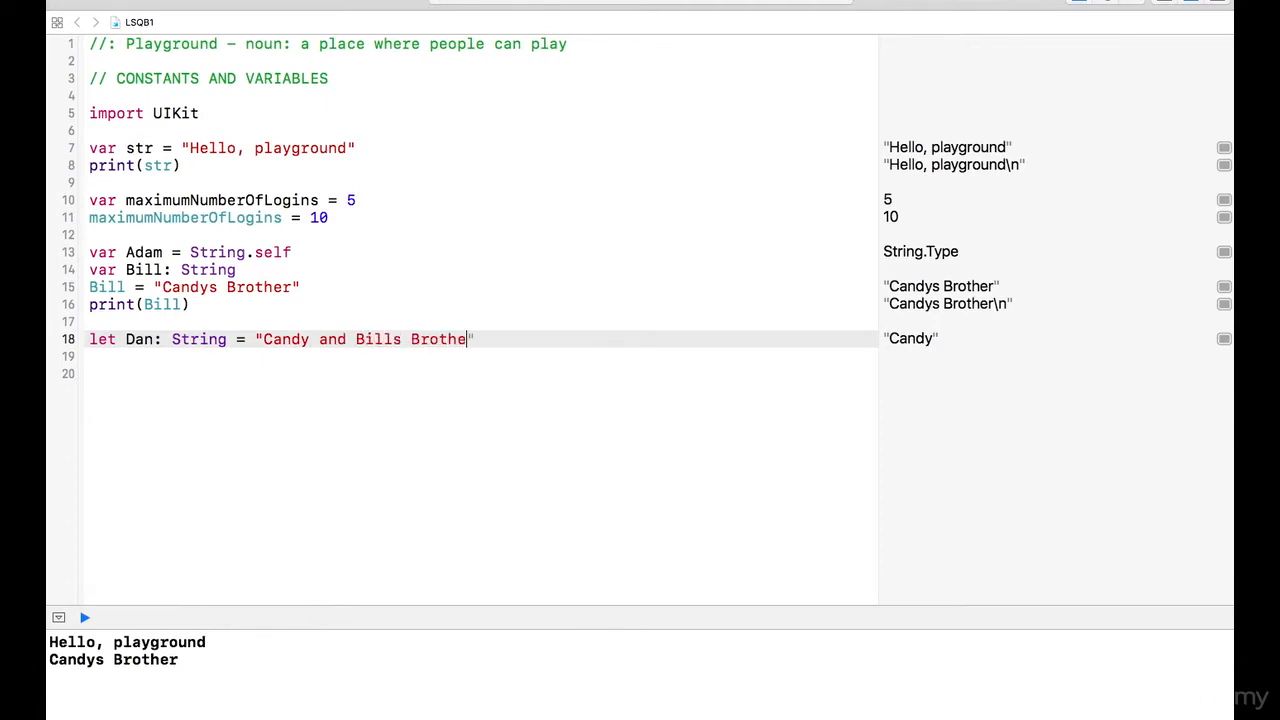
{"action": "type", "text": "r"}
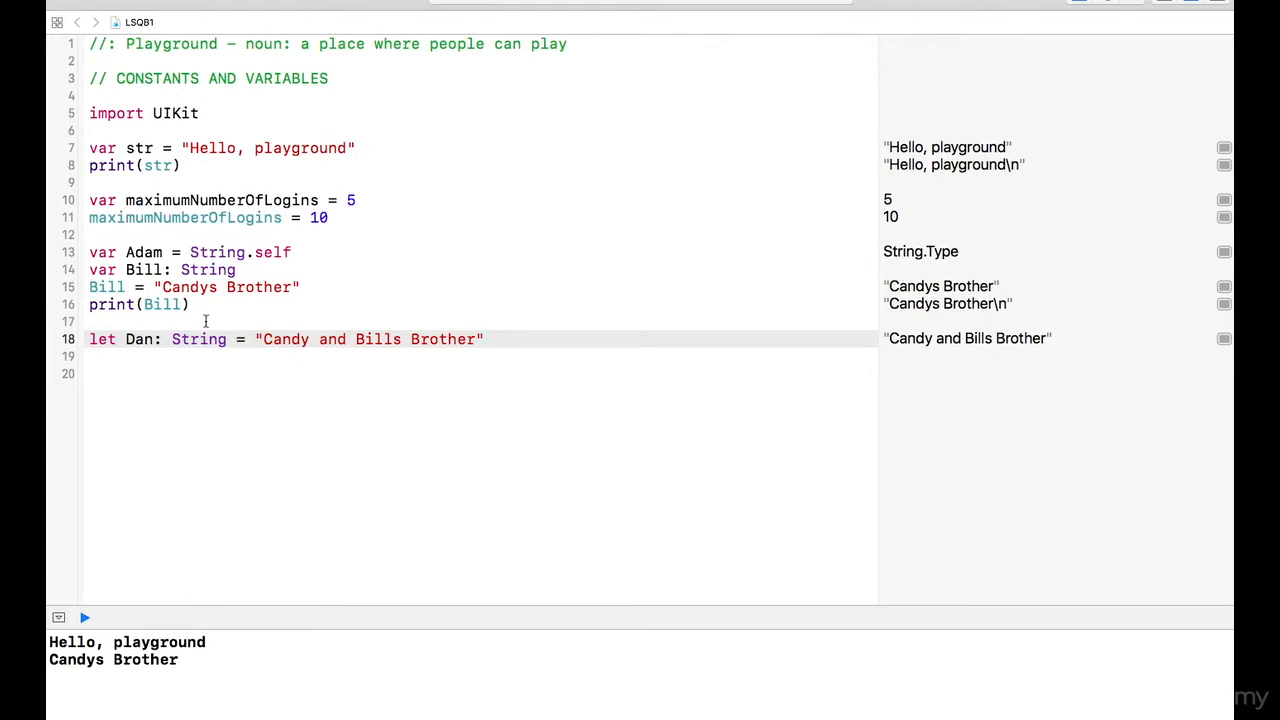
{"action": "left_click", "coordinate": [448, 340]}
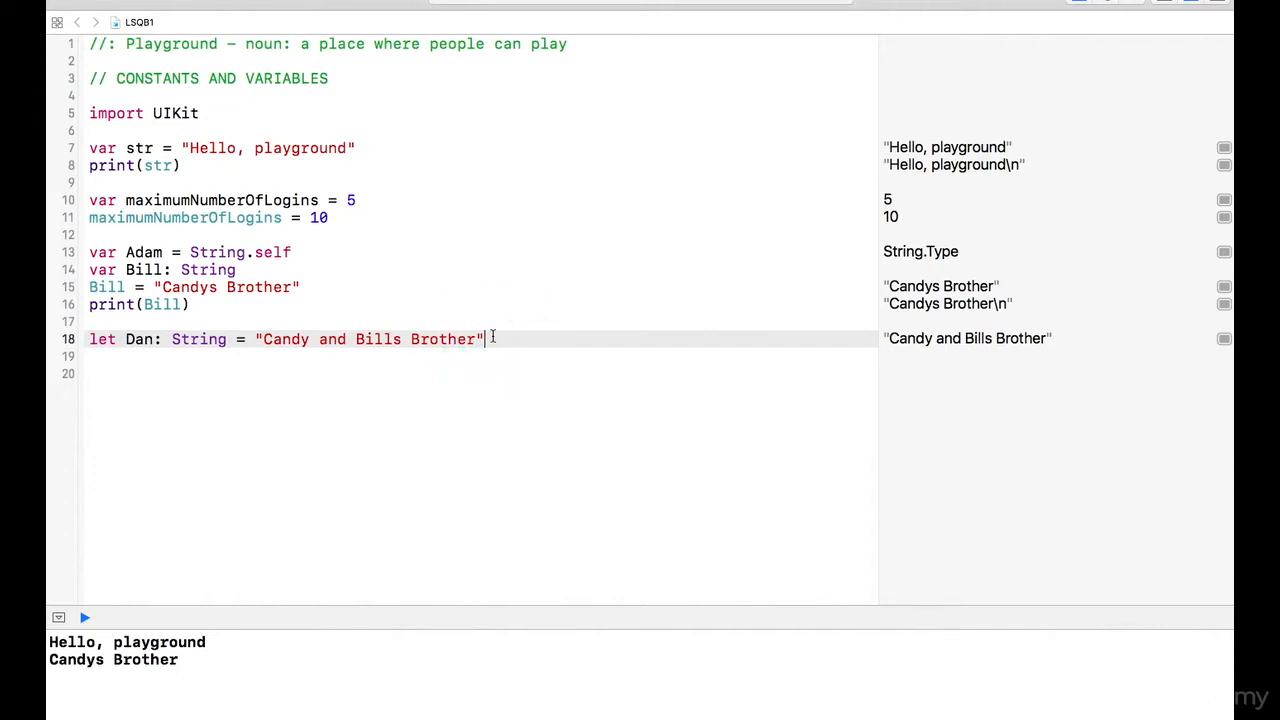
Declare let siblings: String starting with the text "Dan is".
{"action": "key", "text": "Return"}
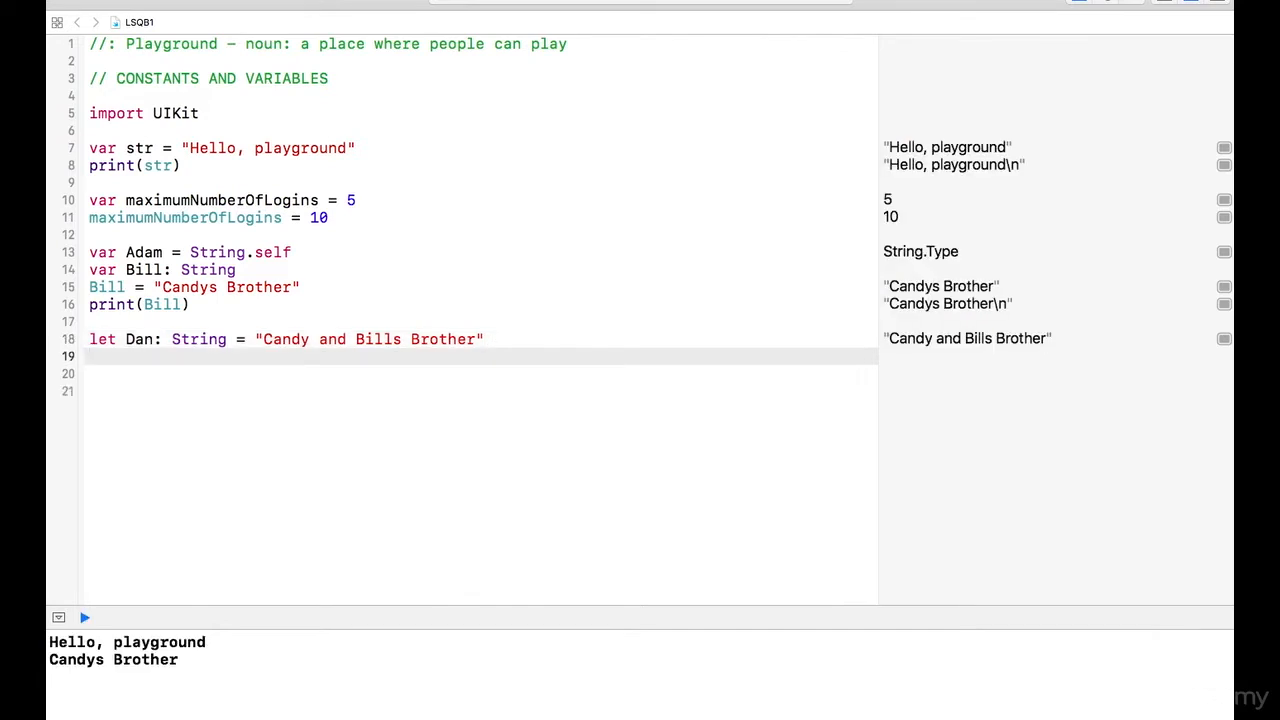
{"action": "type", "text": "let s"}
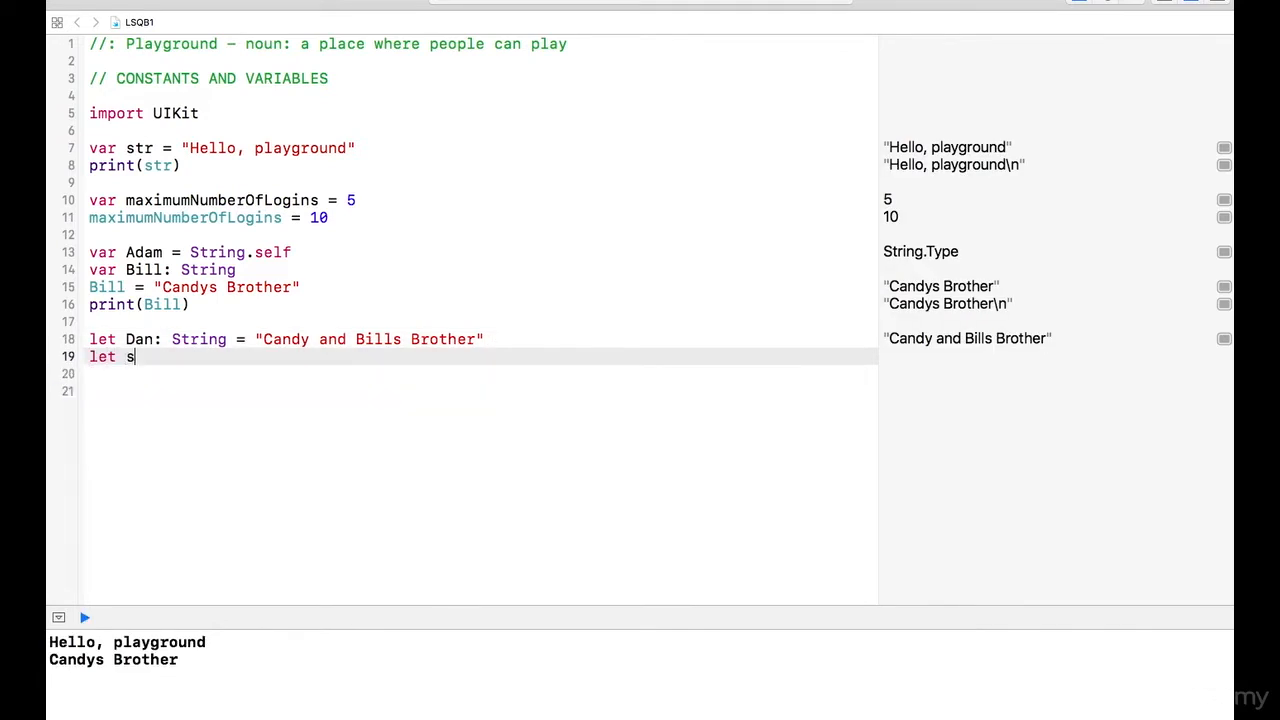
{"action": "type", "text": "iblings:"}
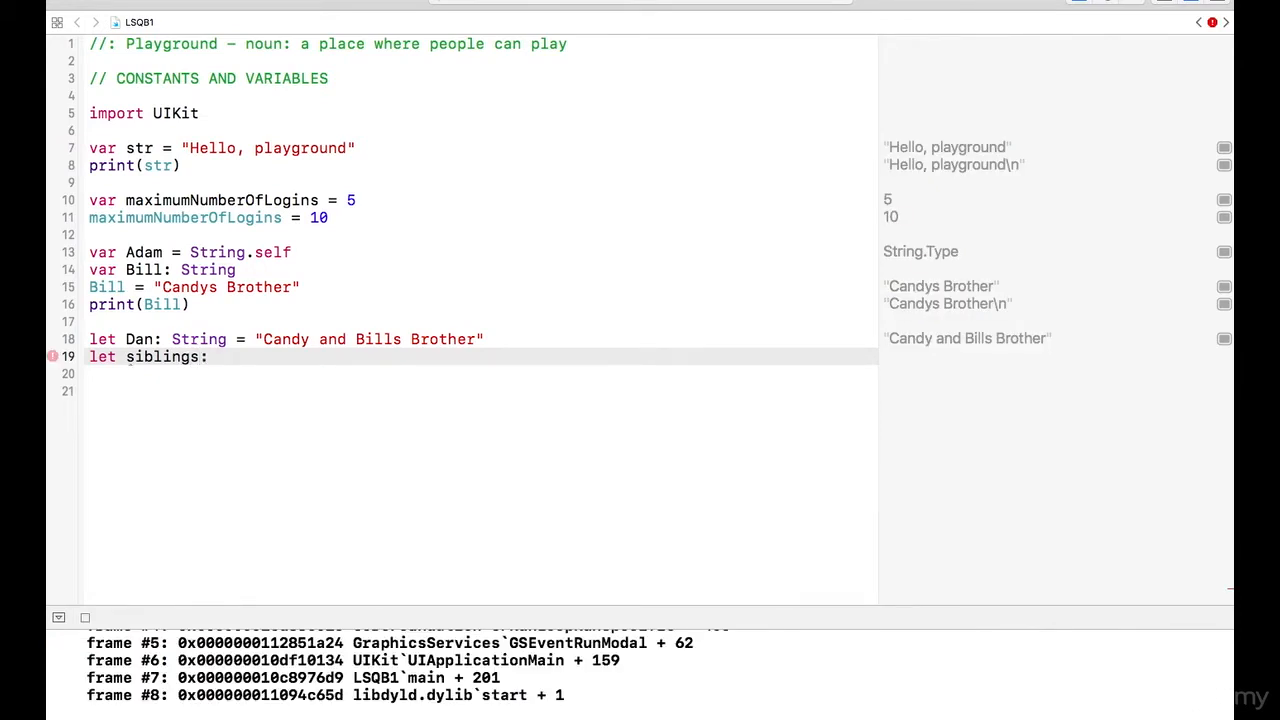
{"action": "type", "text": "String ="}
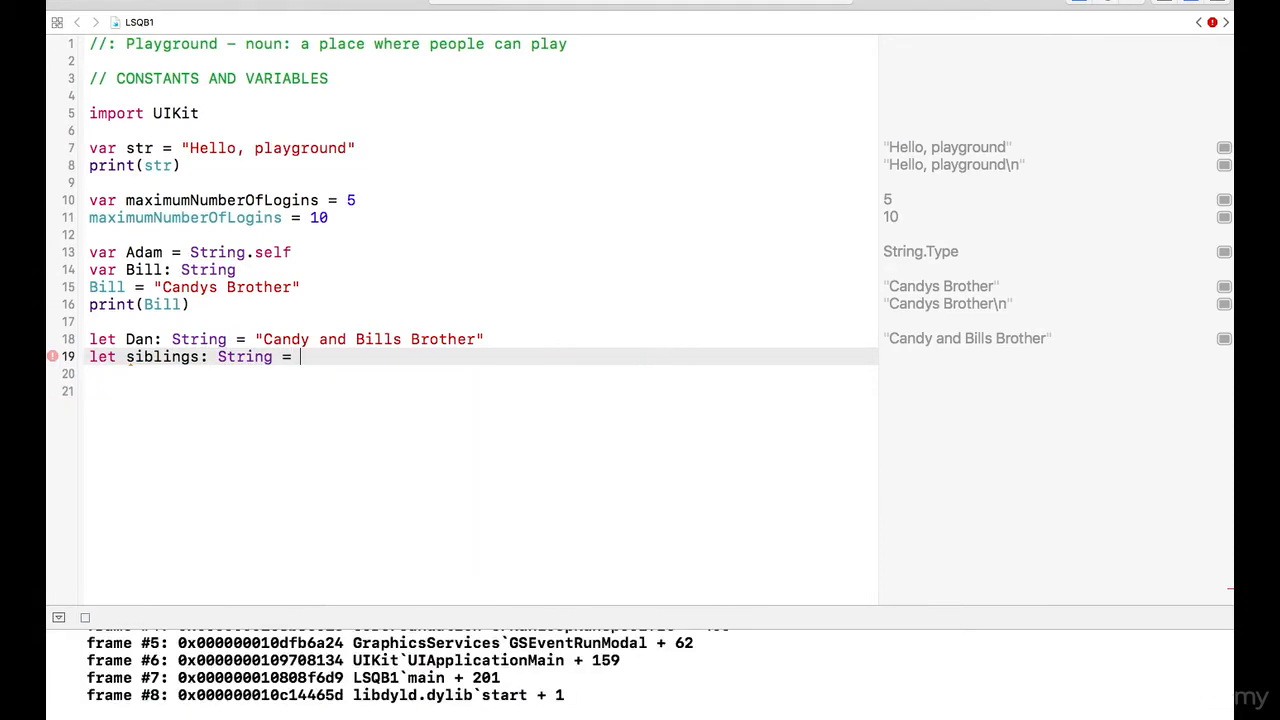
{"action": "type", "text": "Dan"}
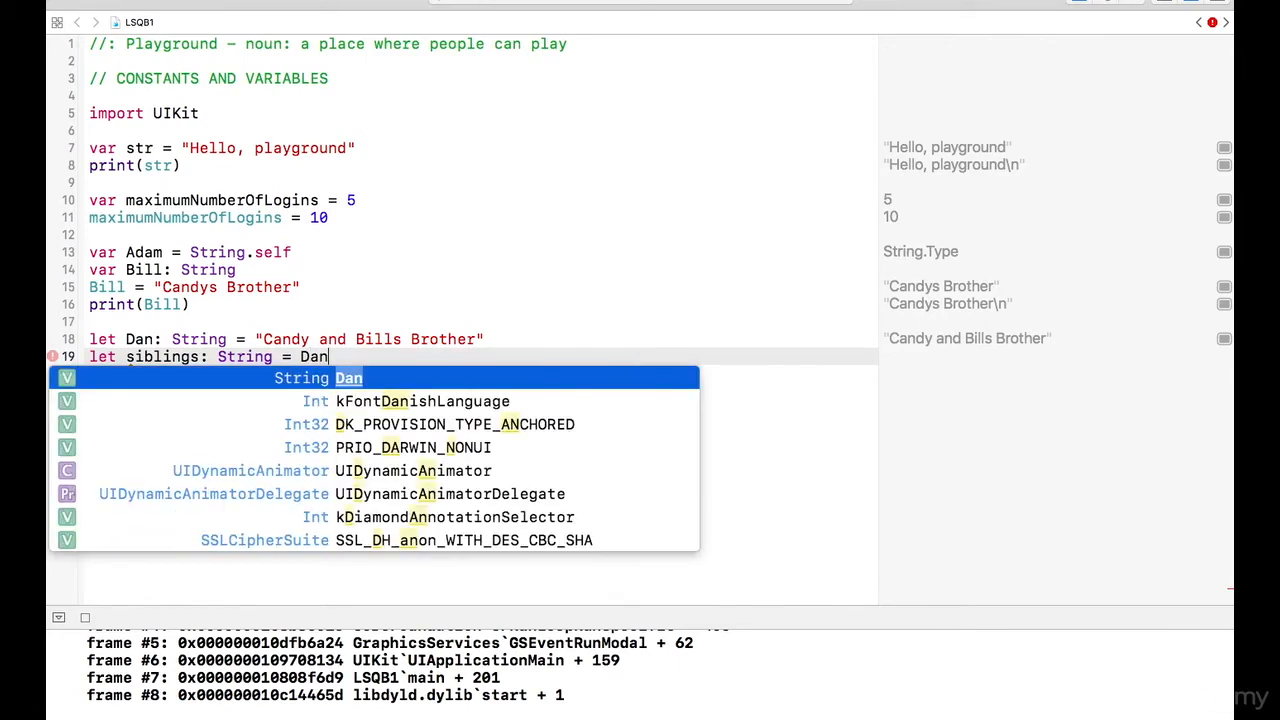
{"action": "type", "text": "is"}
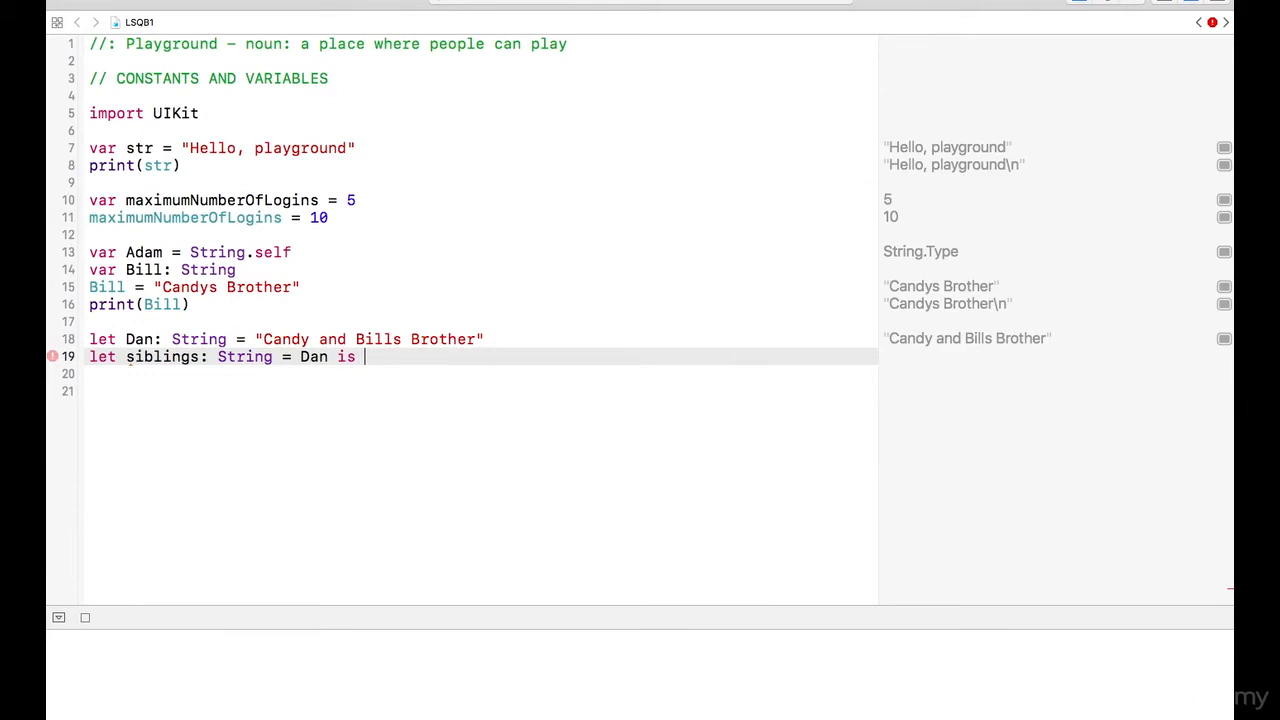
Complete the string as "Dan is \(Dan)" so it evaluates to "Dan is Candy and Bills Brother".
{"action": "left_click", "coordinate": [472, 332]}
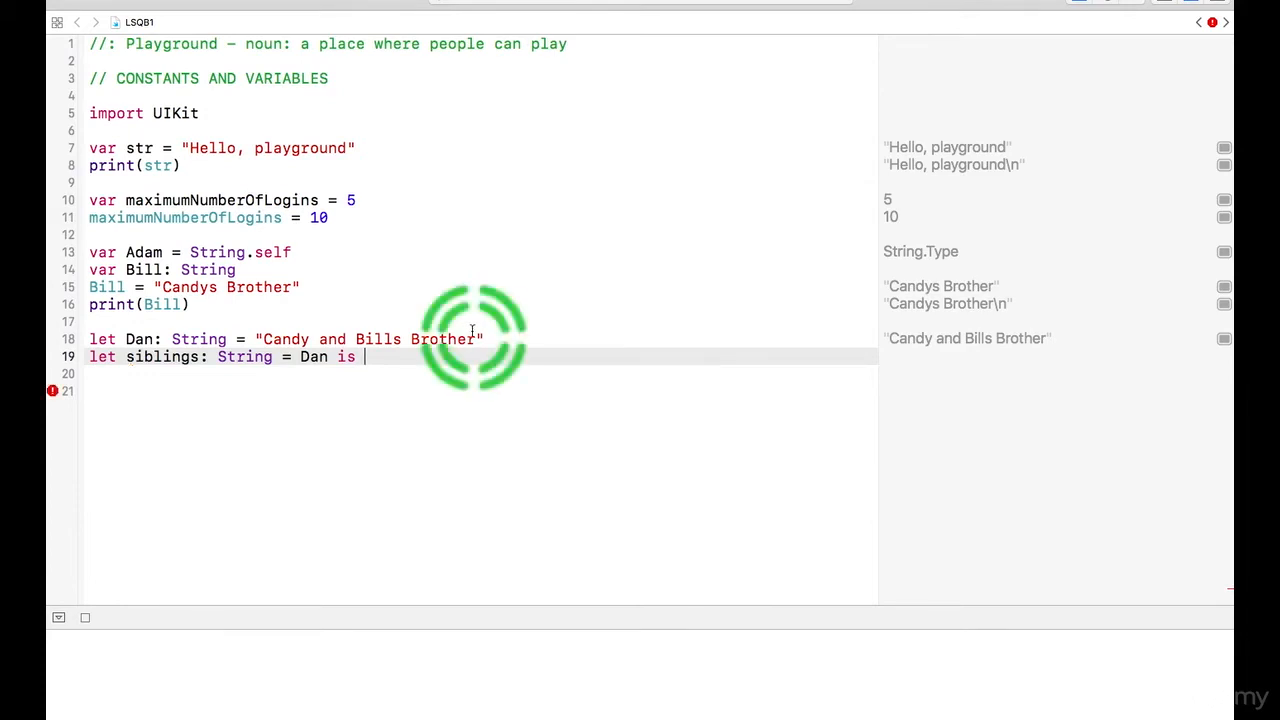
{"action": "left_click", "coordinate": [84, 616]}
{"action": "type", "text": "\""}
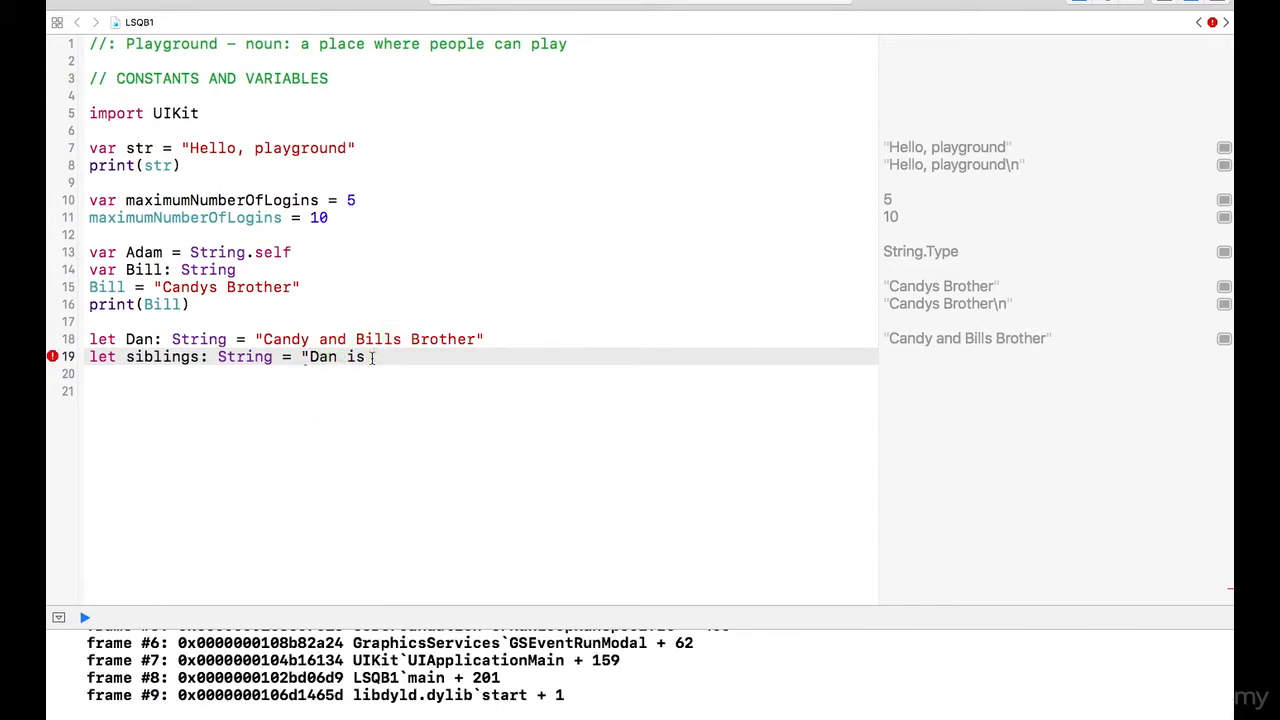
{"action": "type", "text": "\\"}
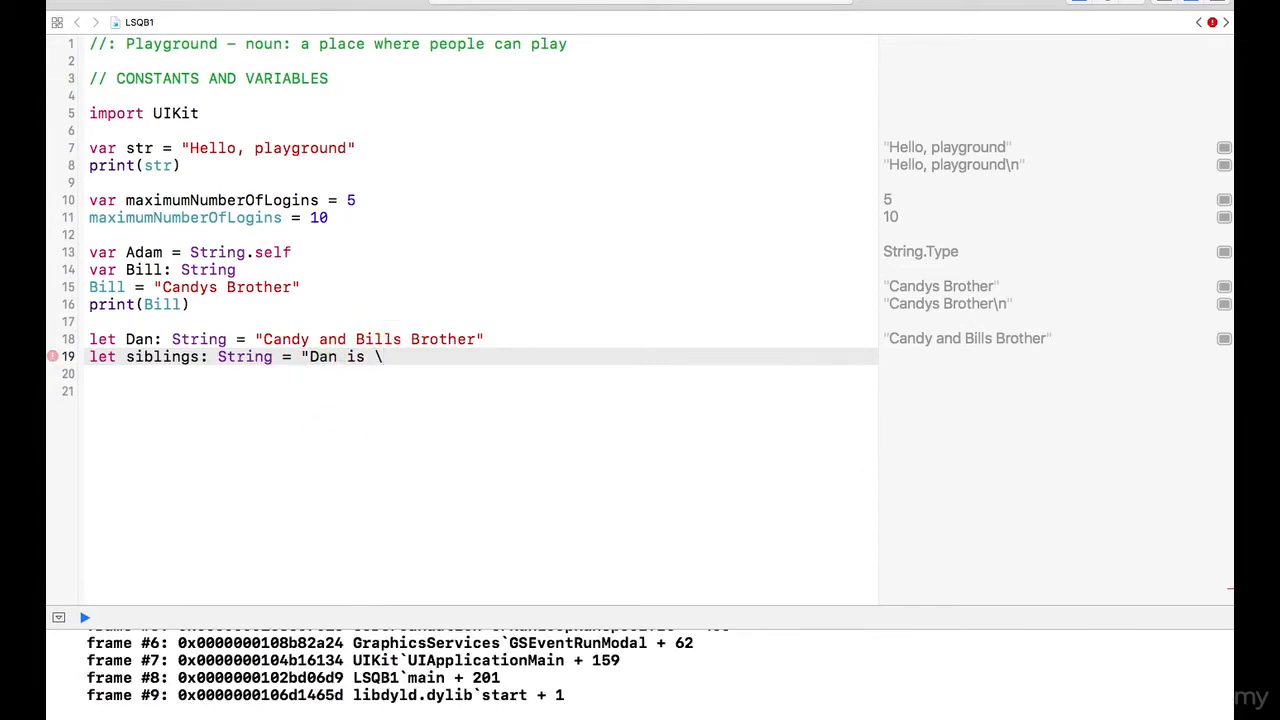
{"action": "left_click", "coordinate": [372, 356]}
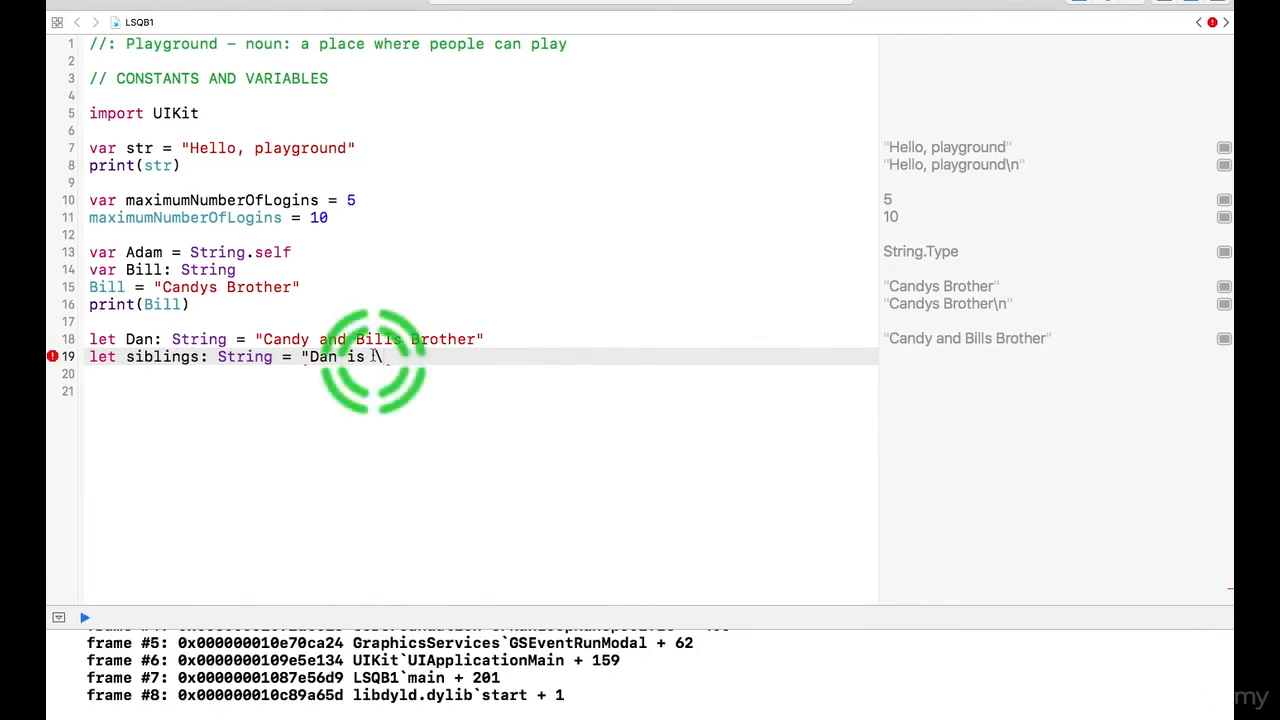
{"action": "type", "text": "("}
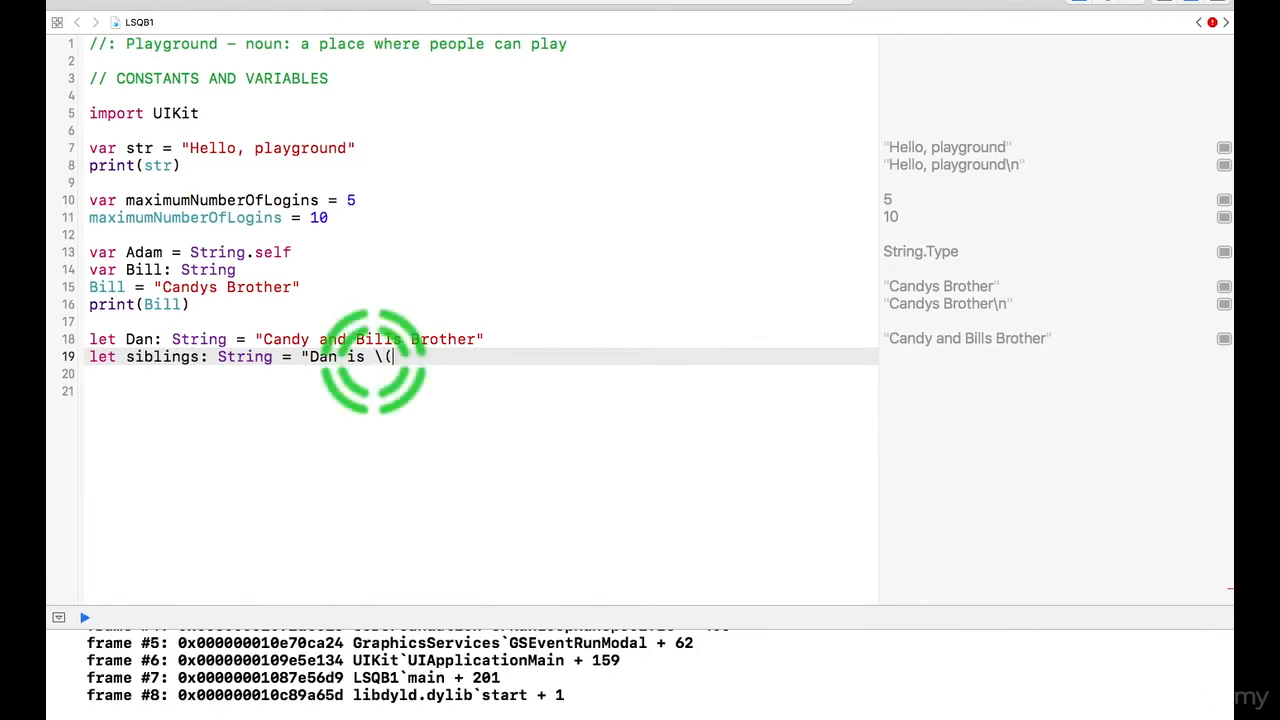
{"action": "type", "text": "Dan)"}
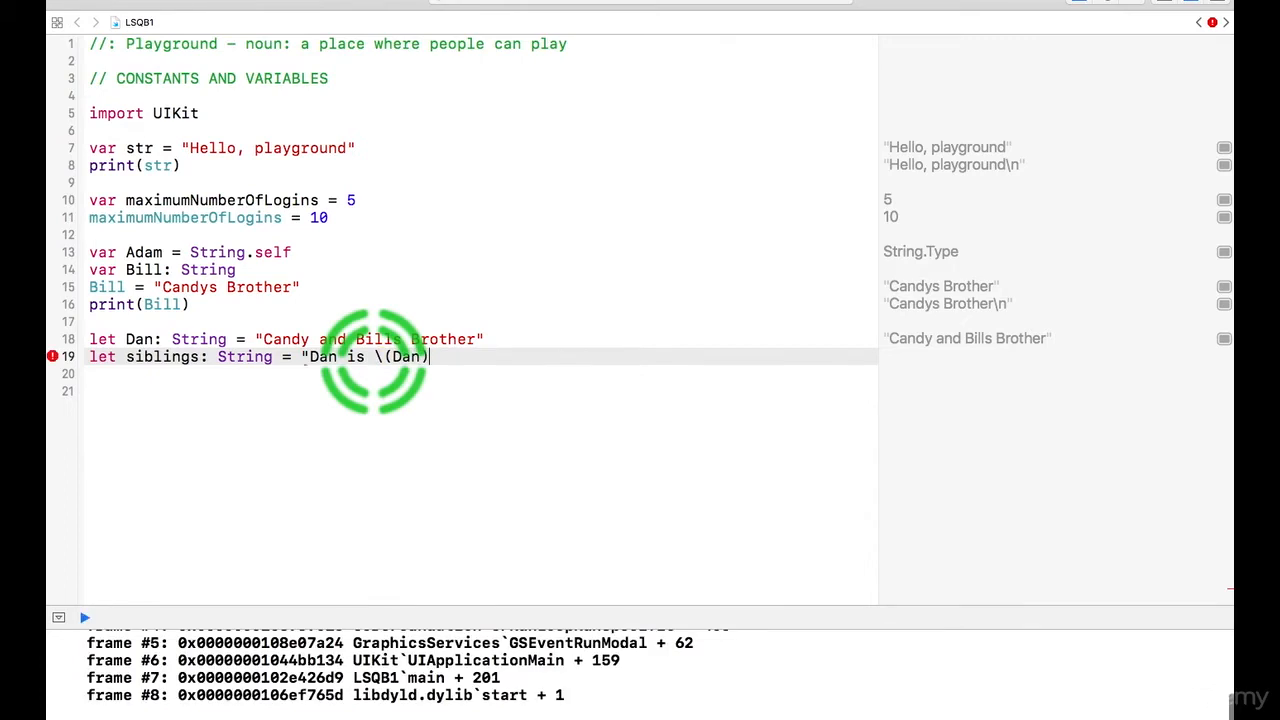
{"action": "type", "text": "\""}
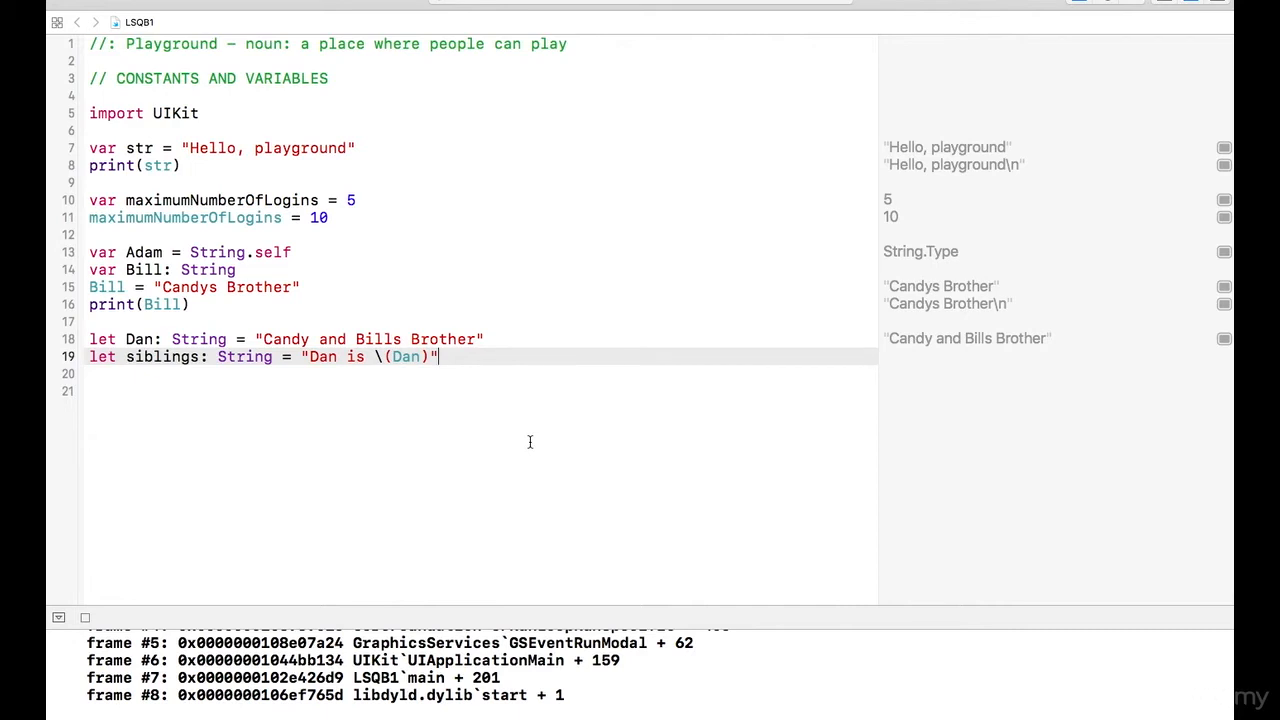
{"action": "left_click", "coordinate": [84, 616]}
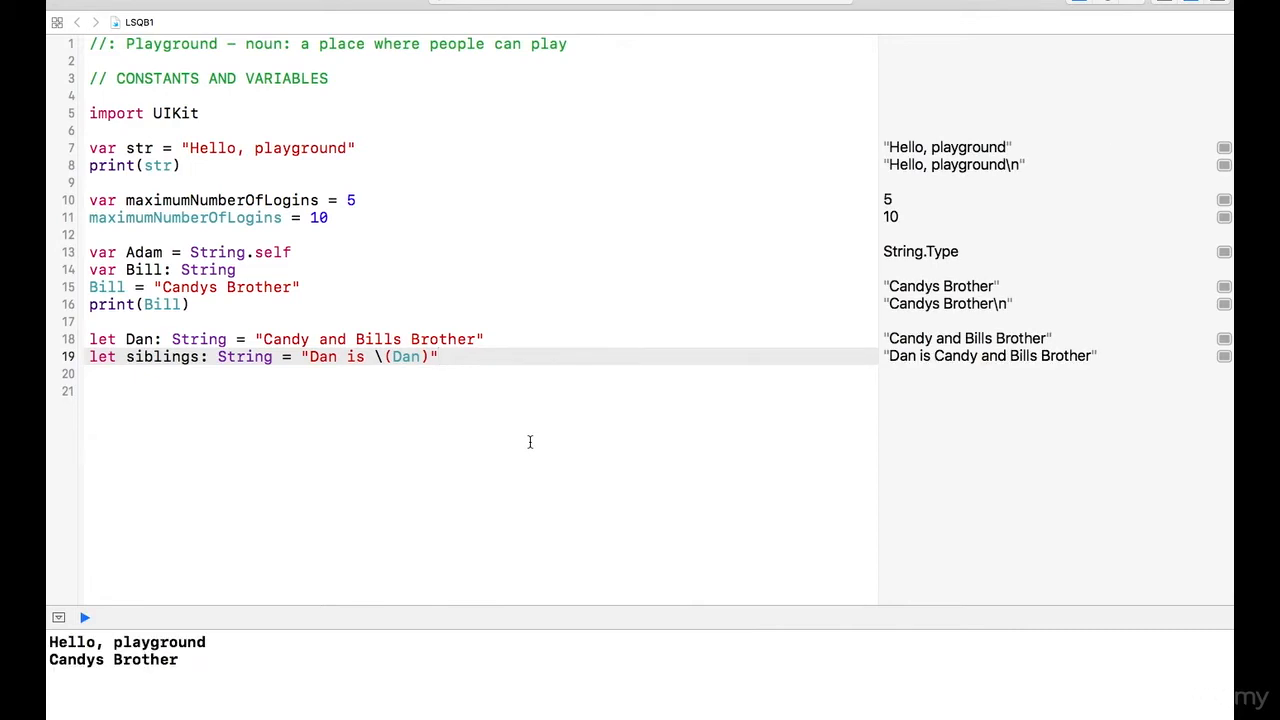
{"action": "mouse_move", "coordinate": [532, 442]}
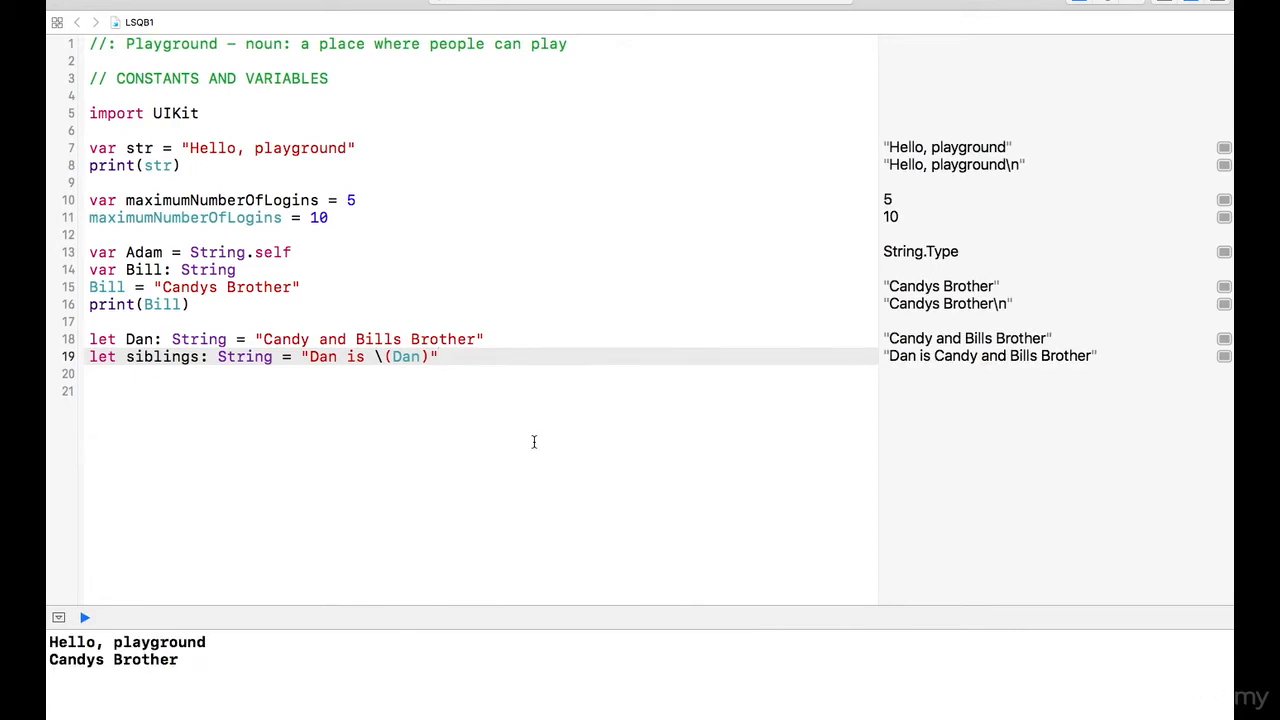
{"action": "left_click", "coordinate": [916, 344]}
{"action": "type", "text": "pri"}
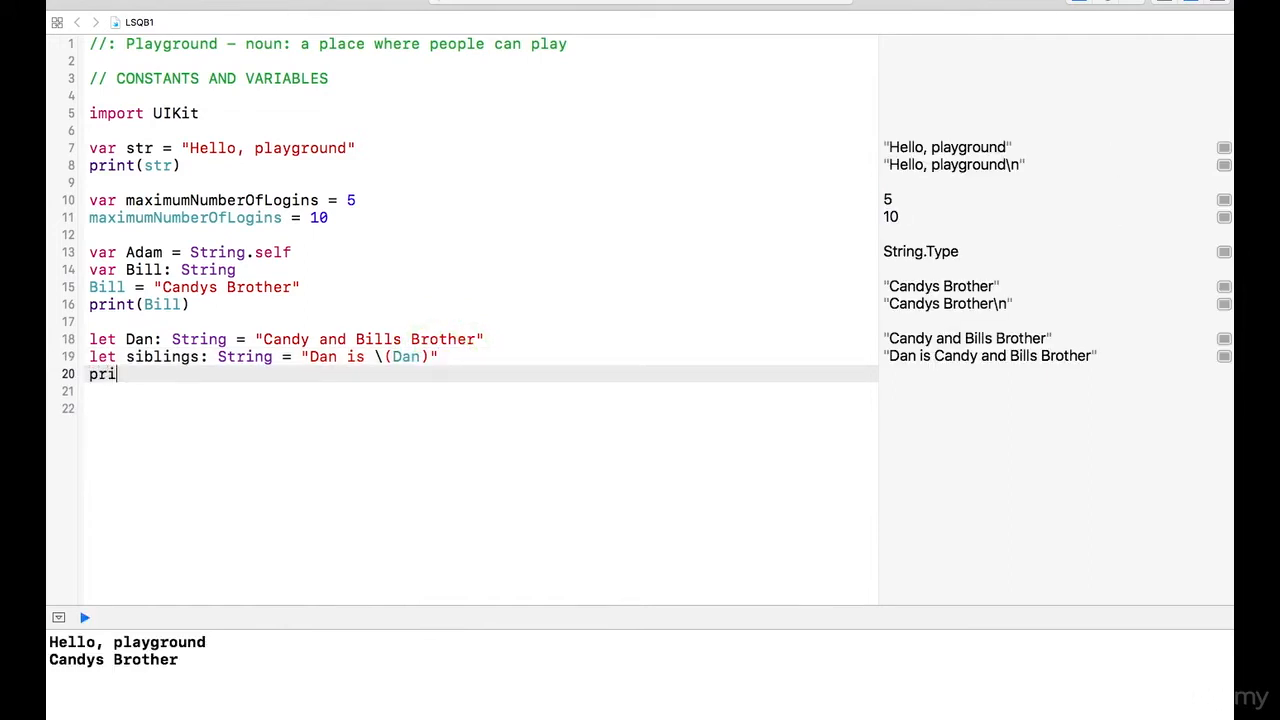
Add print(siblings) and run so the console shows "Dan is Candy and Bills Brother".
{"action": "type", "text": "nt("}
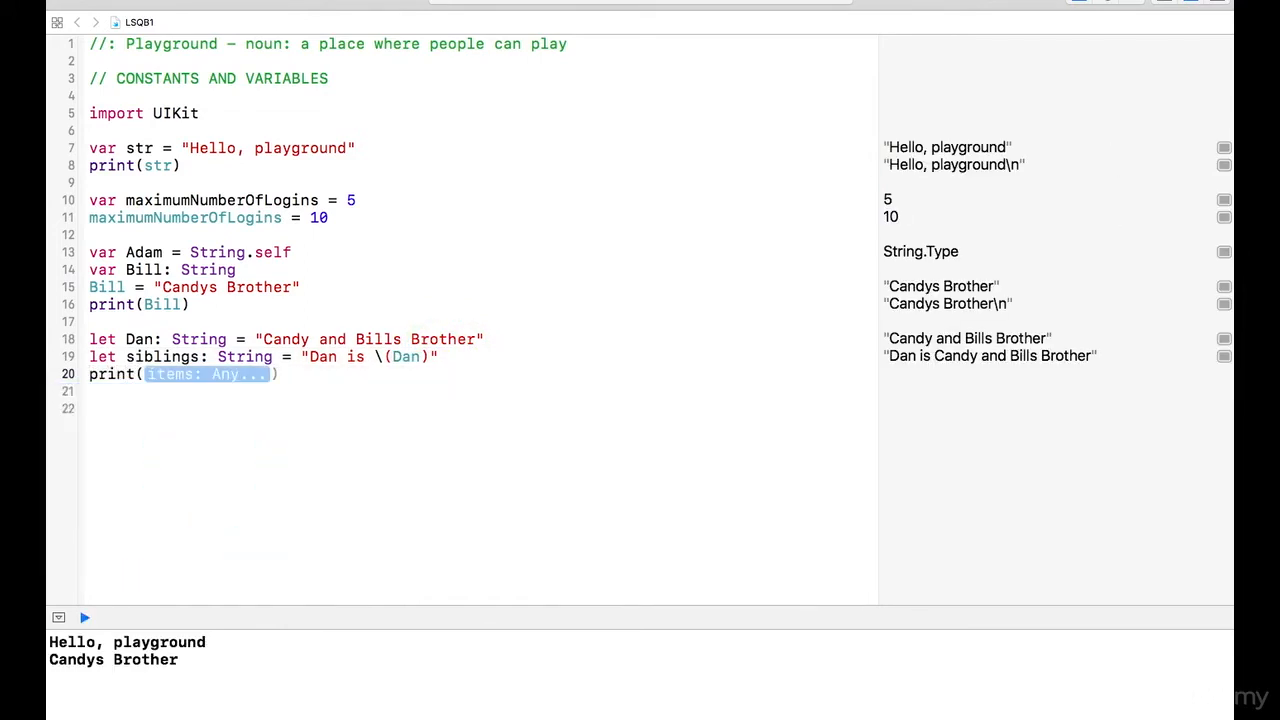
{"action": "type", "text": "sibling"}
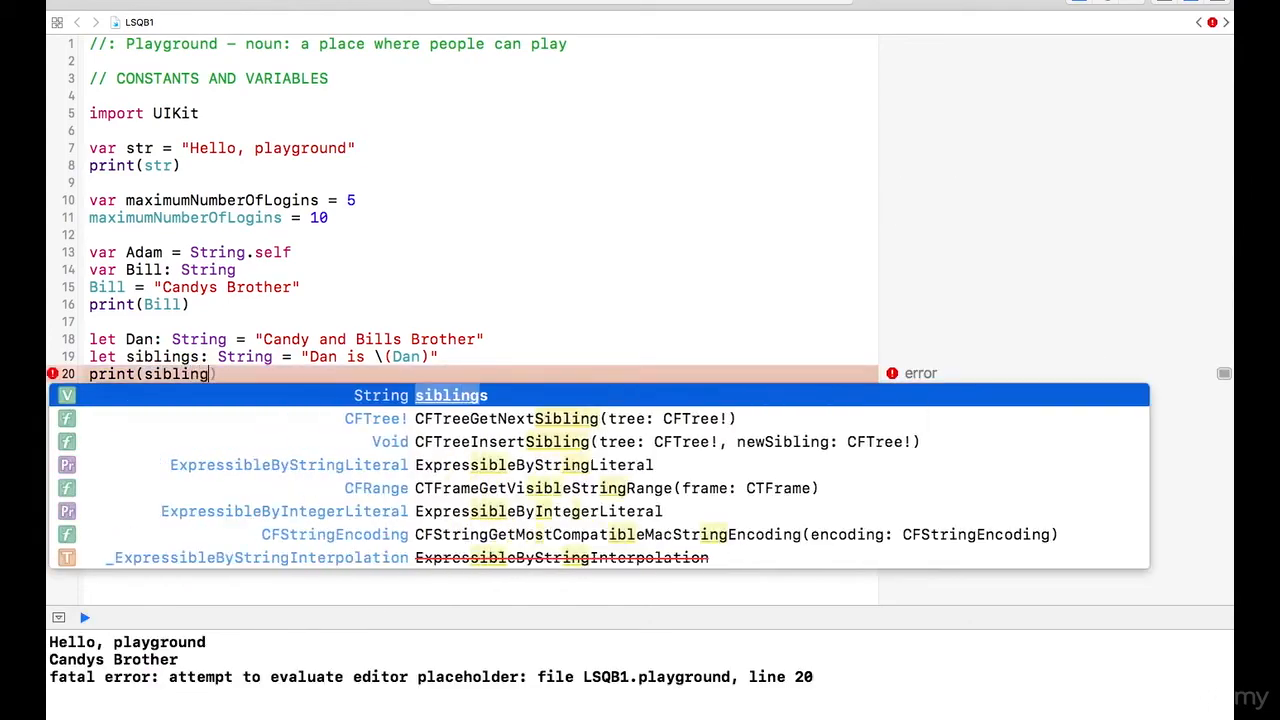
{"action": "type", "text": "s"}
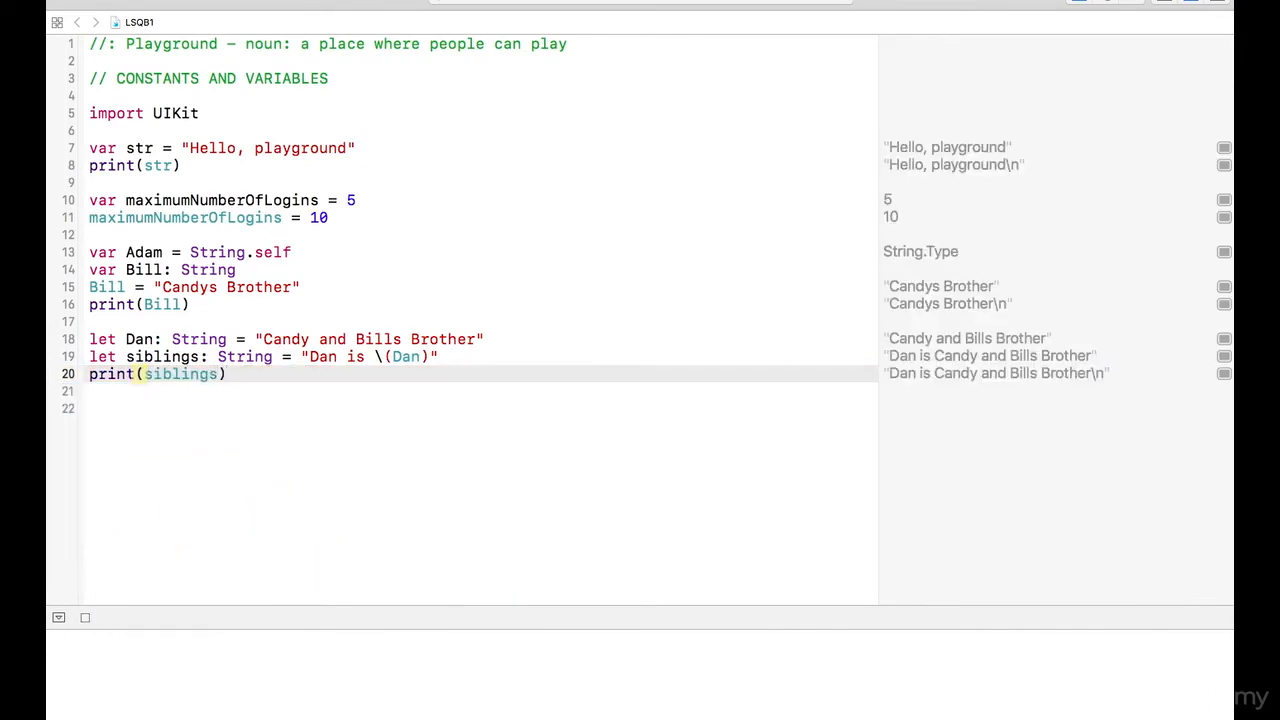
{"action": "left_click", "coordinate": [84, 616]}
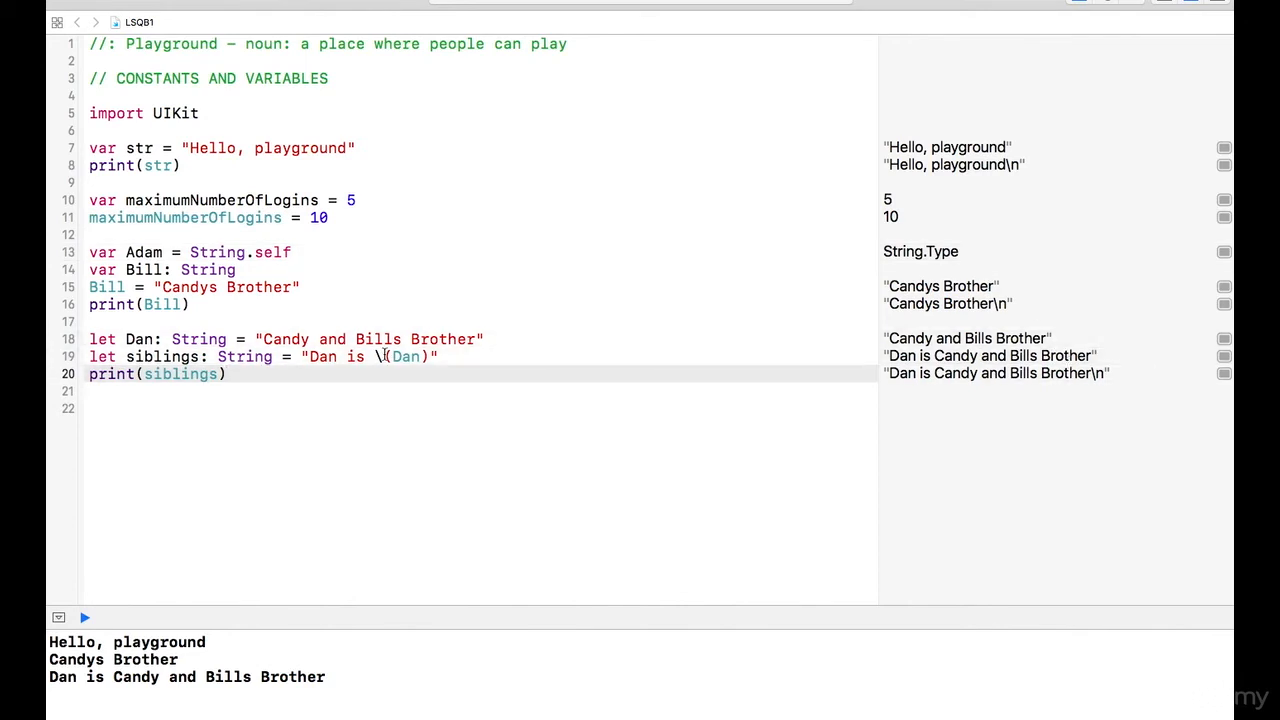
{"action": "mouse_move", "coordinate": [232, 374]}
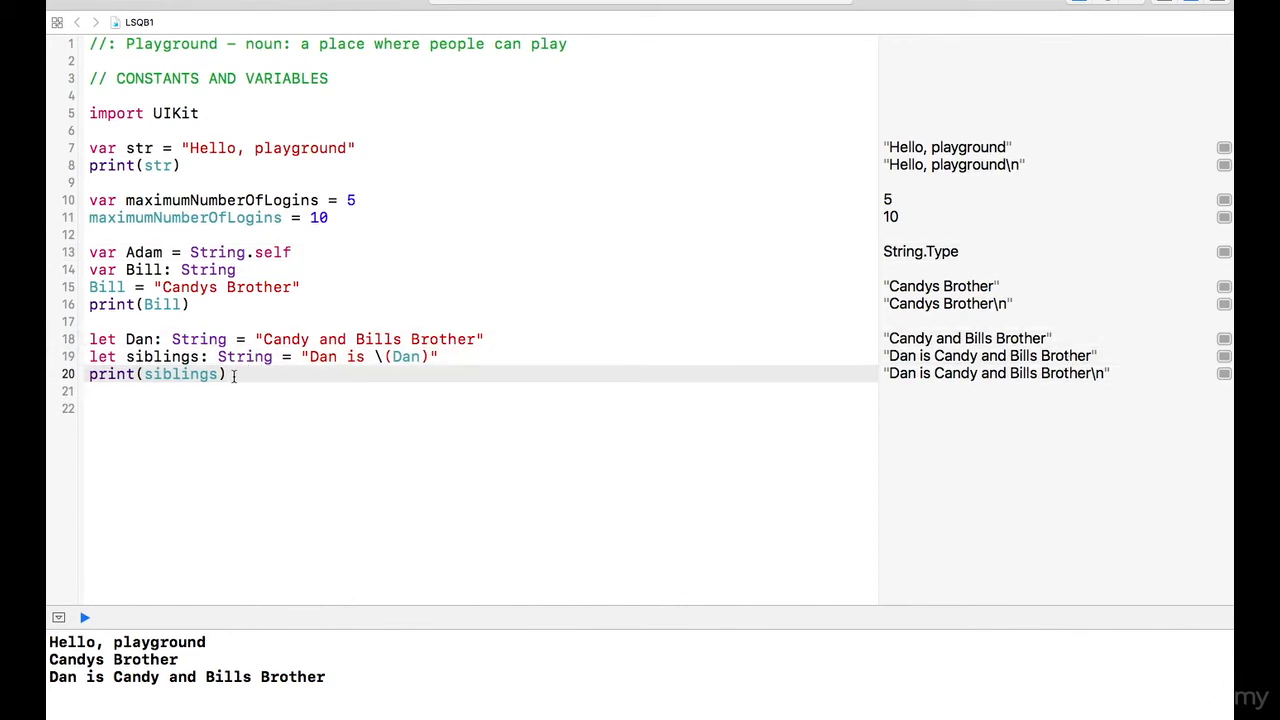
Add a second print(siblings, terminator: "") line below the first print.
{"action": "key", "text": "Return"}
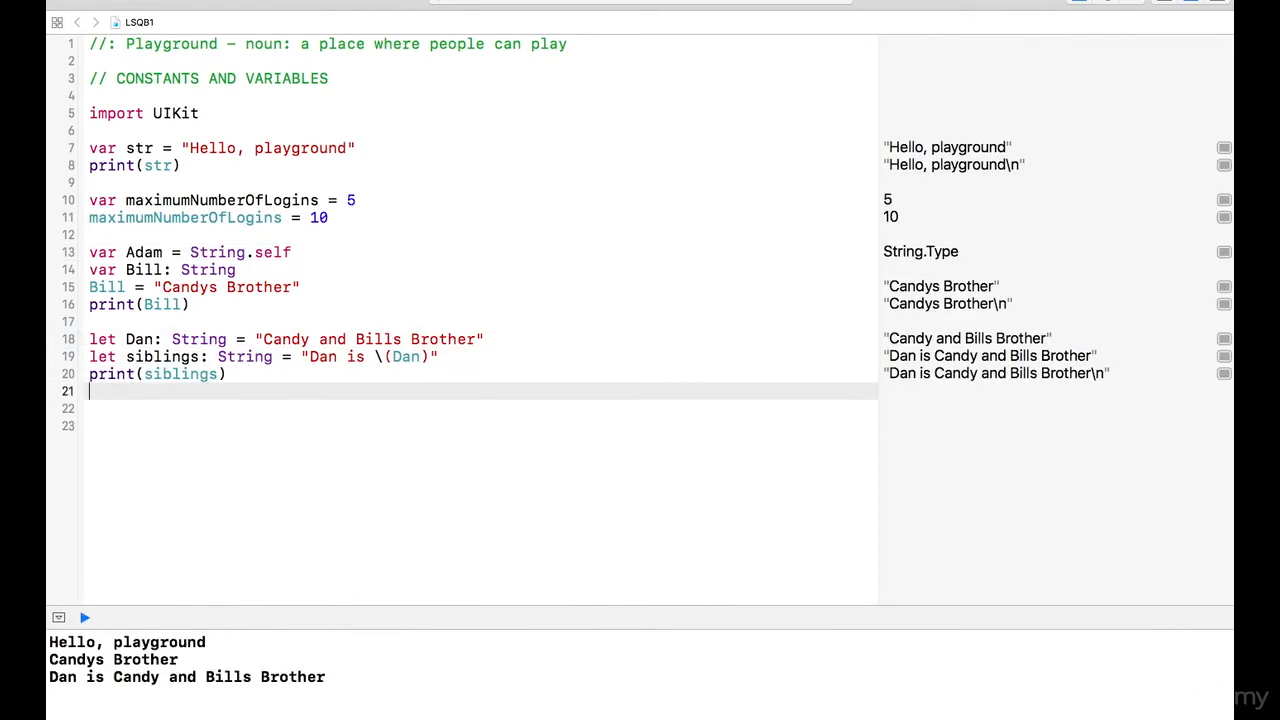
{"action": "type", "text": "print("}
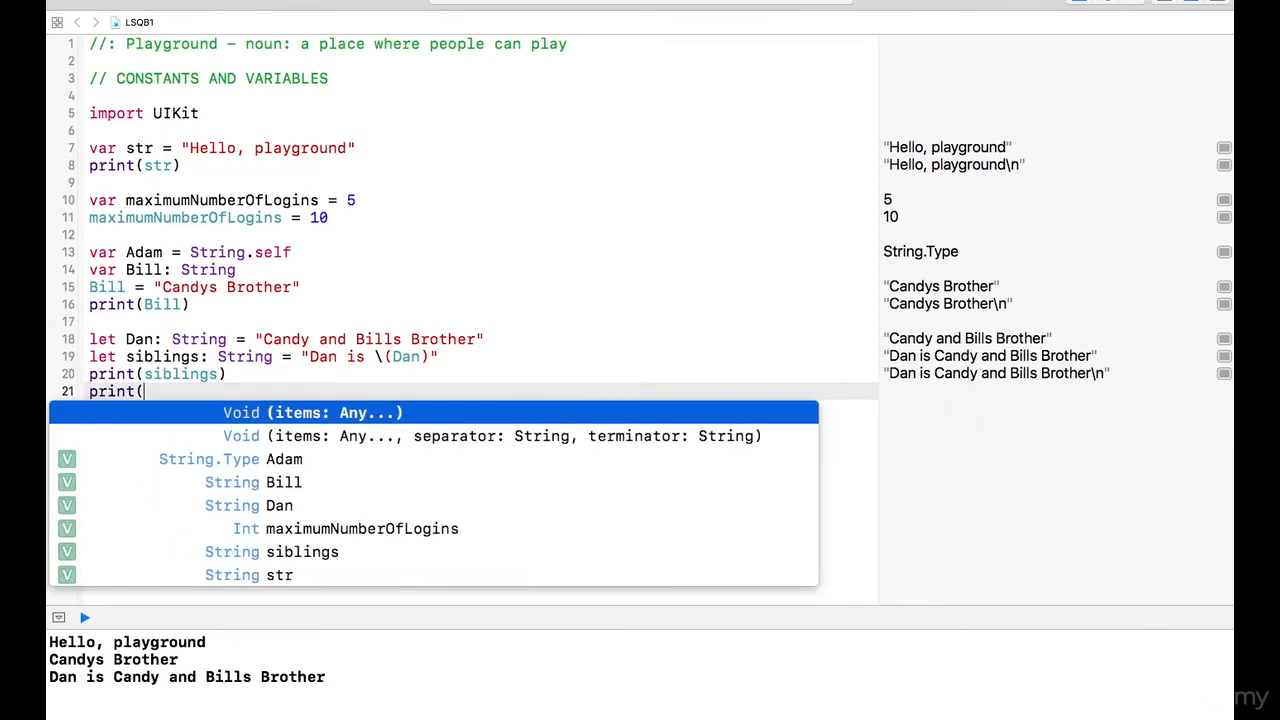
{"action": "type", "text": "siblings, )"}
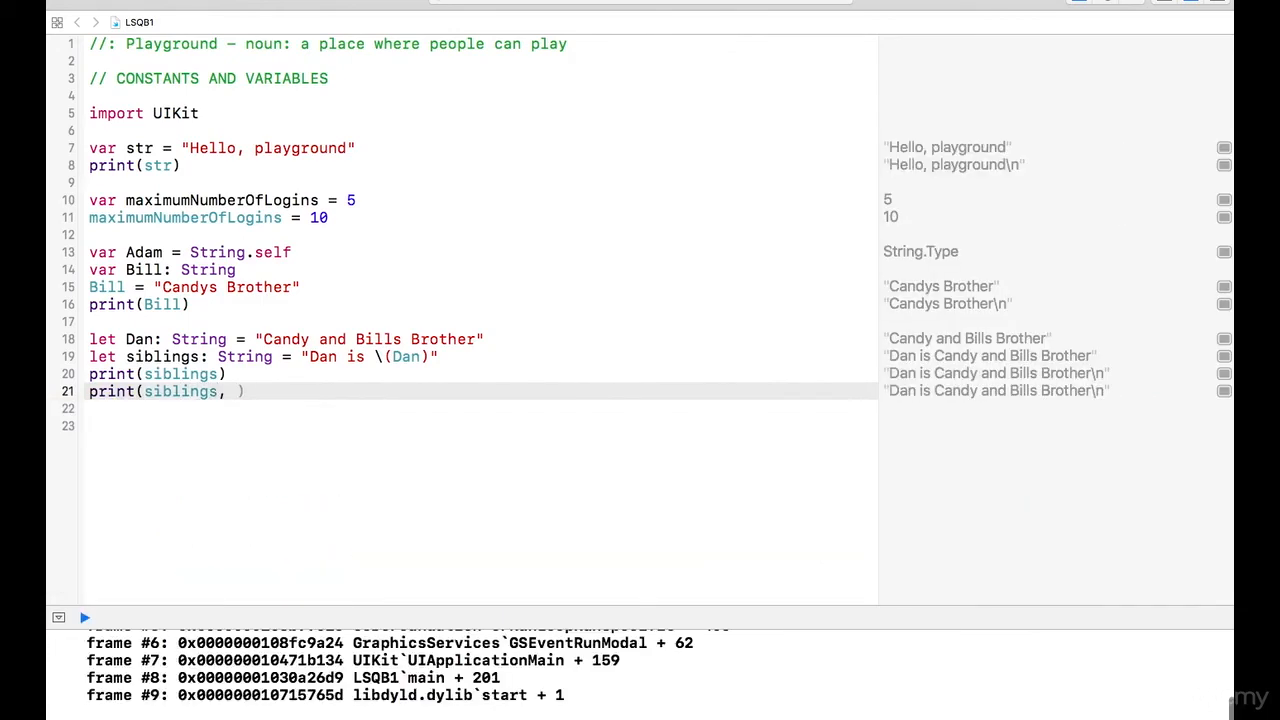
{"action": "type", "text": "terminate:"}
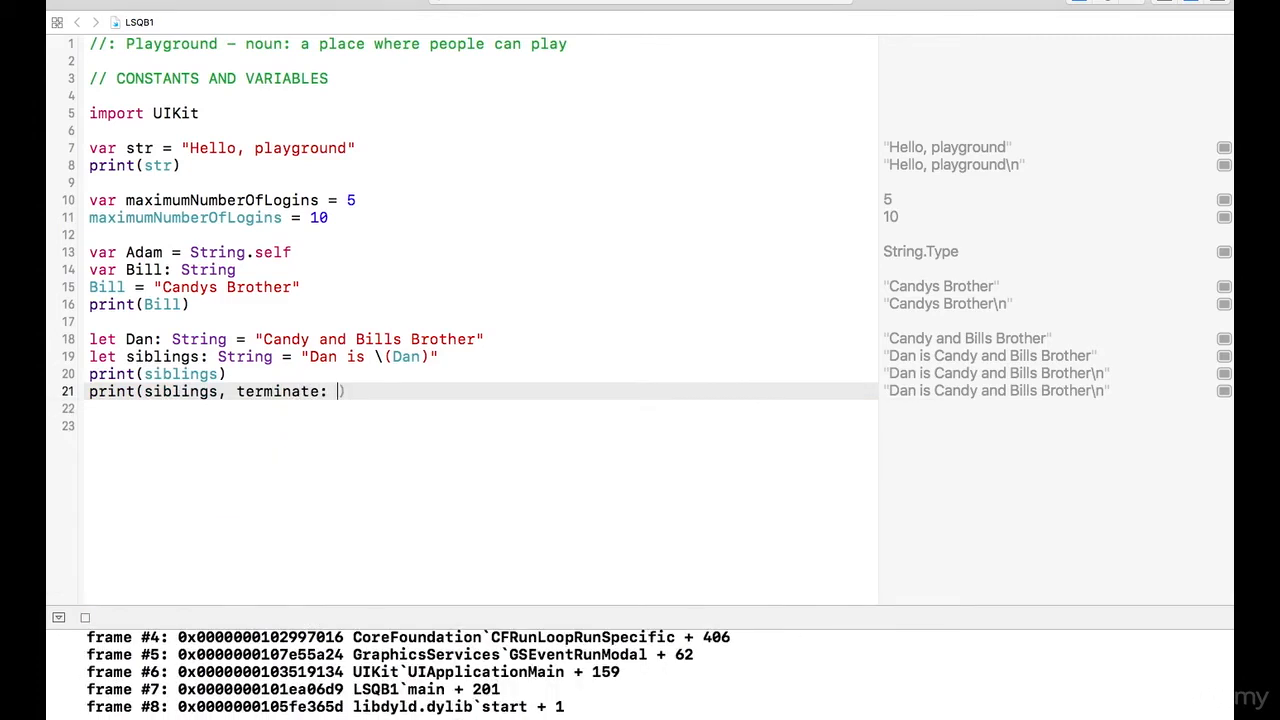
{"action": "type", "text": "\"\""}
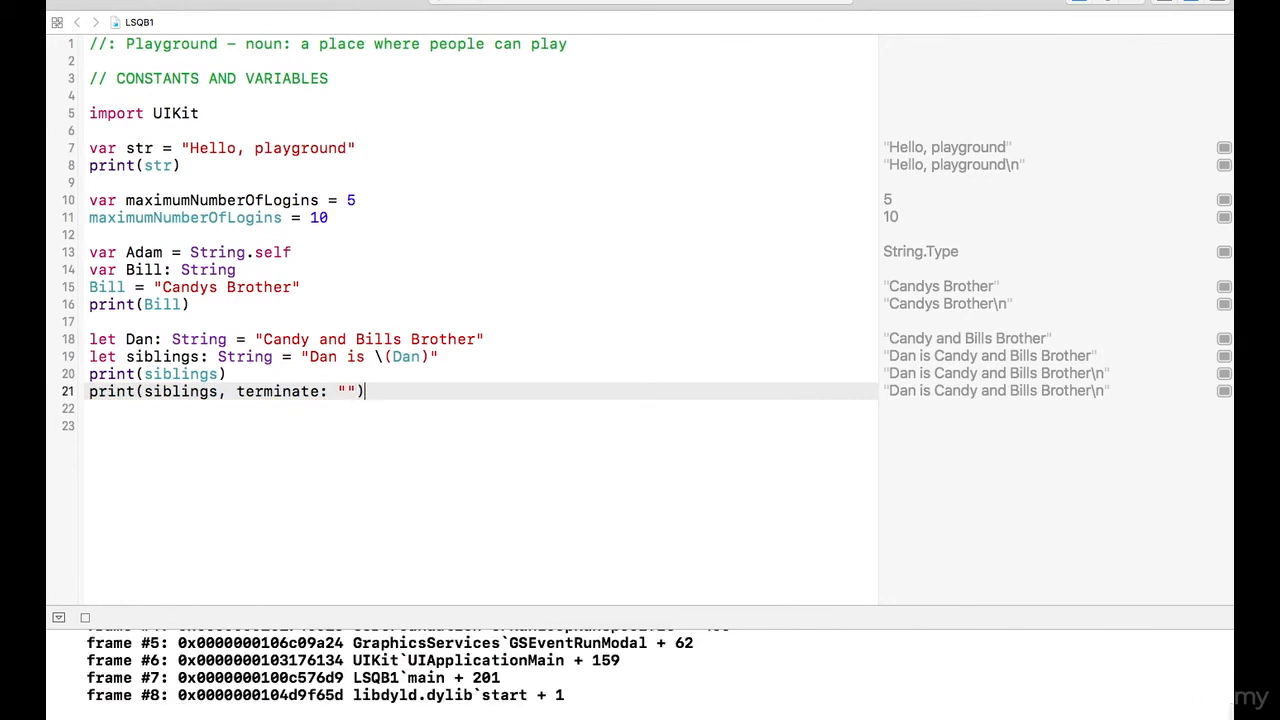
{"action": "left_click", "coordinate": [84, 616]}
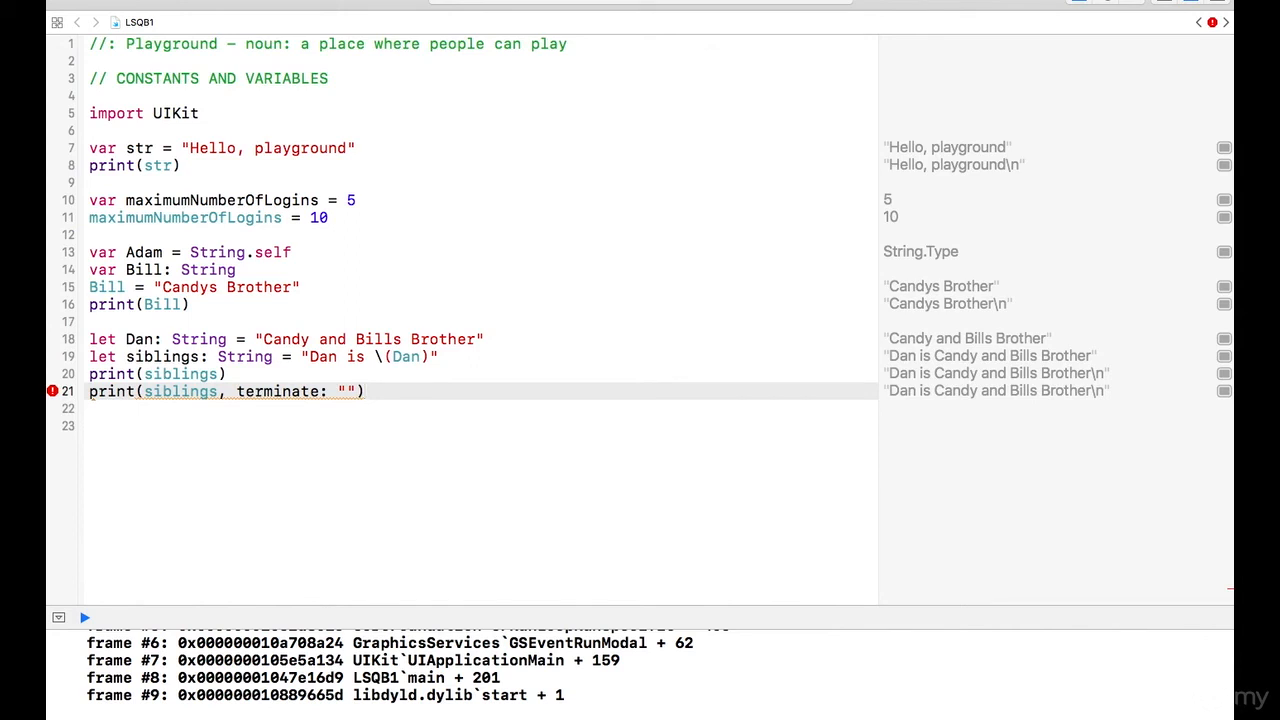
Correct the terminator spelling and run to see the output without a trailing line break.
{"action": "left_click", "coordinate": [318, 390]}
{"action": "type", "text": "or"}
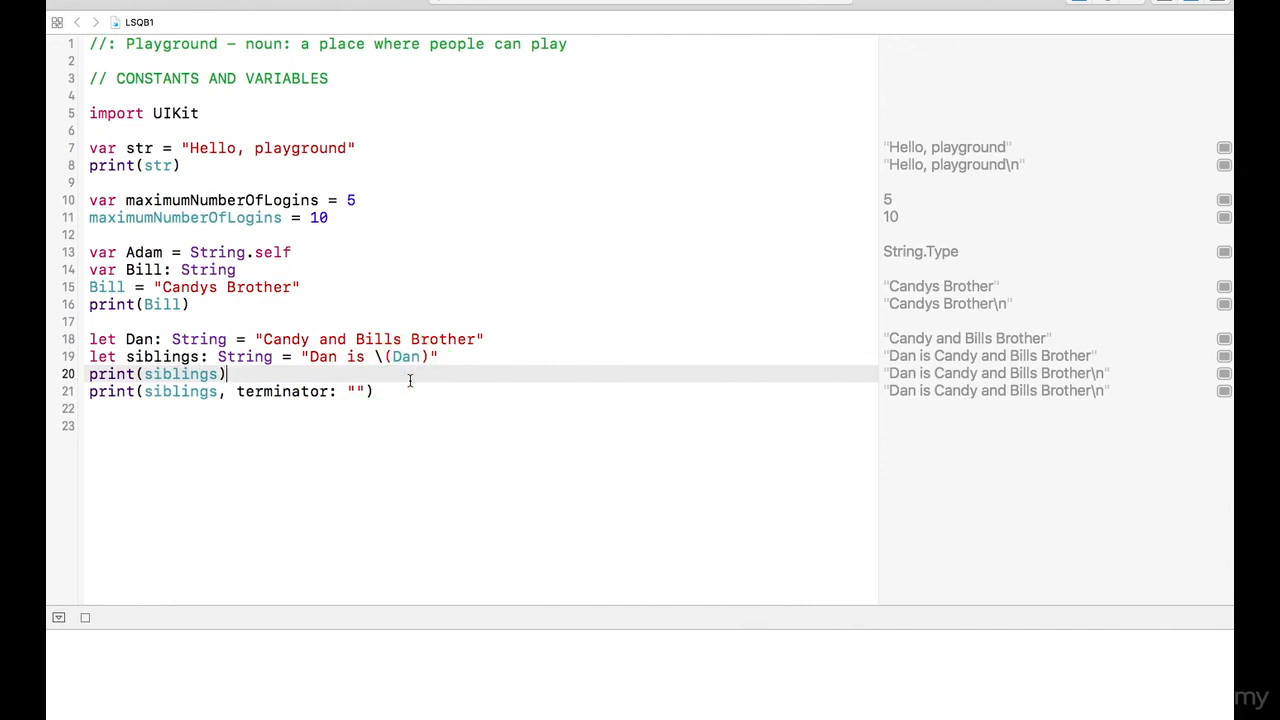
{"action": "left_click", "coordinate": [84, 616]}
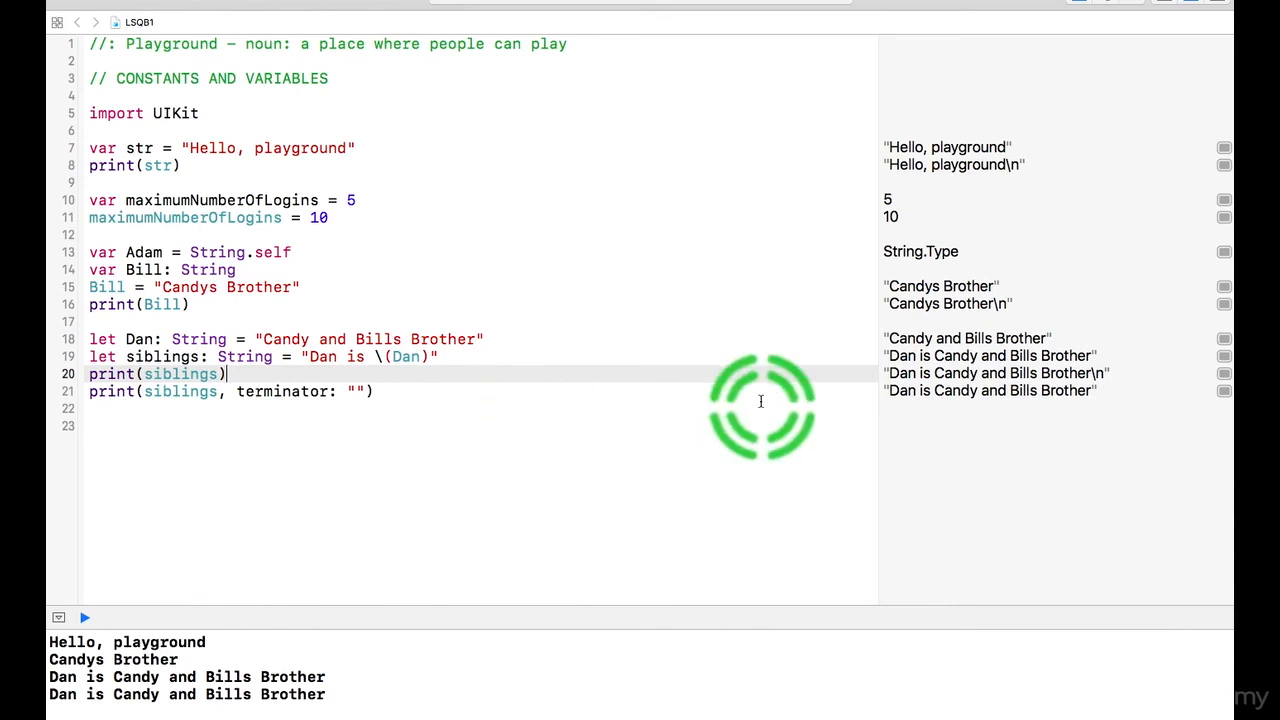